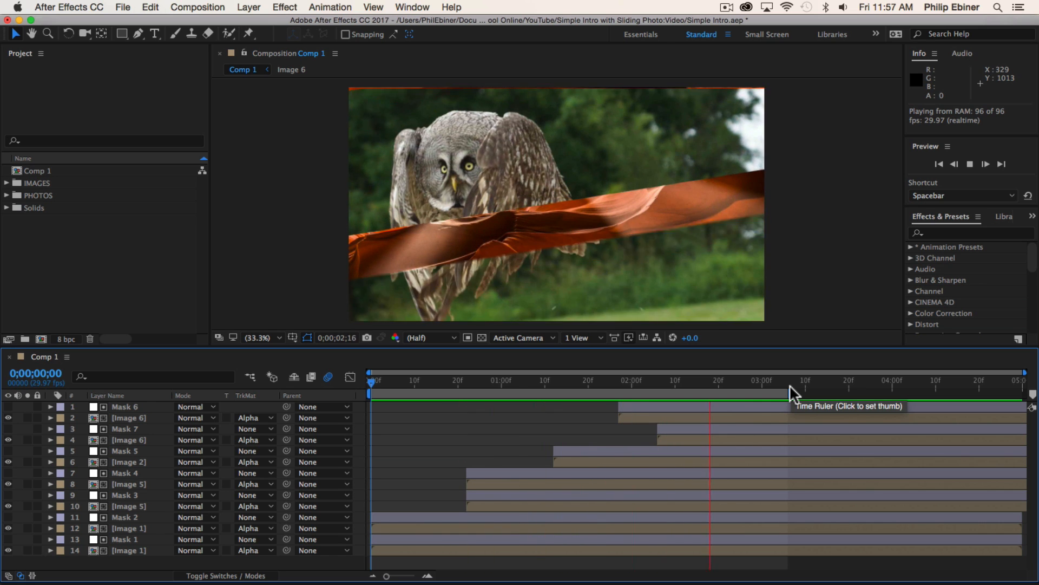
Watch the Simple Intro template's preview video on VideoHive, then close the browser window
left_click(550, 381)
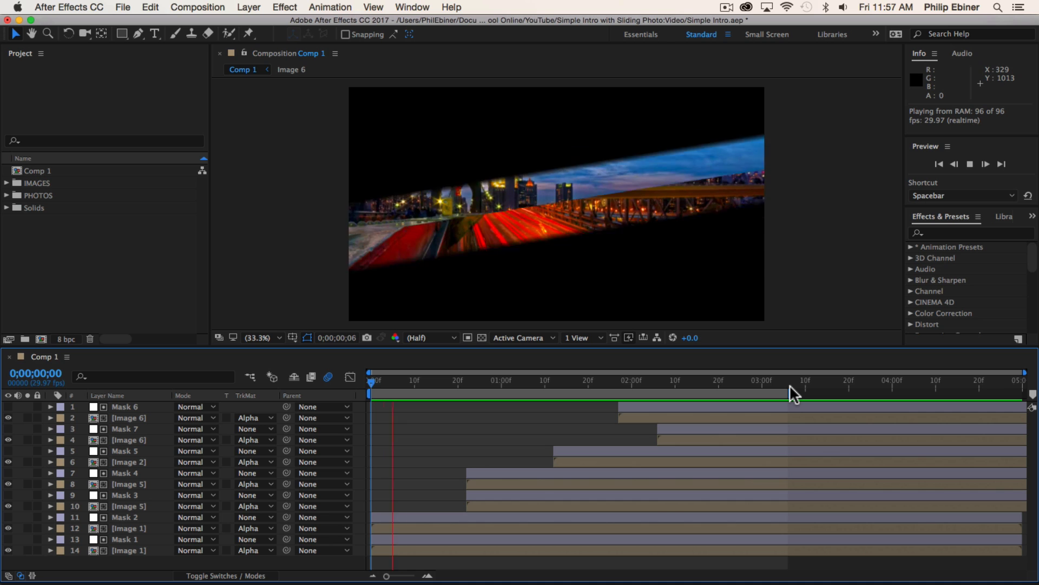
left_click(656, 393)
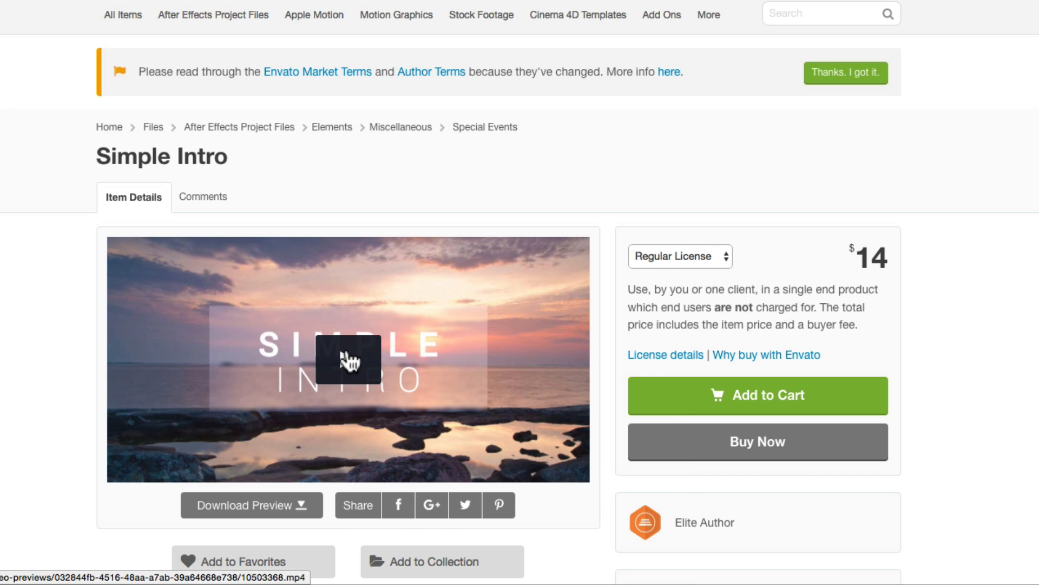
left_click(348, 360)
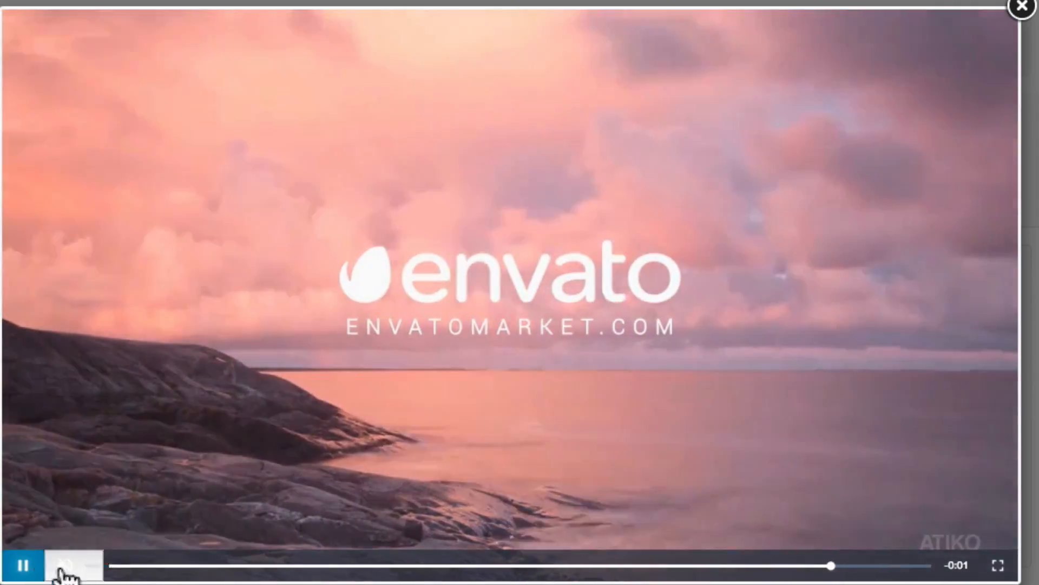
left_click(1022, 6)
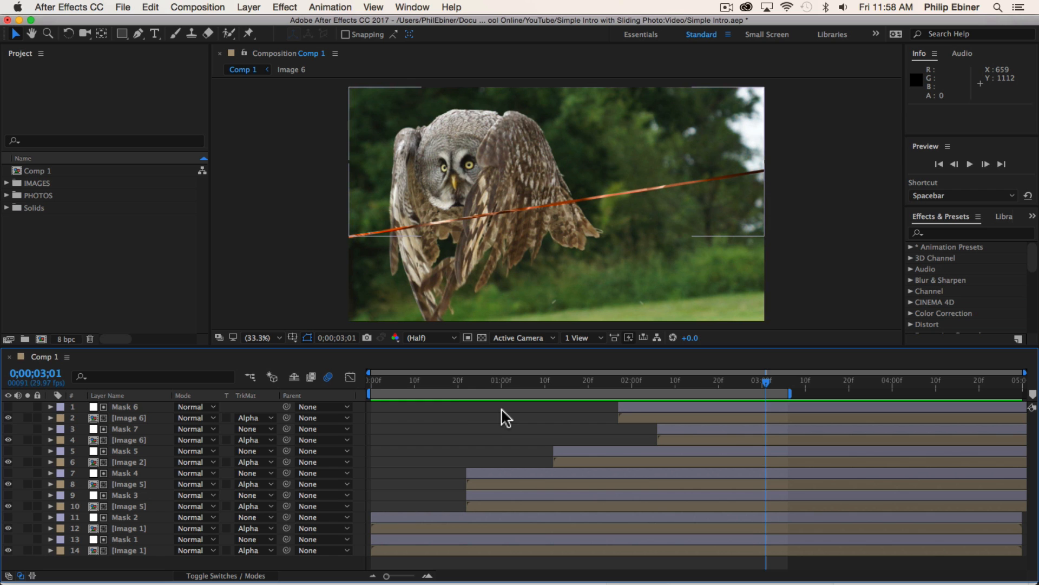
left_click(532, 381)
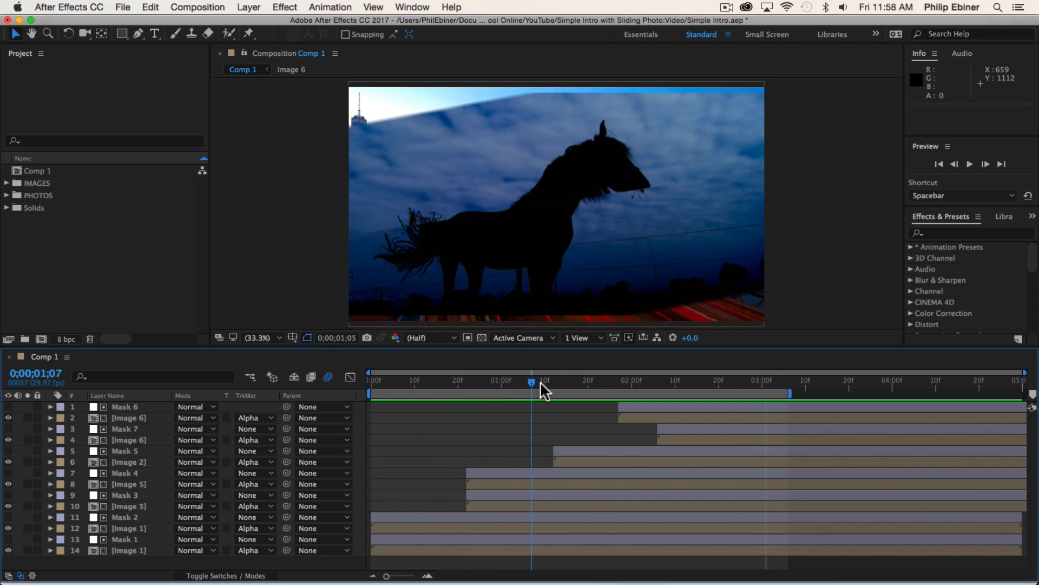
left_click_drag(532, 383, 714, 383)
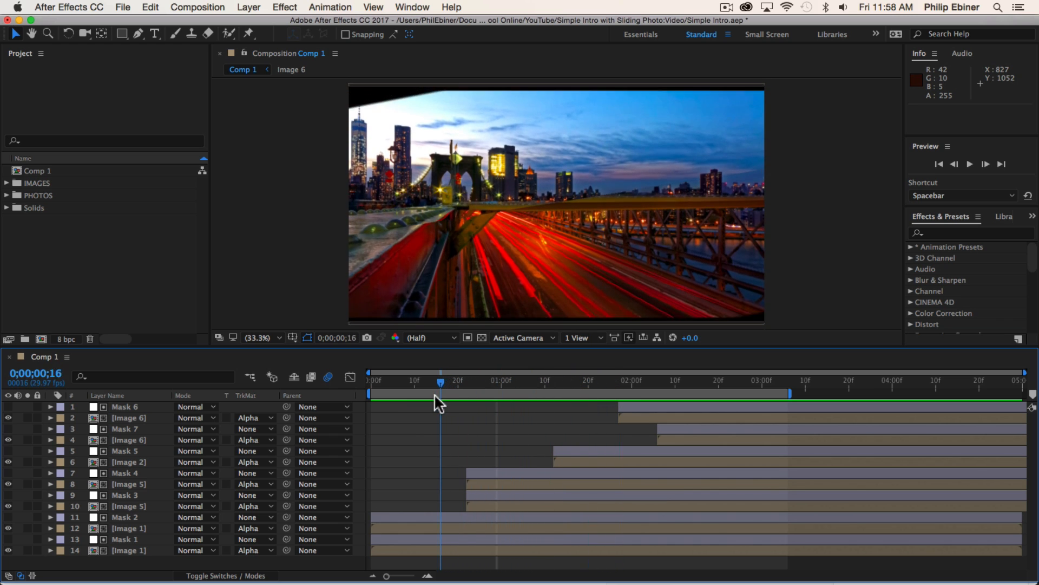
left_click_drag(440, 380, 470, 380)
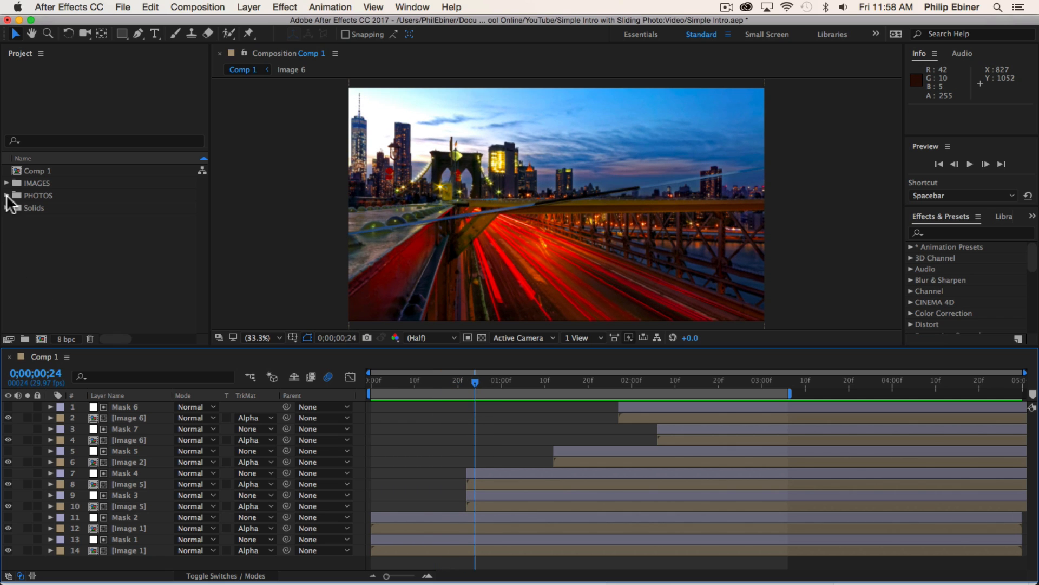
left_click(7, 195)
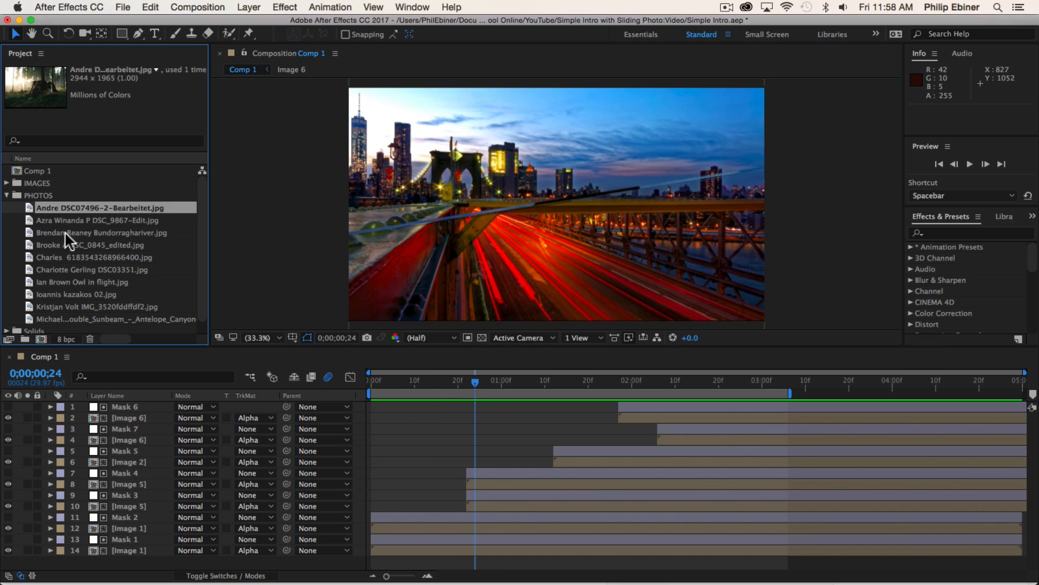
left_click(92, 269)
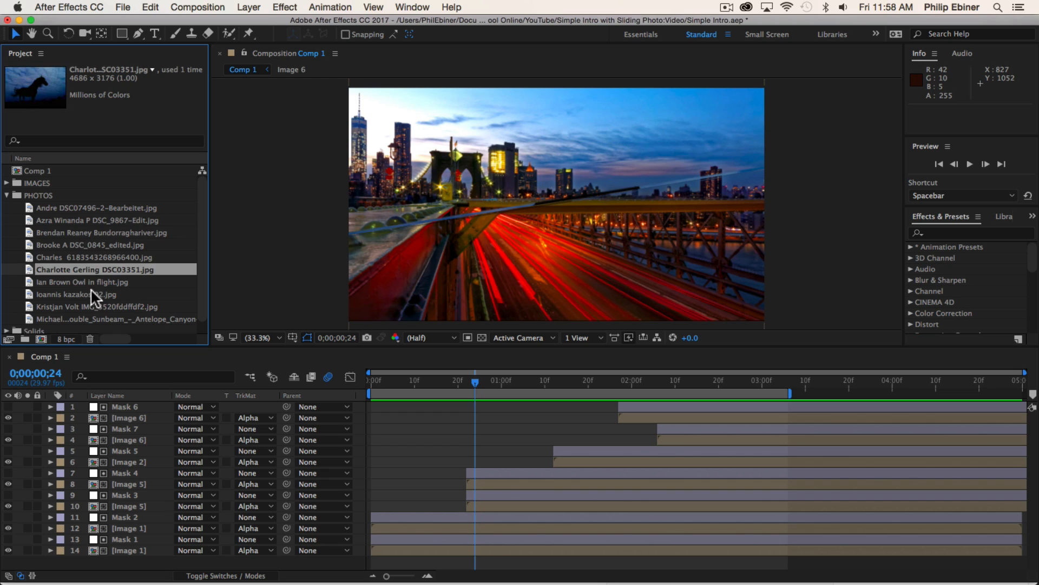
left_click(78, 294)
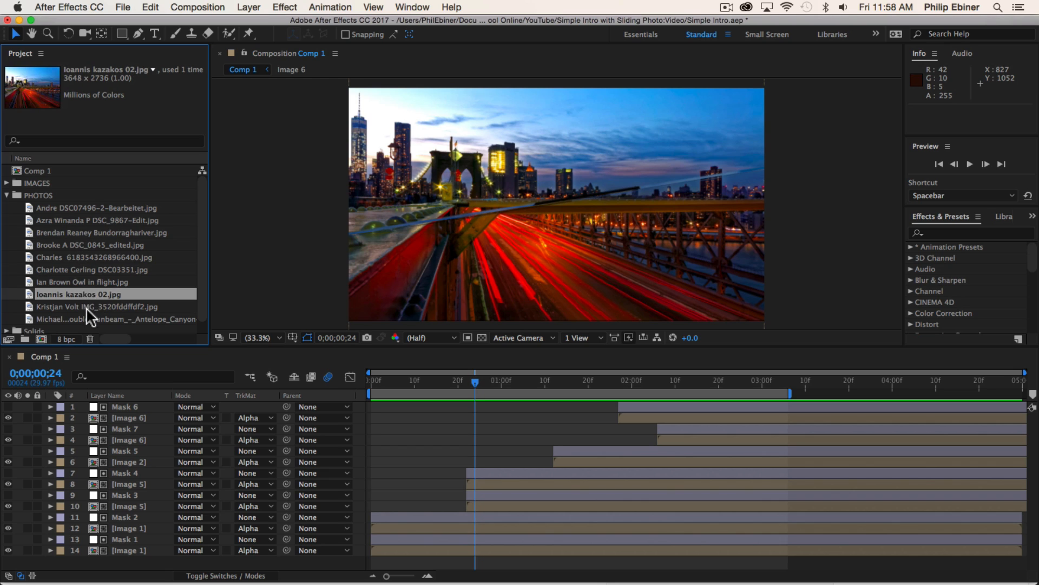
left_click(91, 257)
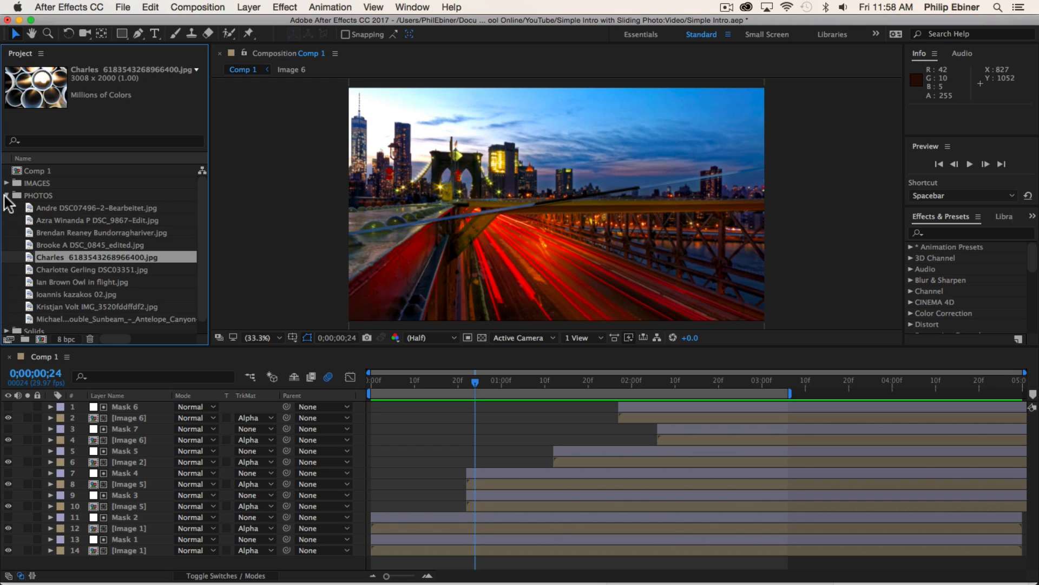
left_click(7, 195)
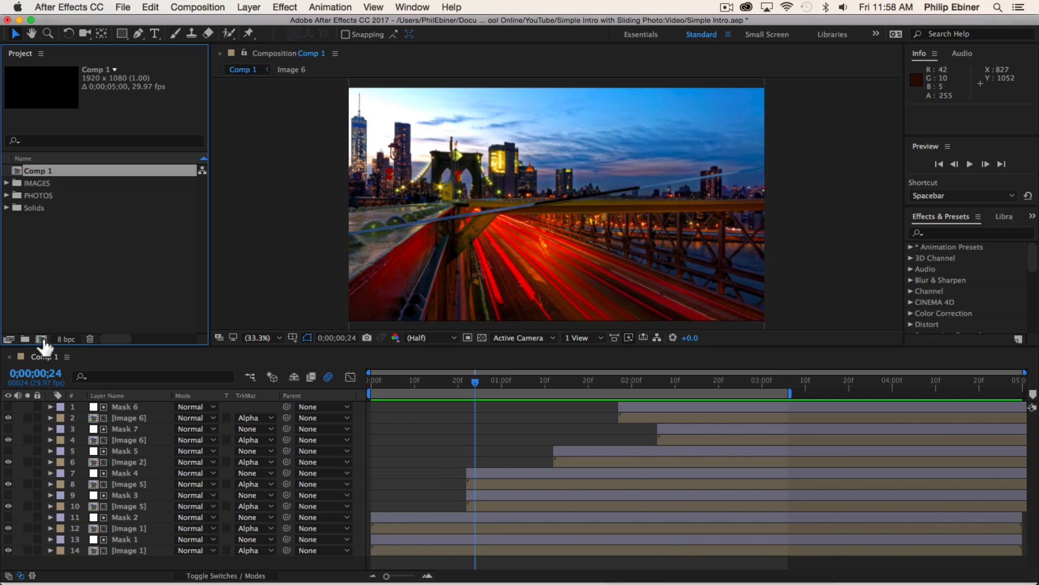
Make a new 1920×1080 composition named MAIN COMP and confirm its settings
left_click(41, 339)
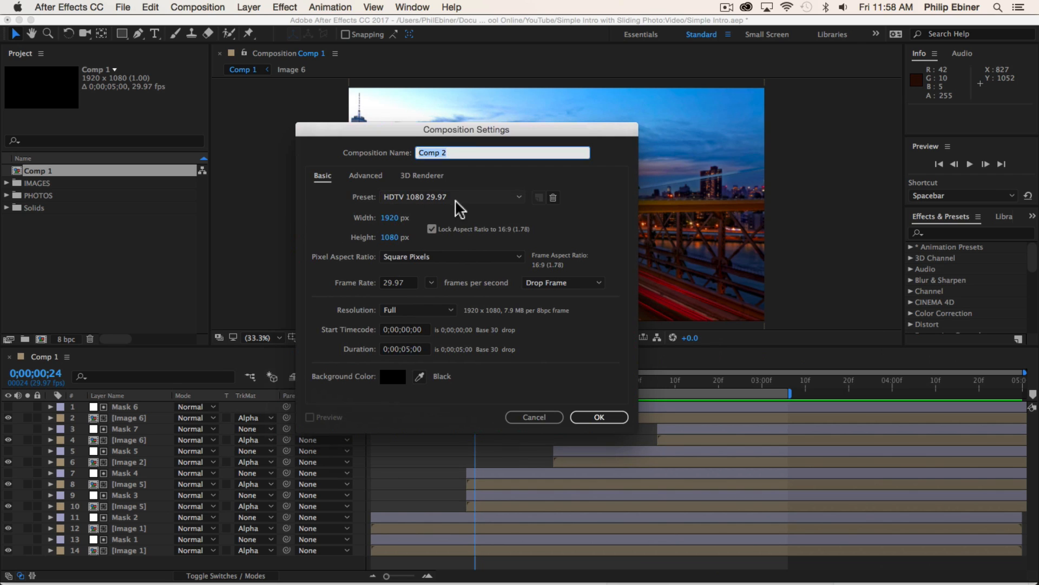
mouse_move(444, 206)
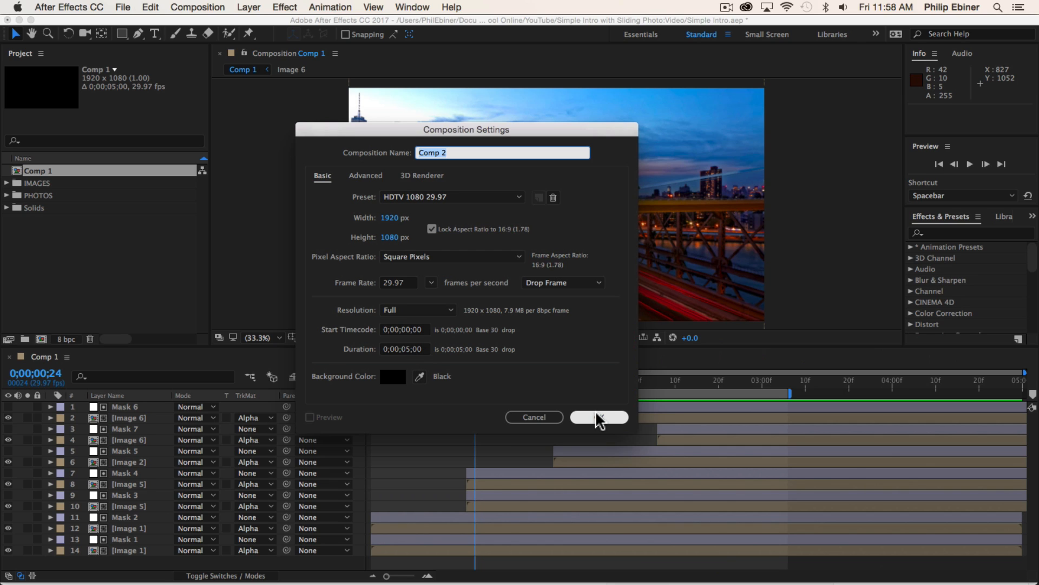
type("MAI")
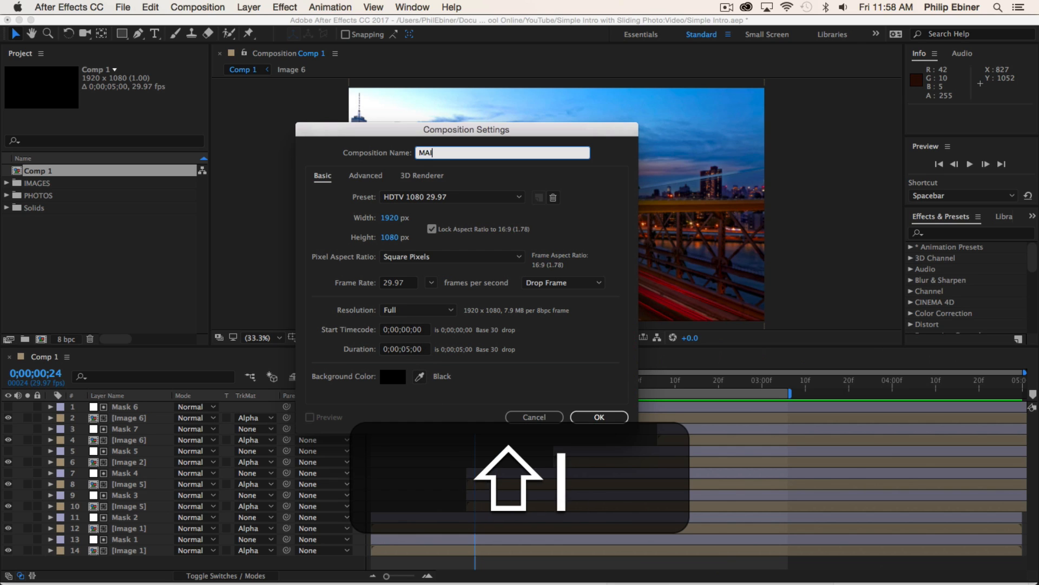
left_click(598, 417)
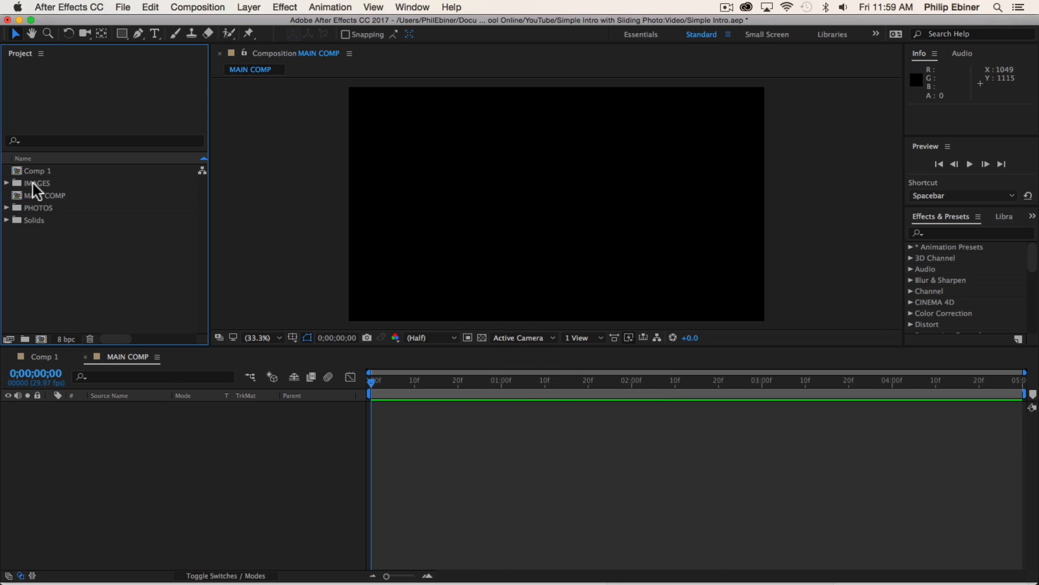
Create an Image 1 composition and move it out of the IMAGES folder
left_click(6, 183)
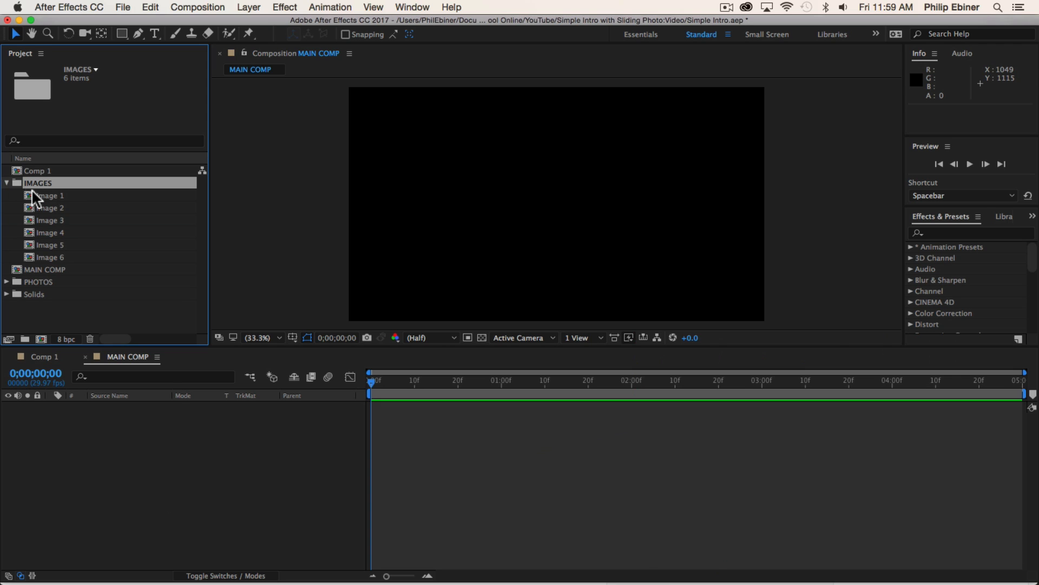
mouse_move(52, 328)
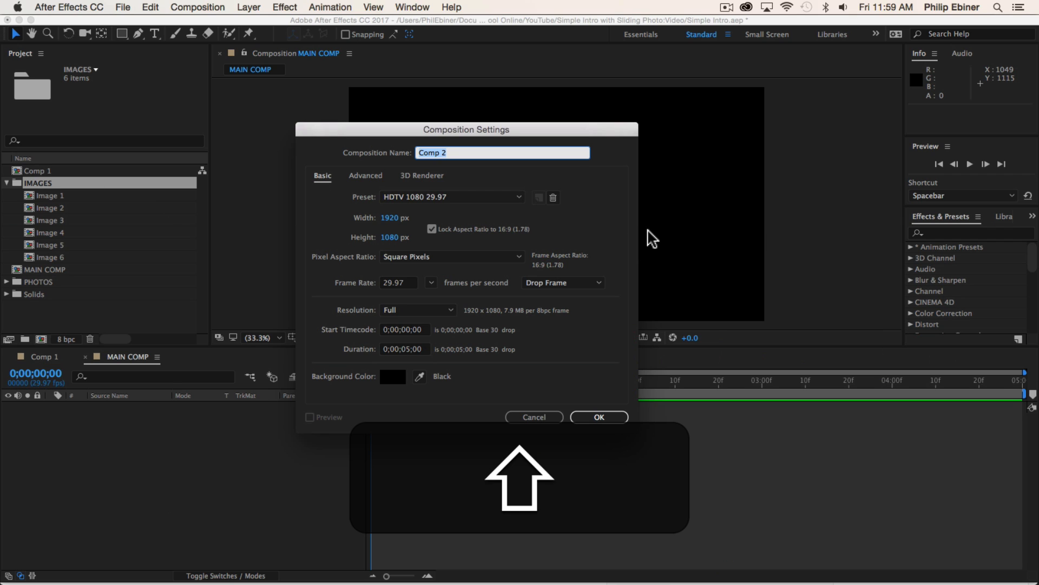
type("Image")
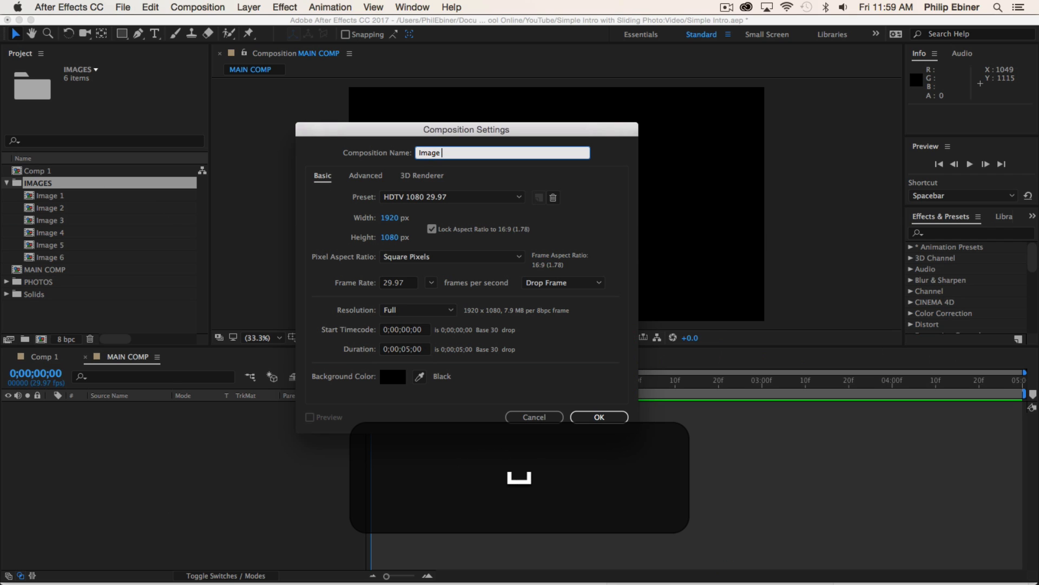
left_click(597, 417)
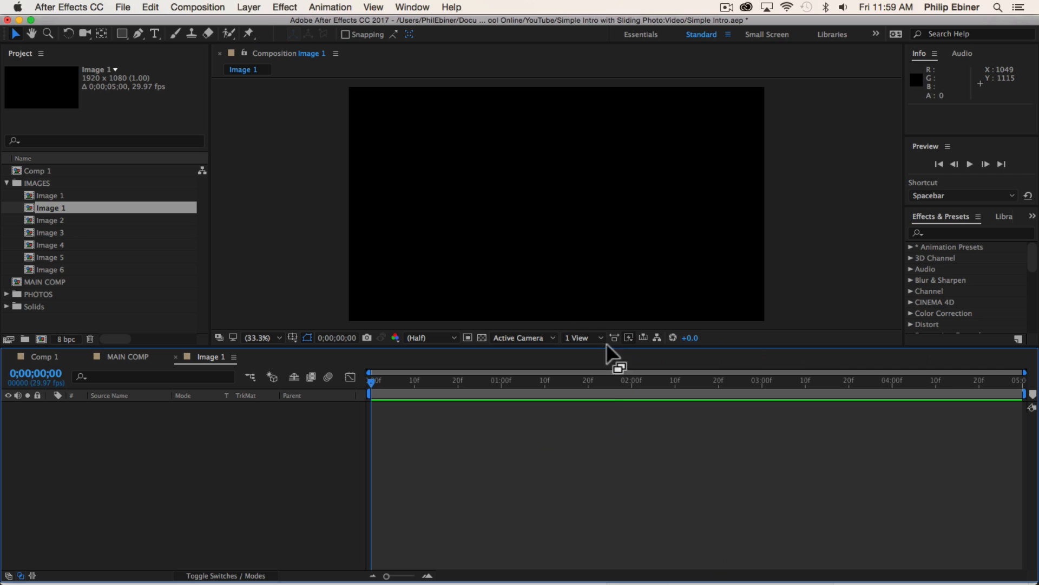
left_click_drag(50, 207, 20, 212)
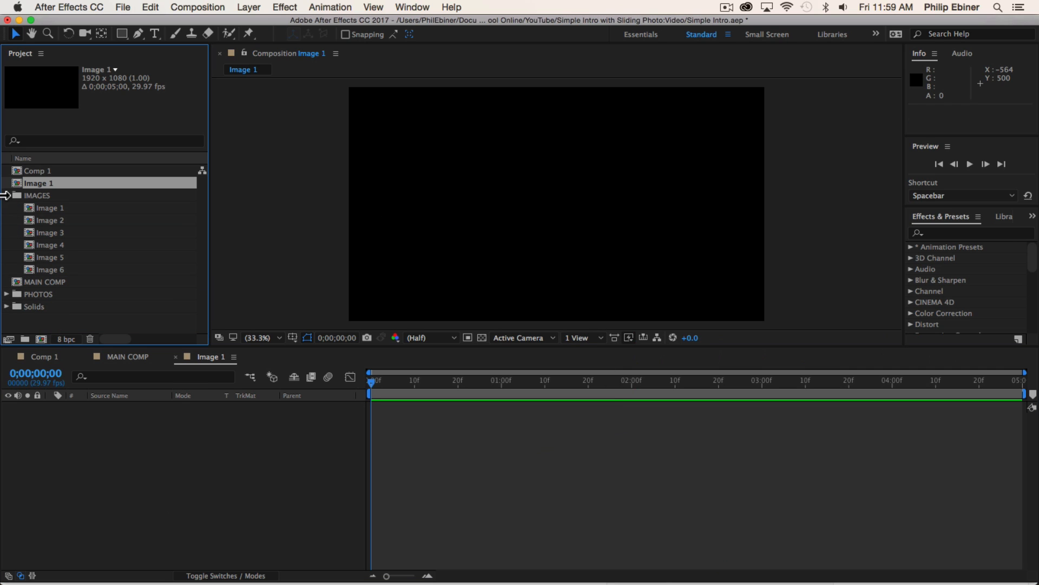
left_click(6, 195)
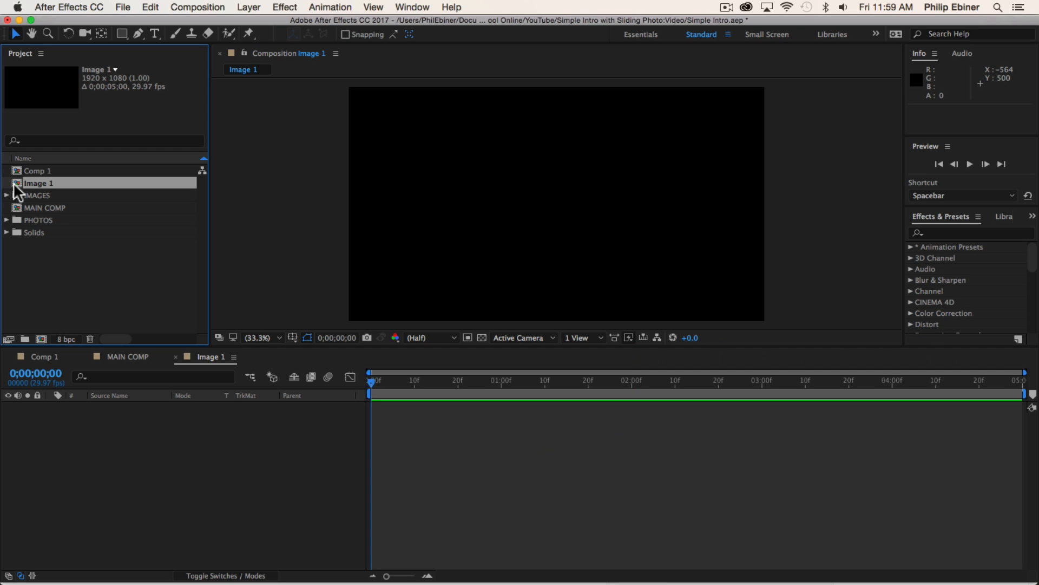
Duplicate Image 1, delete the three stray duplicate compositions, and reopen a composition
key("cmd+d")
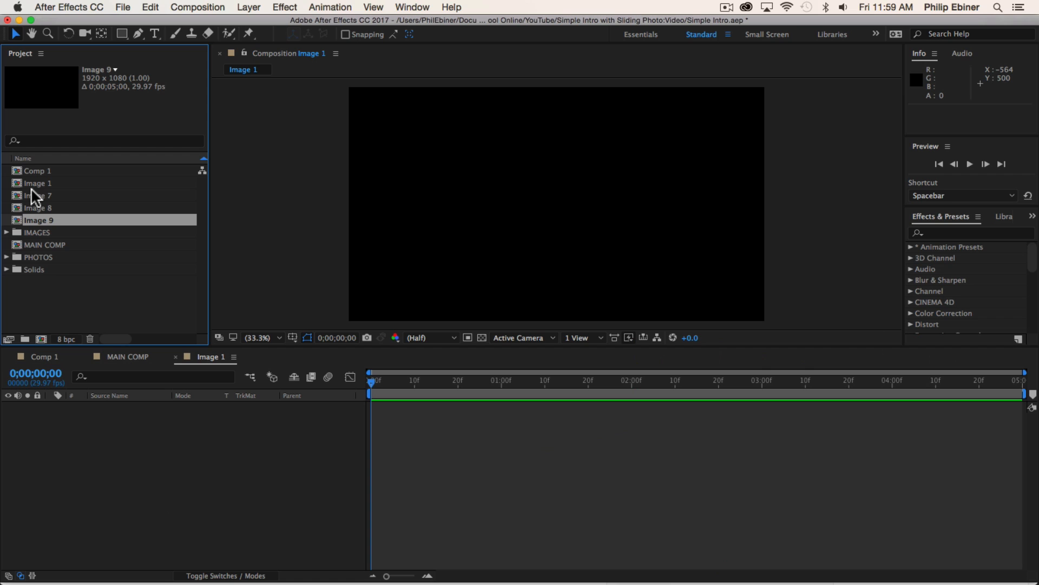
left_click(39, 195)
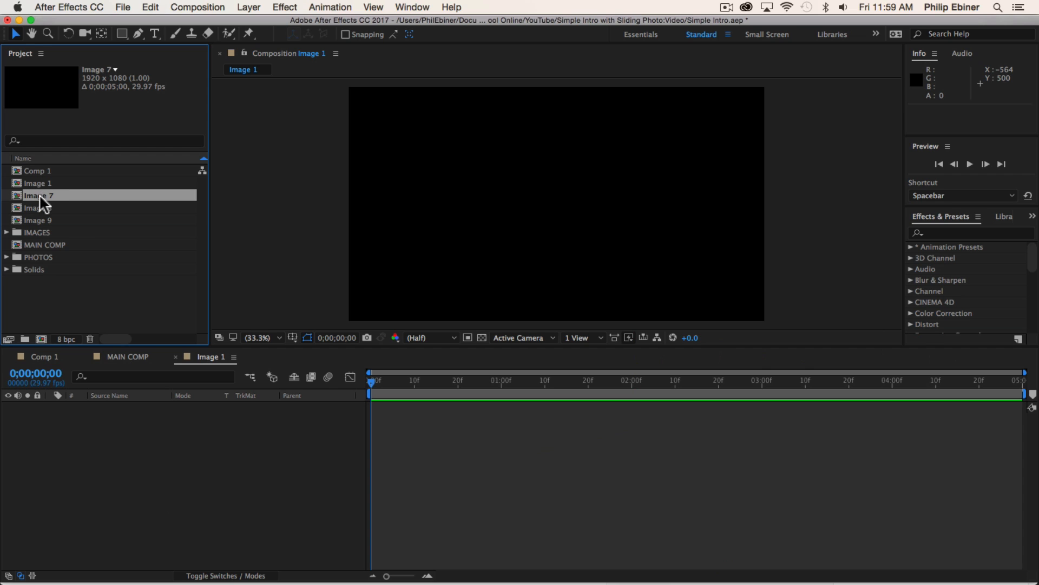
left_click(39, 219)
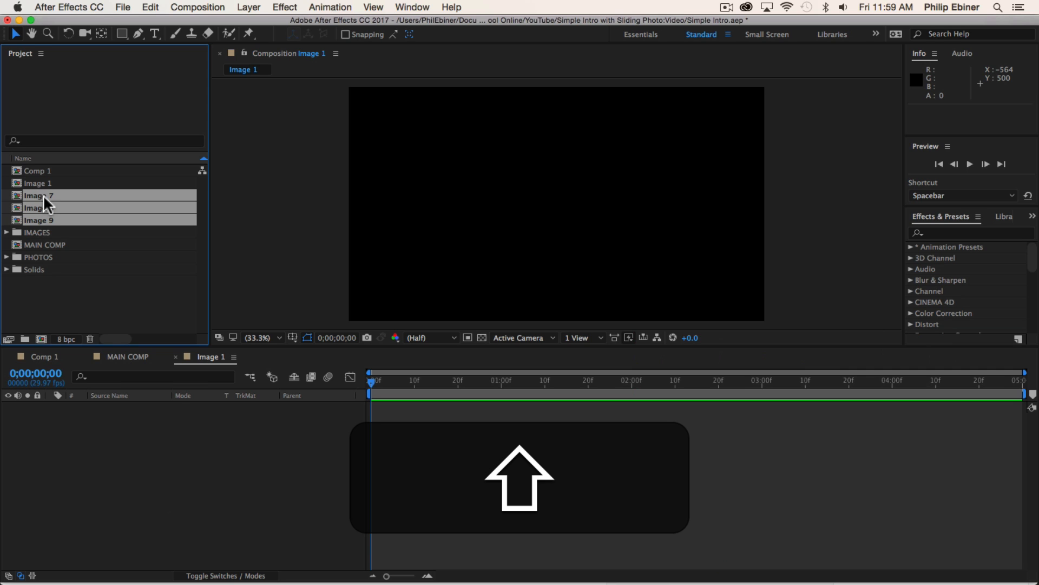
key("Delete")
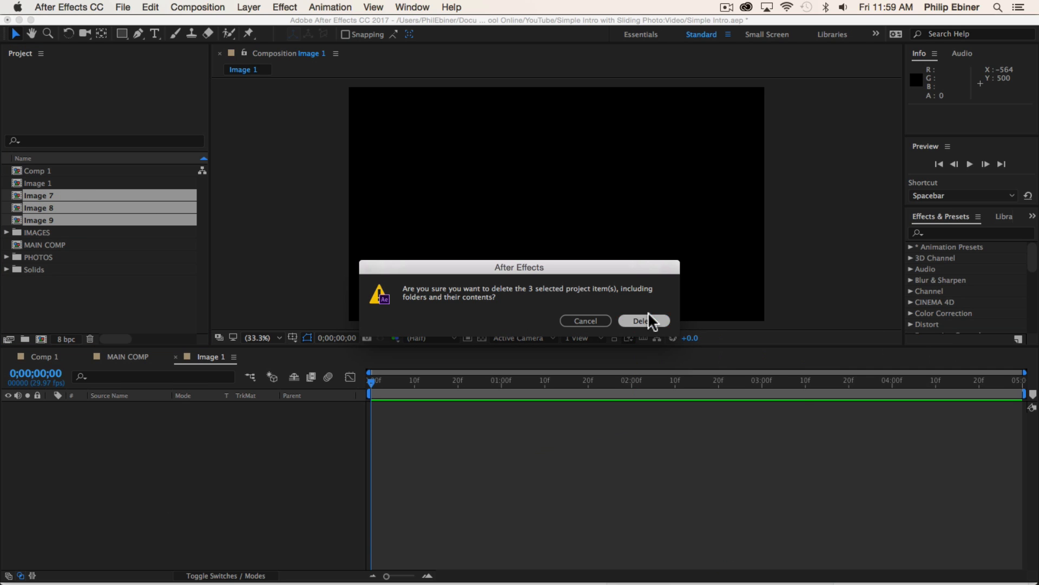
left_click(641, 320)
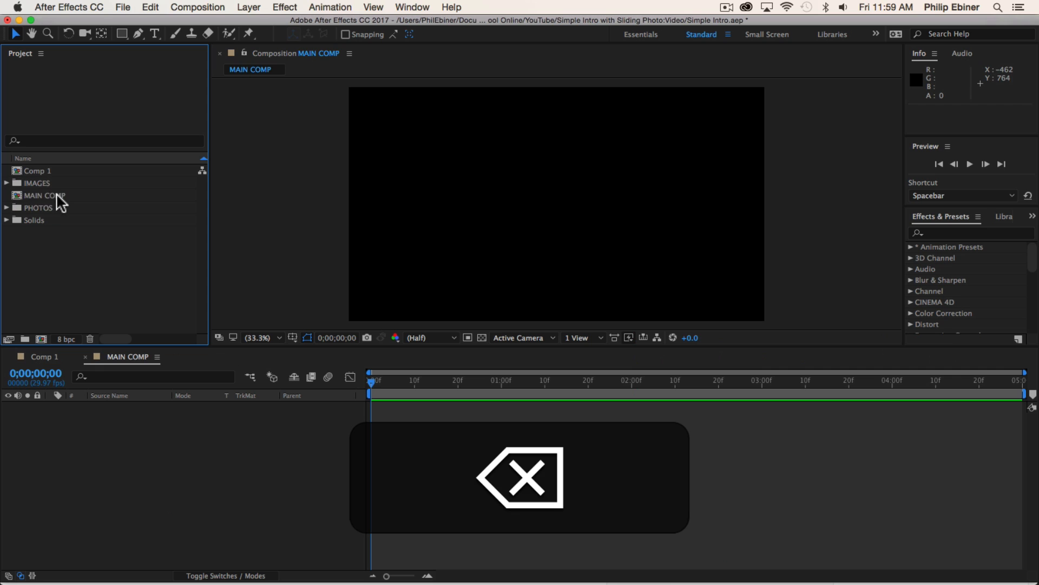
double_click(51, 195)
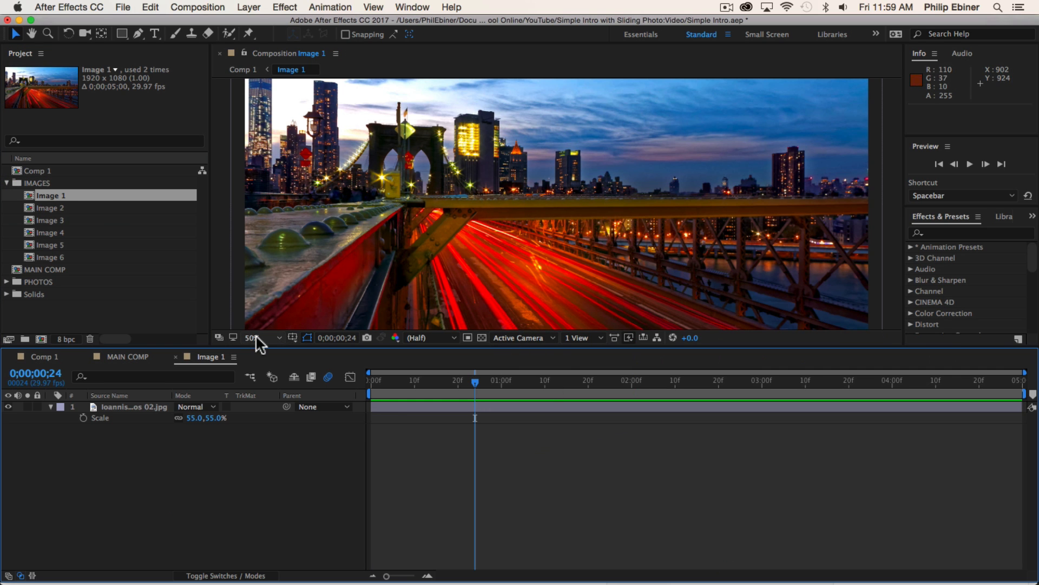
Zoom the viewer out and scale the bridge photo layer to 54%
left_click(254, 338)
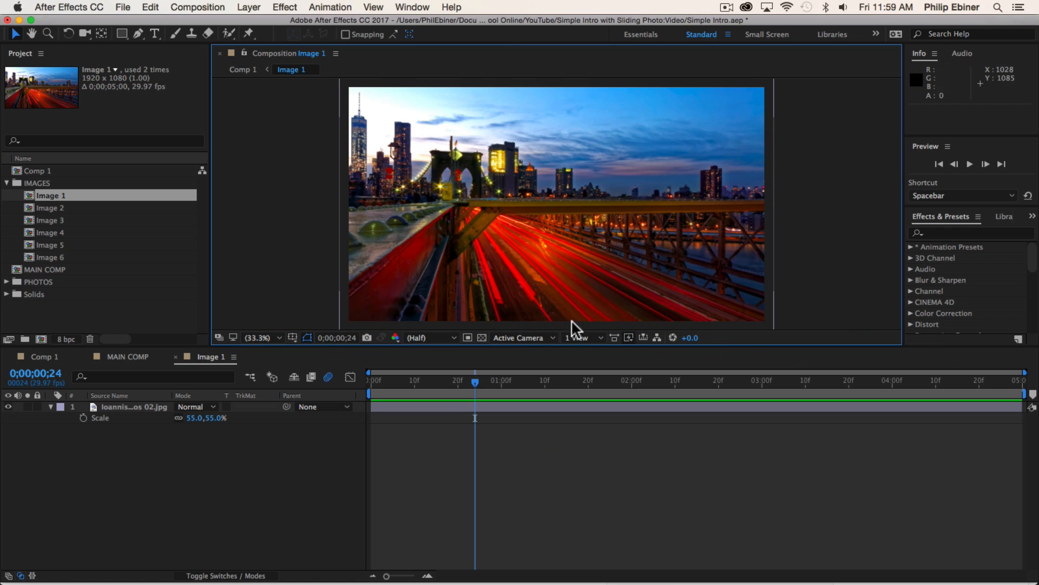
mouse_move(275, 453)
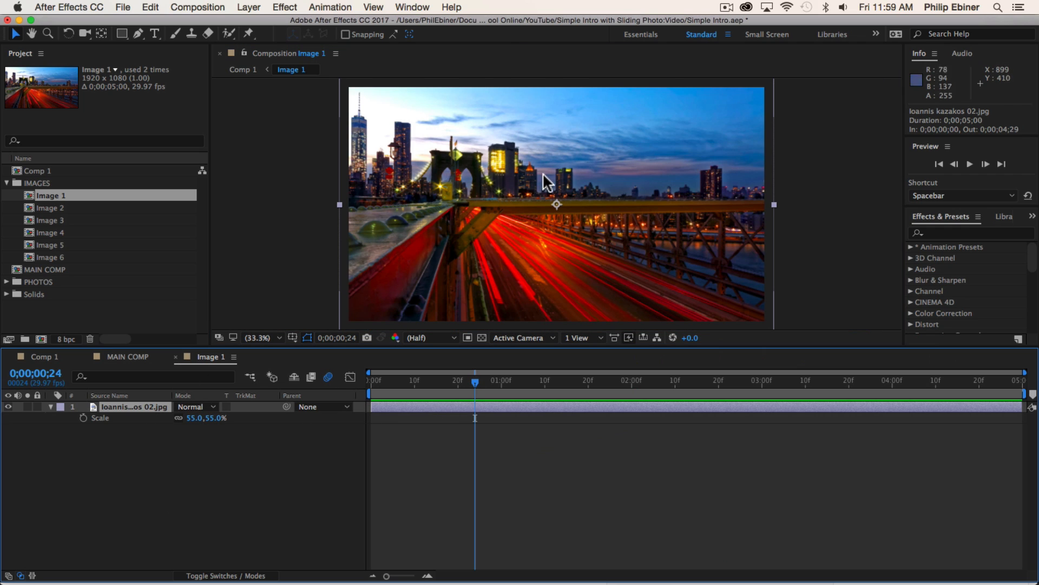
mouse_move(221, 405)
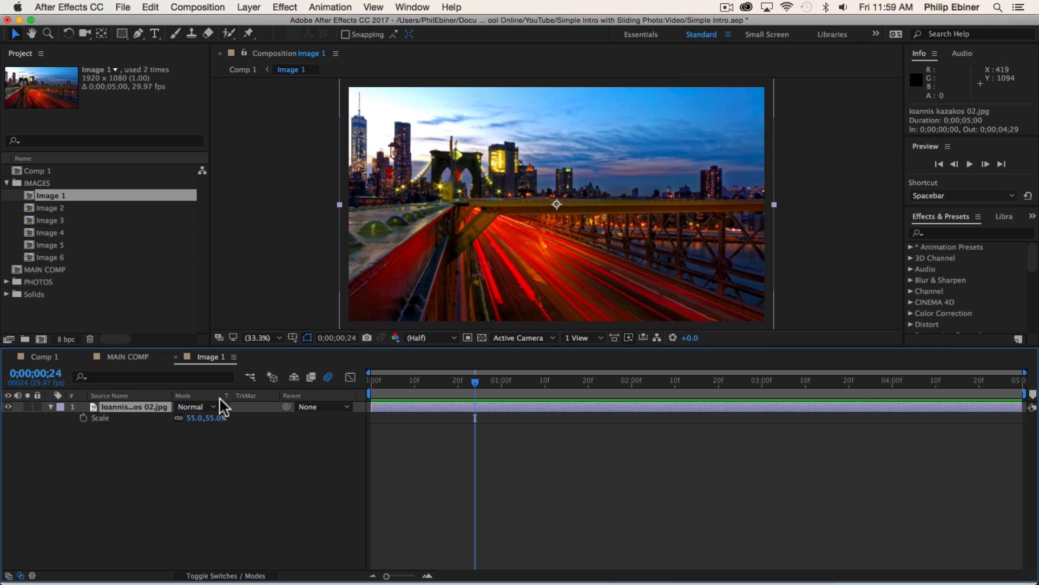
mouse_move(249, 373)
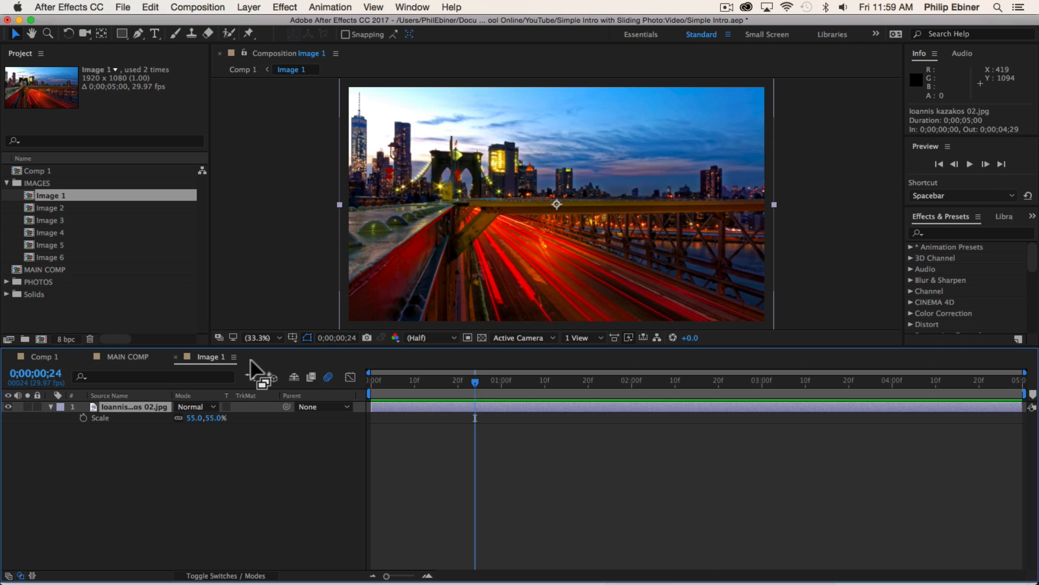
mouse_move(264, 365)
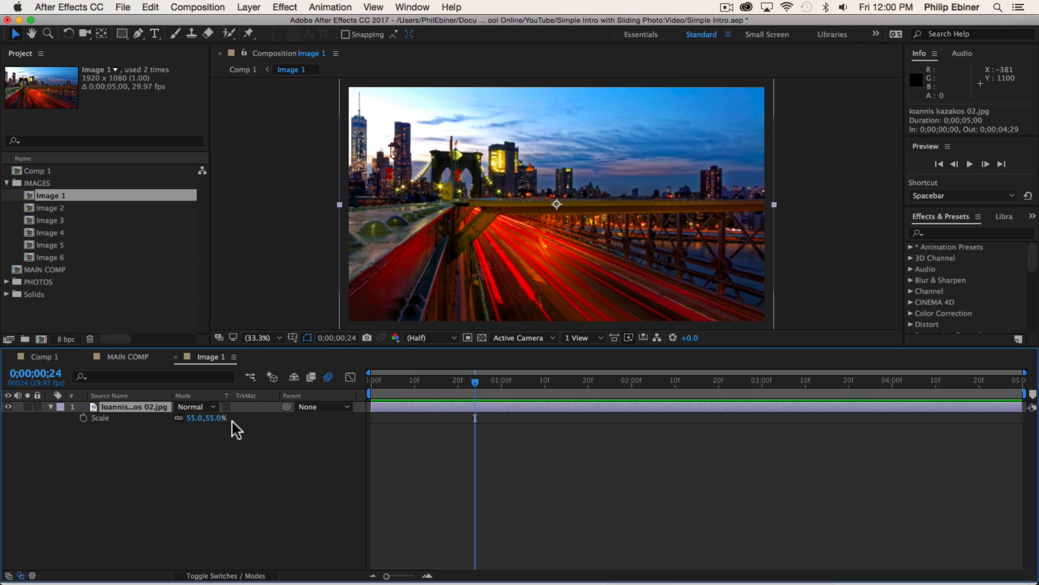
mouse_move(212, 417)
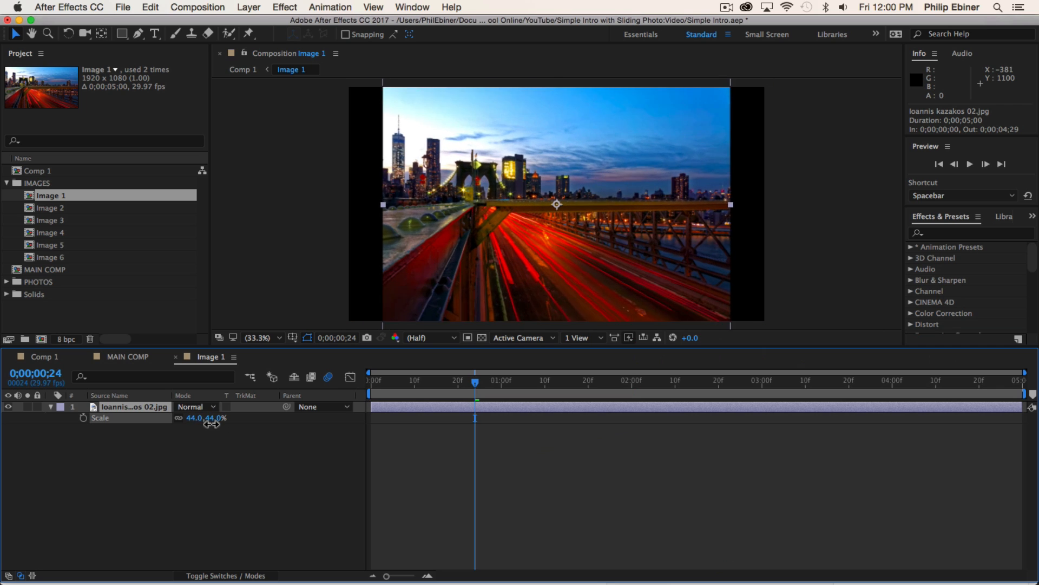
left_click_drag(206, 417, 218, 418)
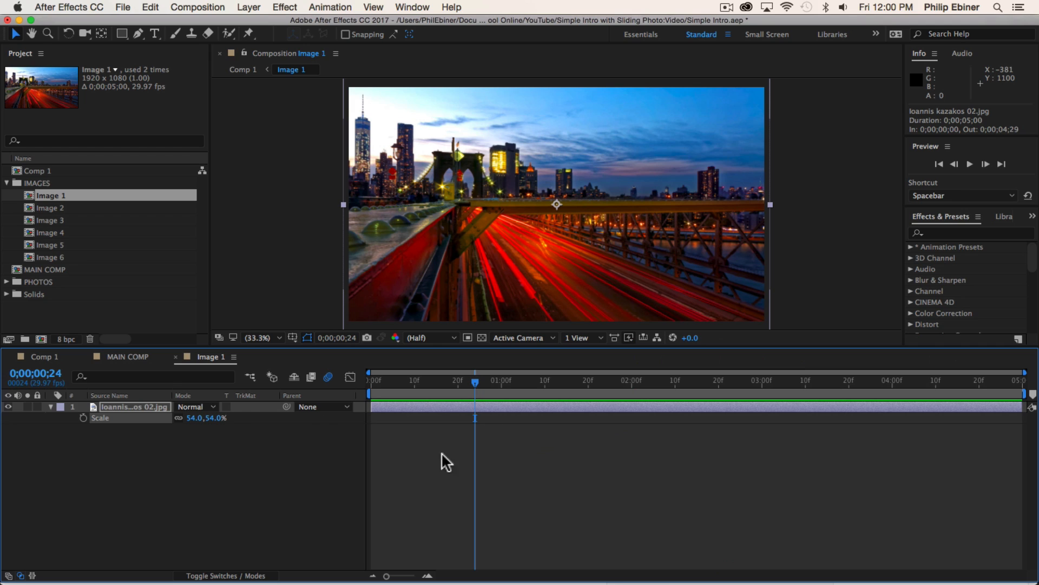
mouse_move(238, 519)
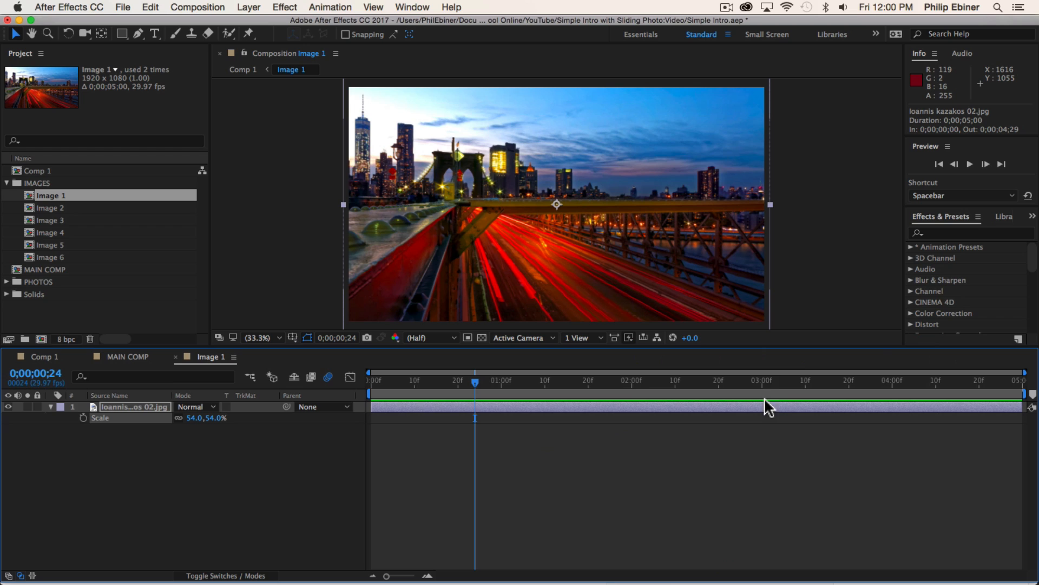
mouse_move(345, 448)
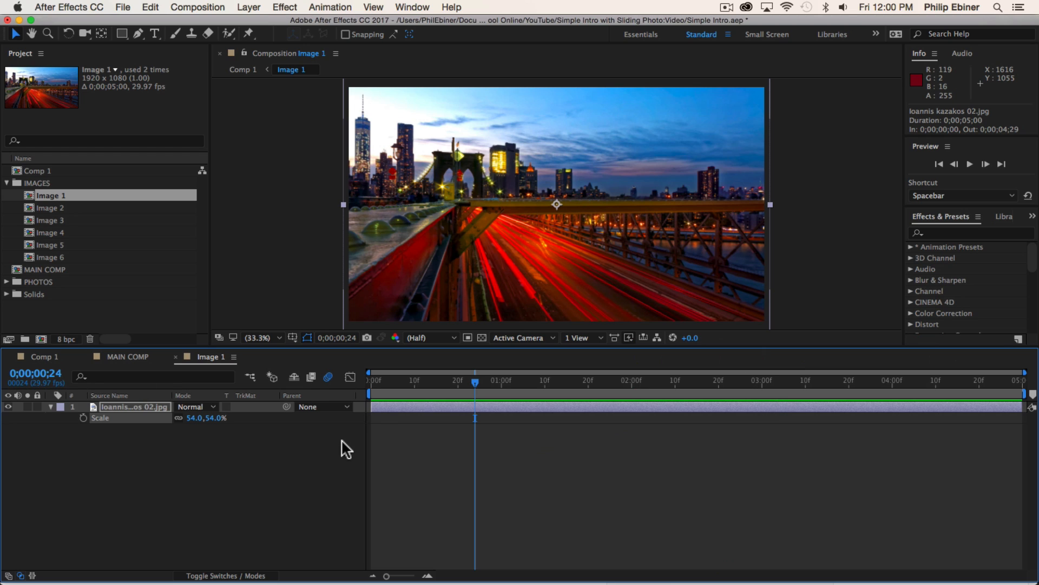
mouse_move(12, 189)
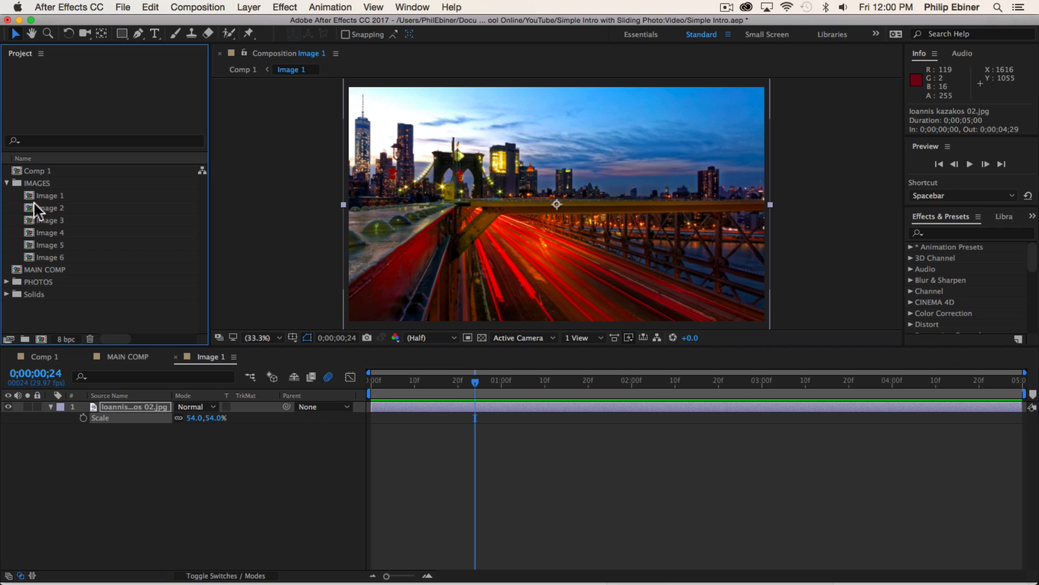
Open MAIN COMP and drag the Image 2 canyon composition into its timeline
left_click(49, 232)
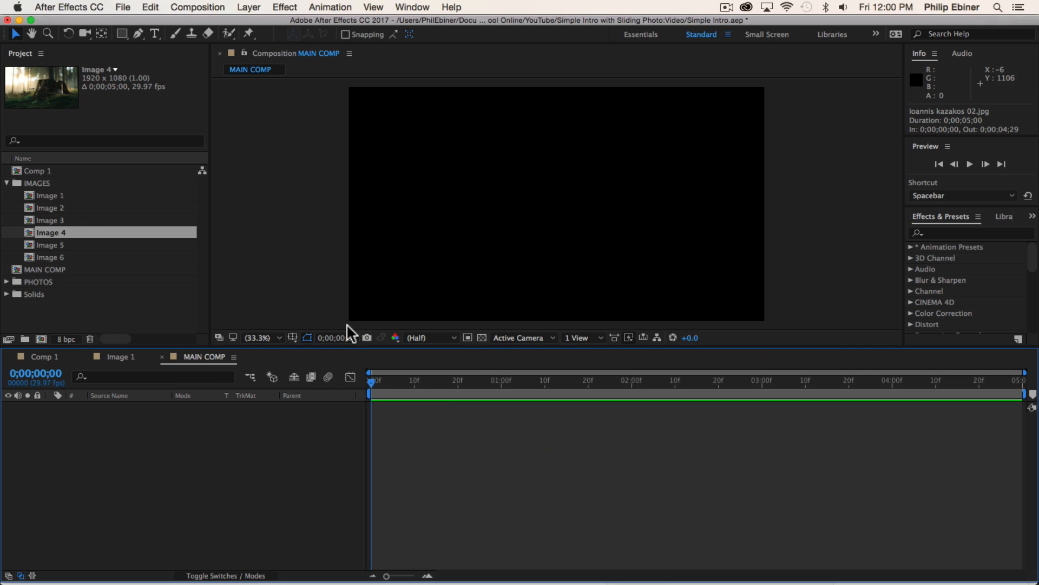
left_click(50, 207)
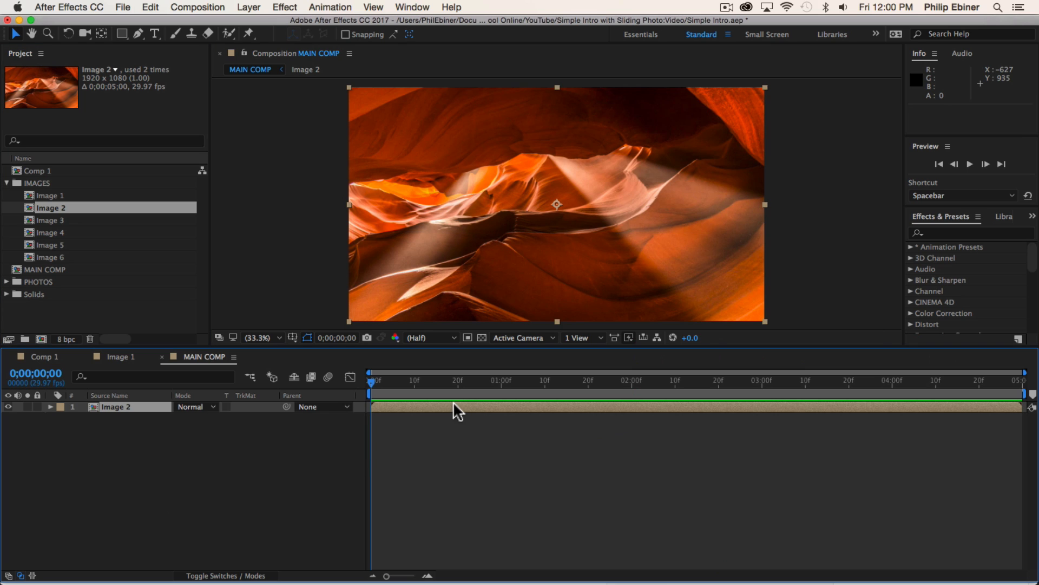
mouse_move(274, 416)
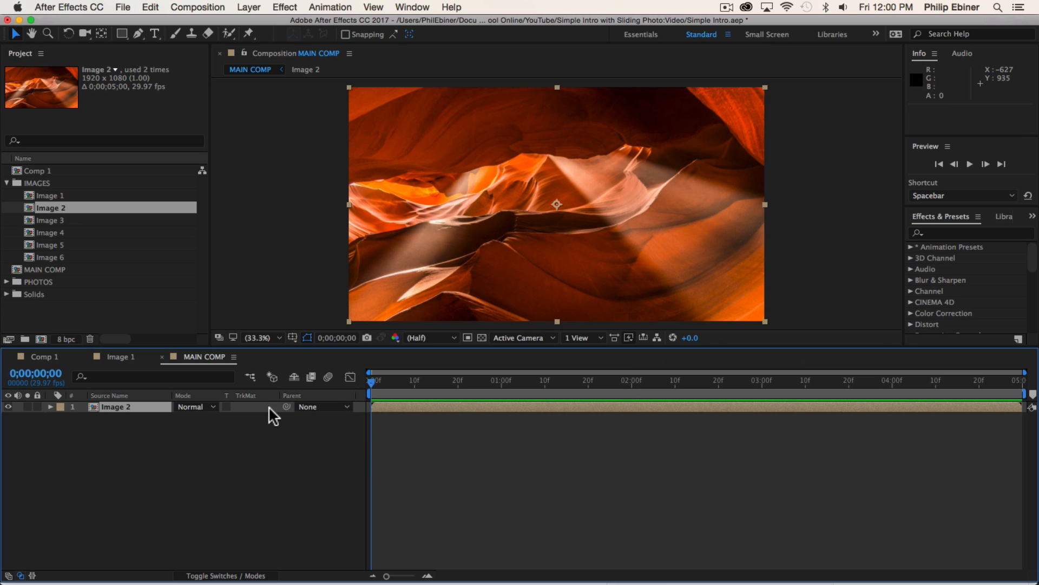
mouse_move(323, 426)
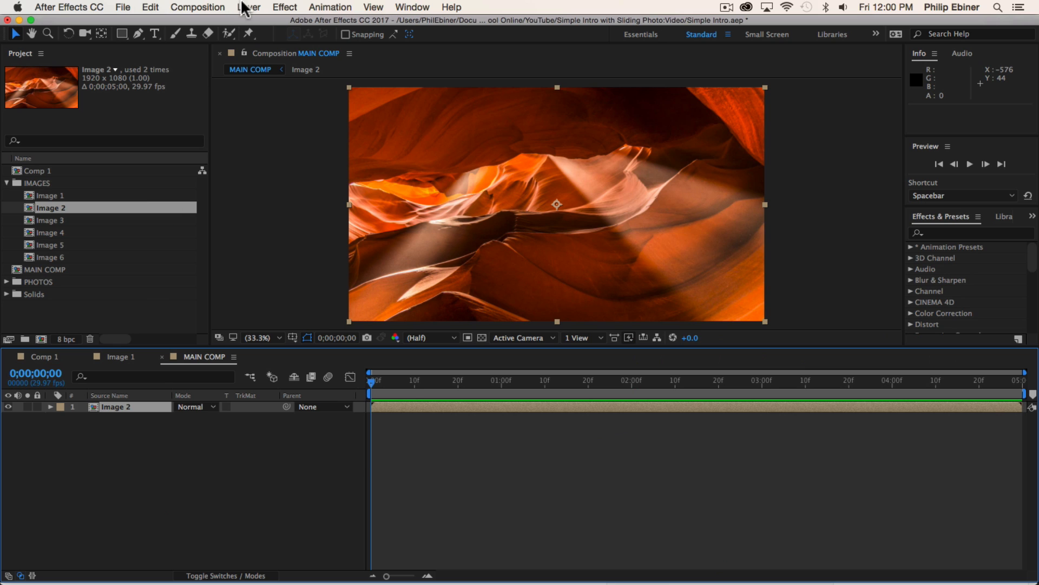
Add a new adjustment layer above Image 2 and rename it Mask 1
left_click(248, 7)
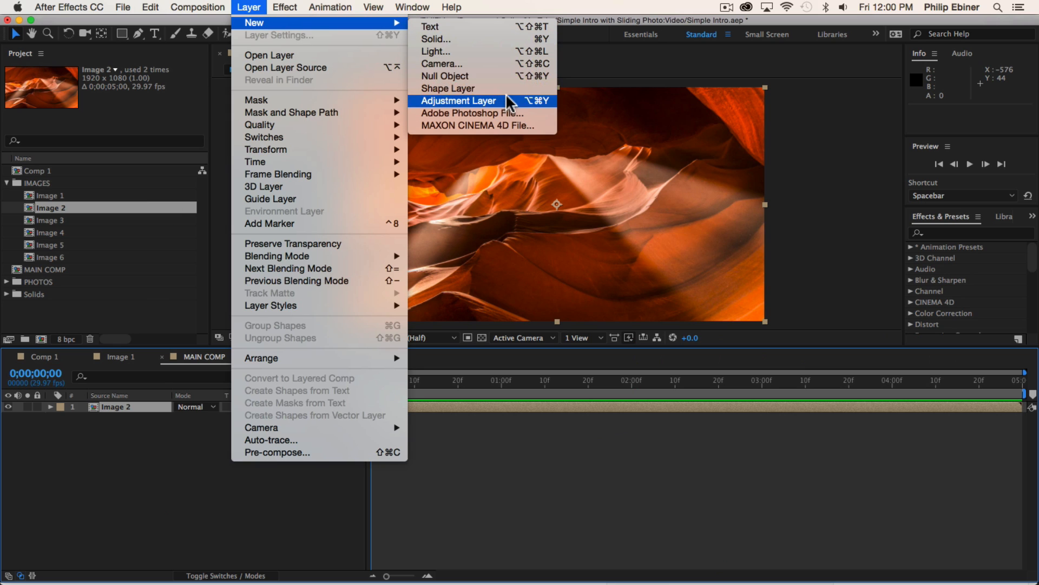
left_click(458, 100)
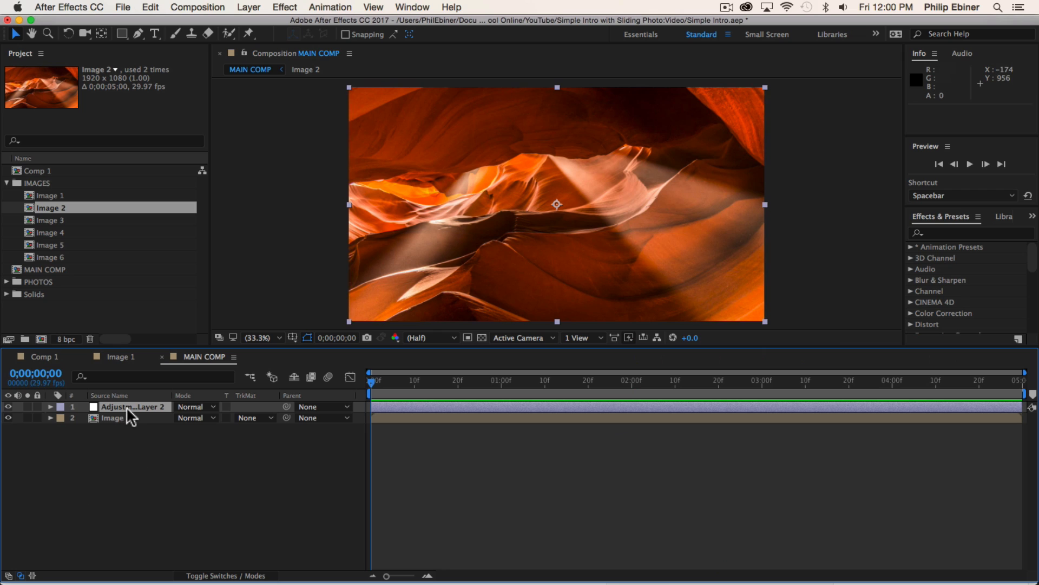
type("Mask 1")
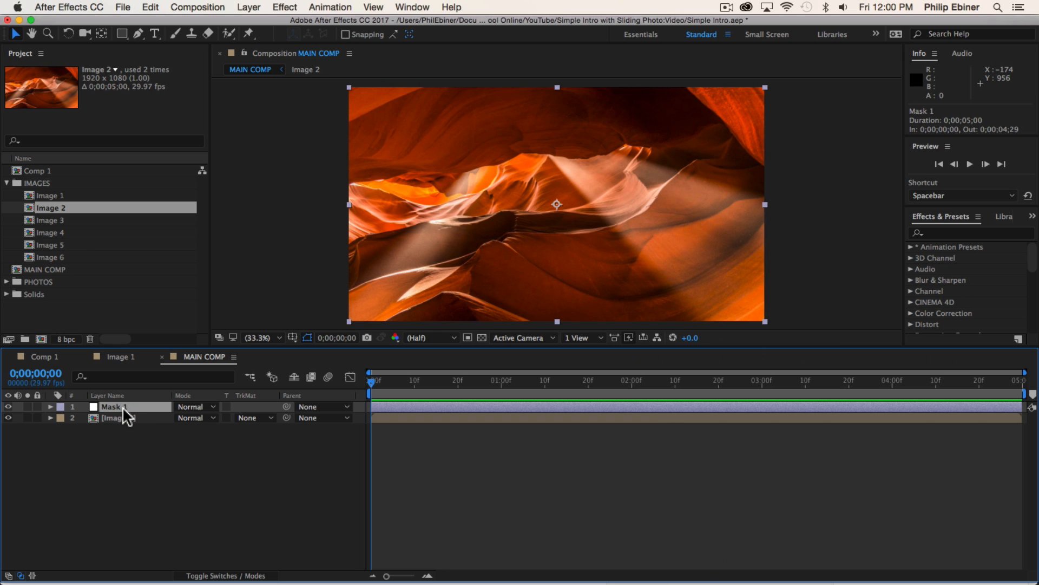
left_click(182, 457)
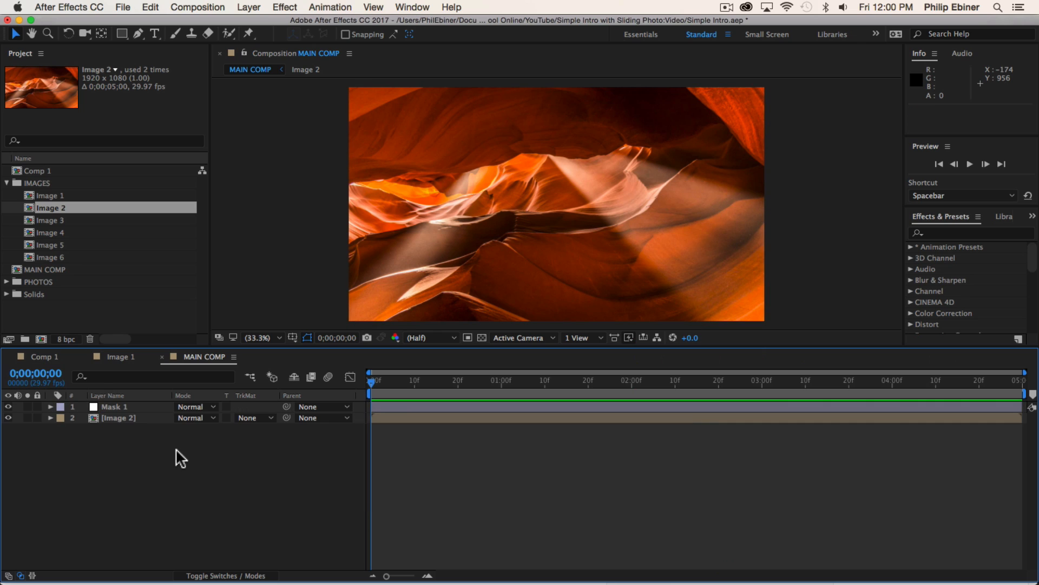
mouse_move(274, 505)
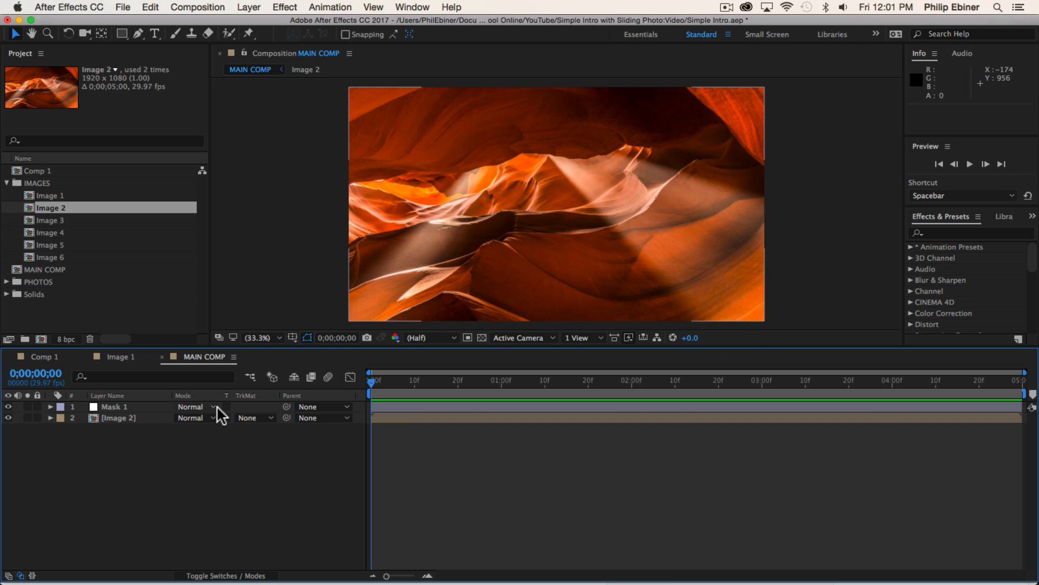
mouse_move(197, 417)
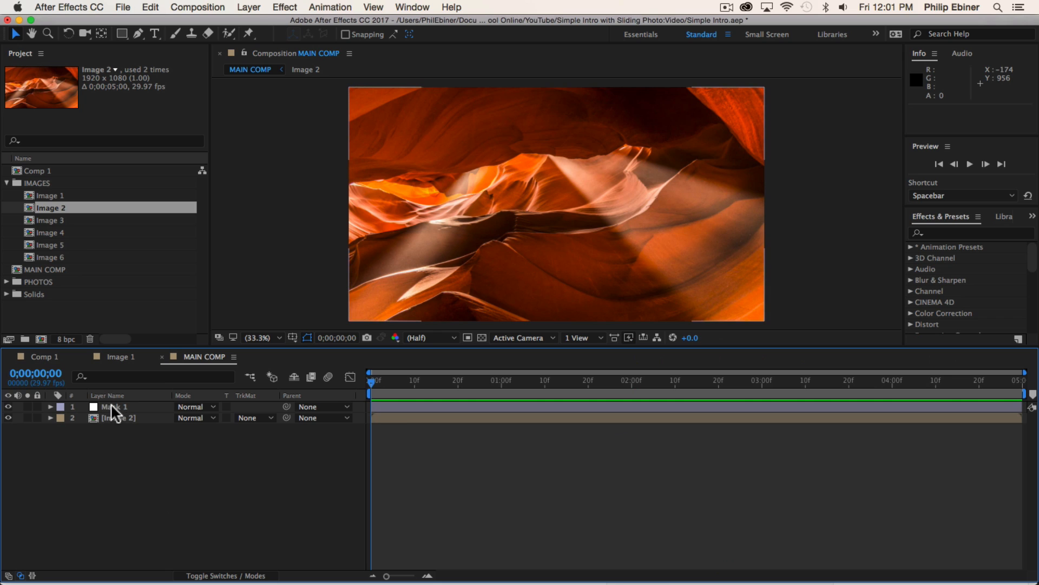
mouse_move(109, 410)
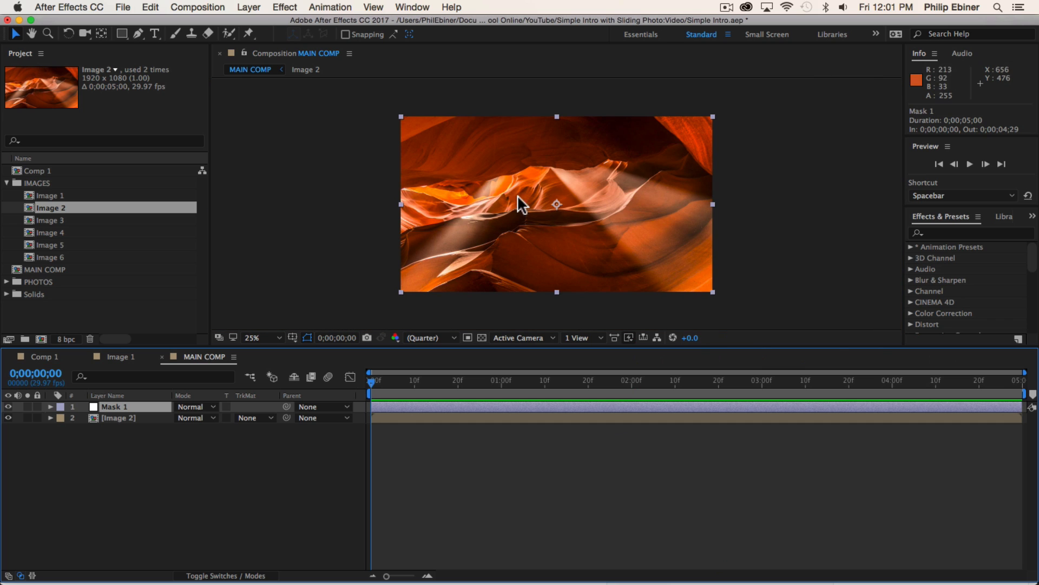
mouse_move(532, 148)
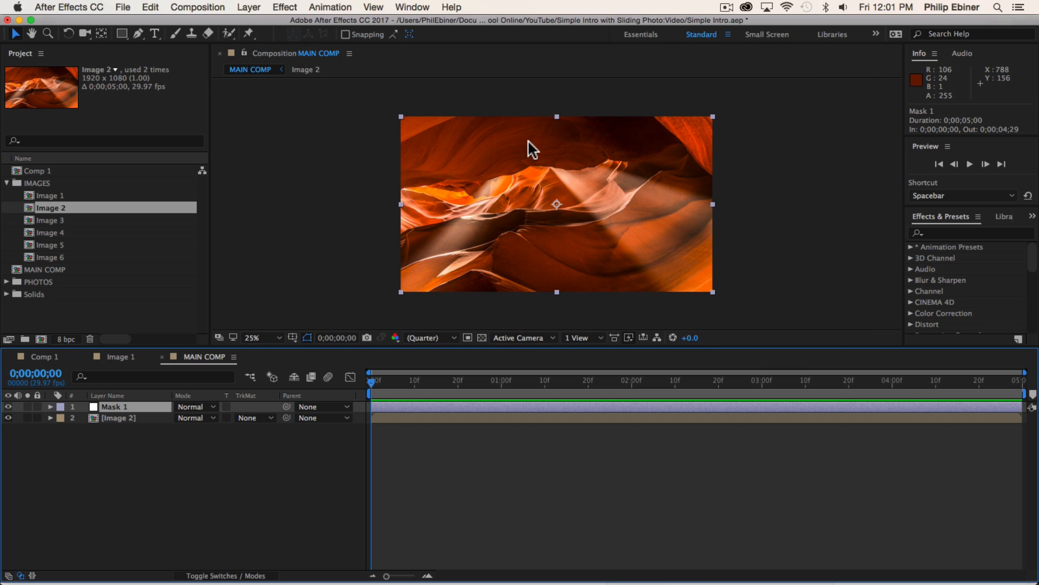
With the Pen tool, place Mask 1's first mask vertex at the frame's left edge
left_click(251, 338)
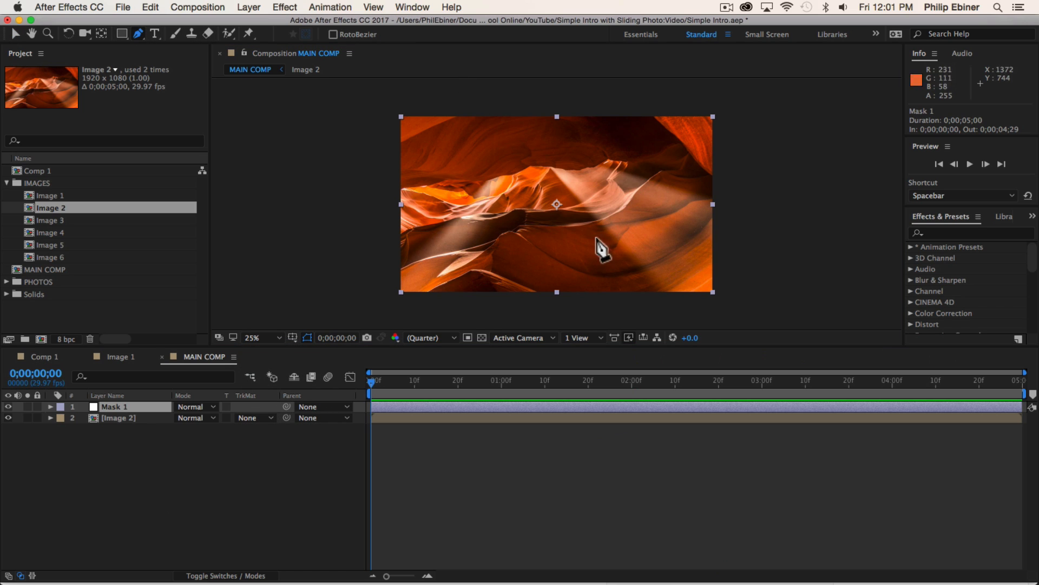
mouse_move(403, 245)
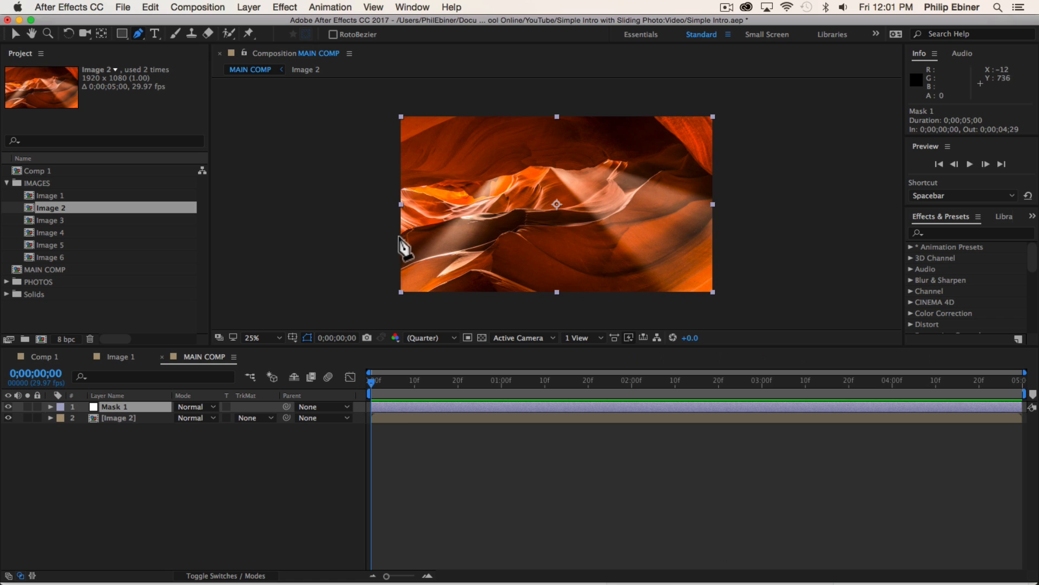
mouse_move(743, 171)
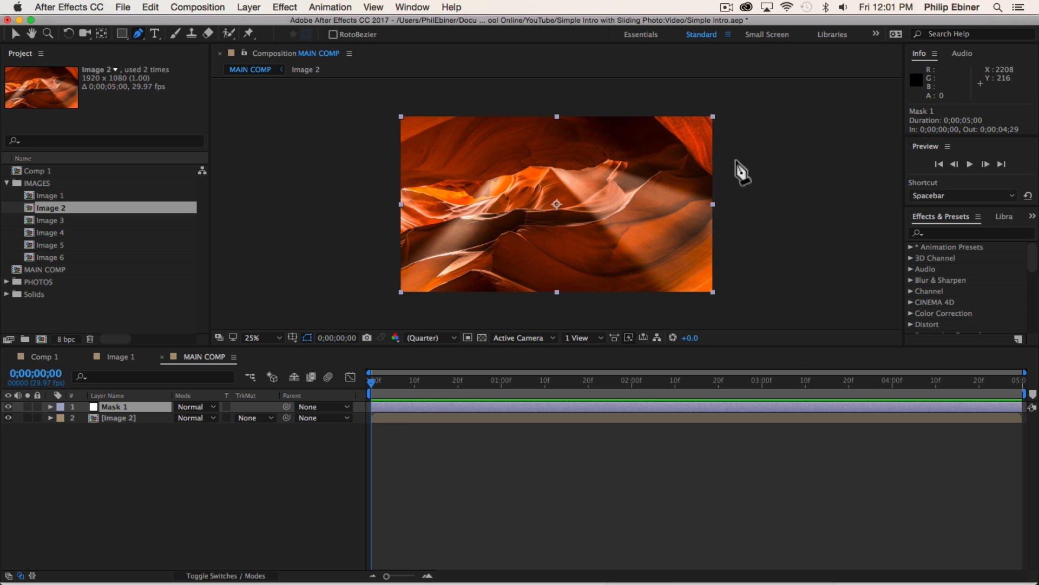
mouse_move(402, 239)
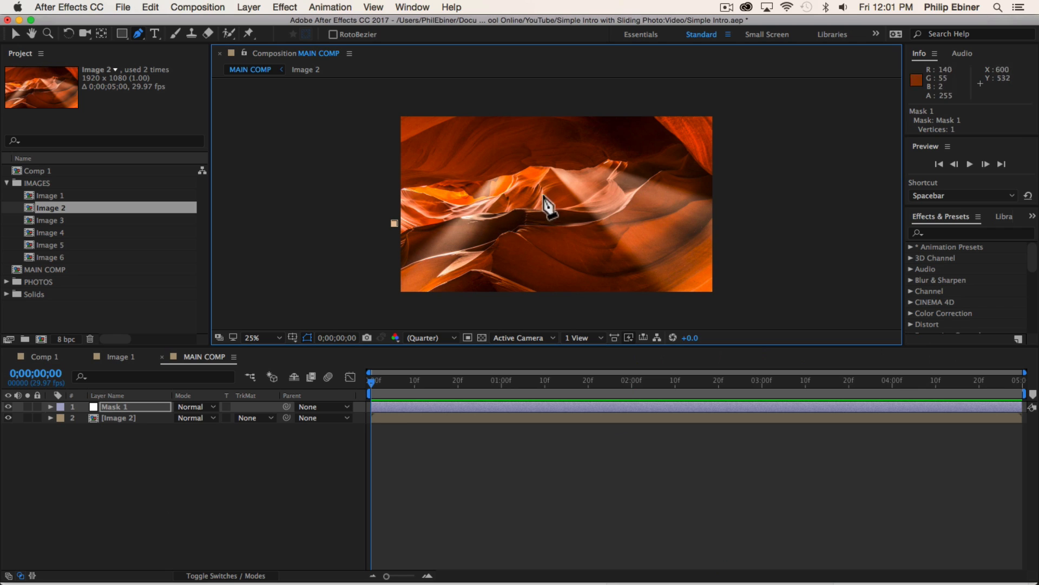
left_click(721, 164)
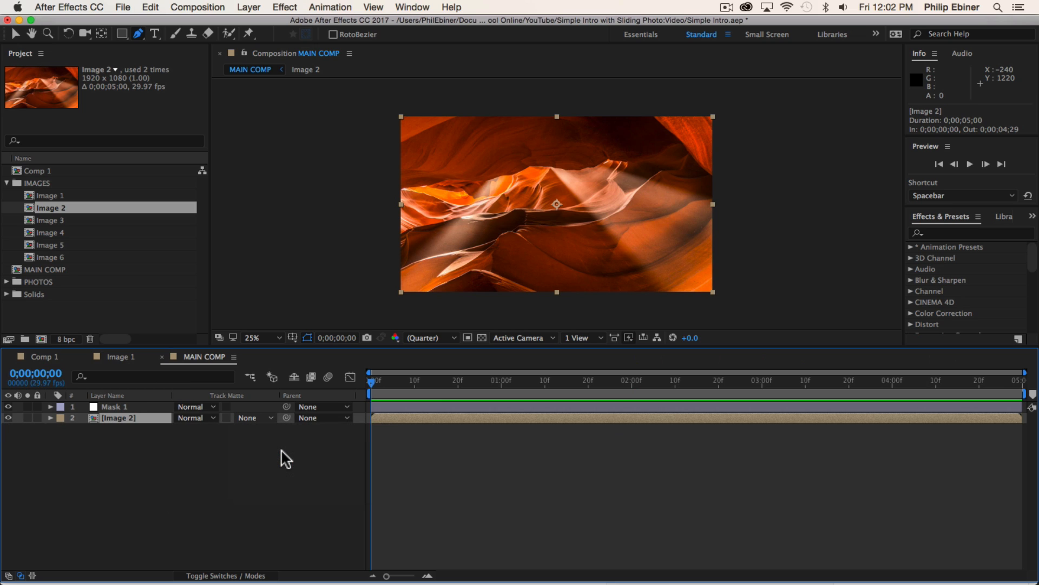
Set Image 2's track matte to Alpha Matte Mask 1 and merge each end's vertices into a line
left_click(254, 417)
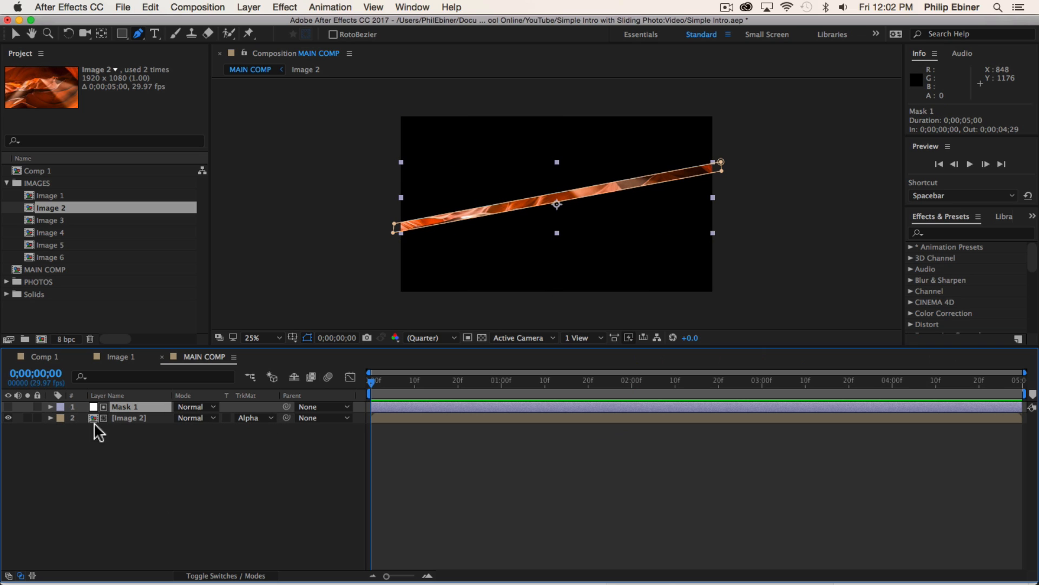
mouse_move(517, 221)
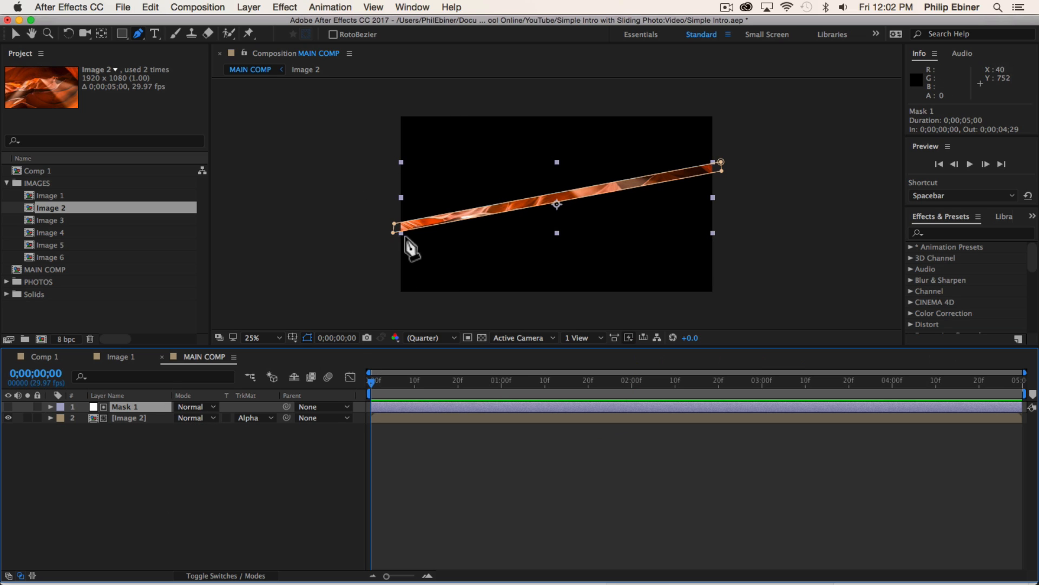
mouse_move(519, 255)
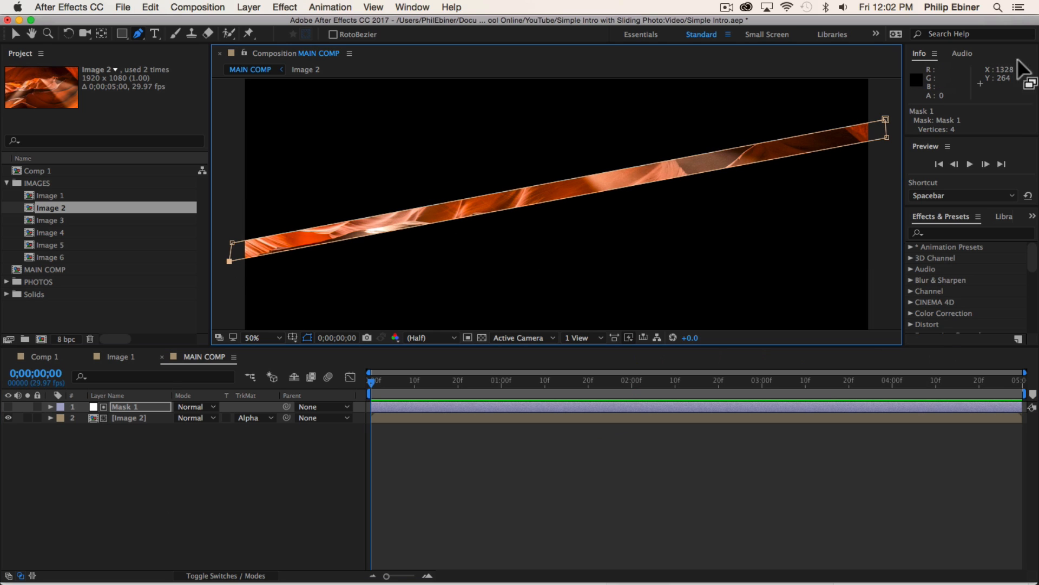
left_click_drag(886, 118, 886, 124)
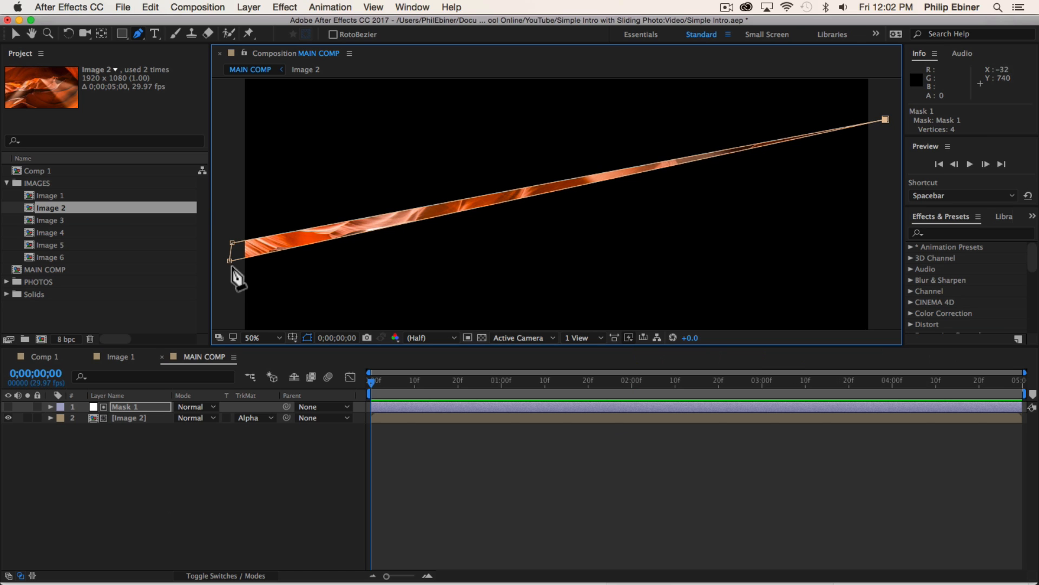
left_click_drag(237, 253, 236, 245)
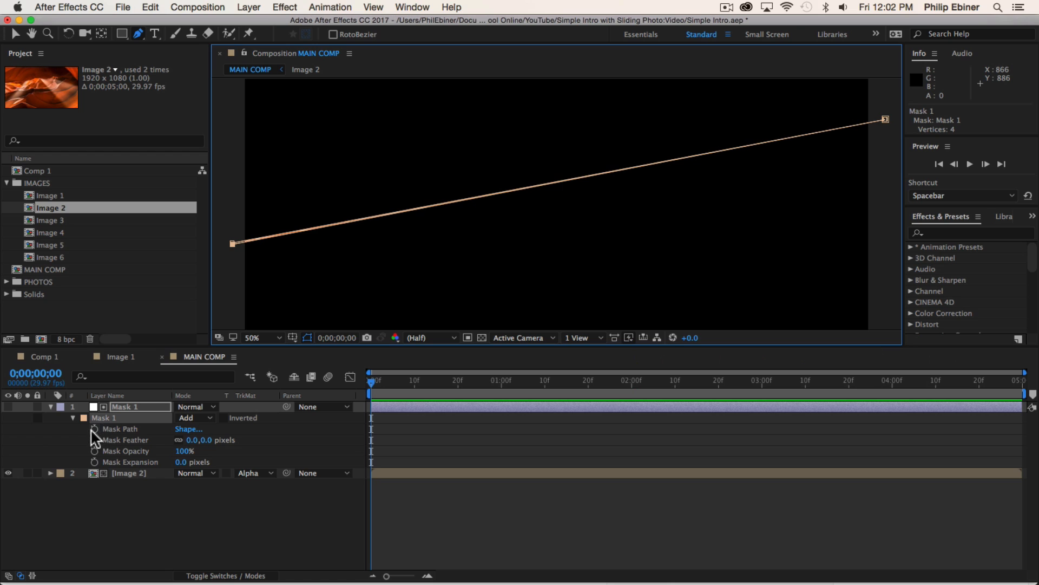
Keyframe Mask 1's path at 0;00 and set the mask expansion to −5 pixels
left_click(94, 428)
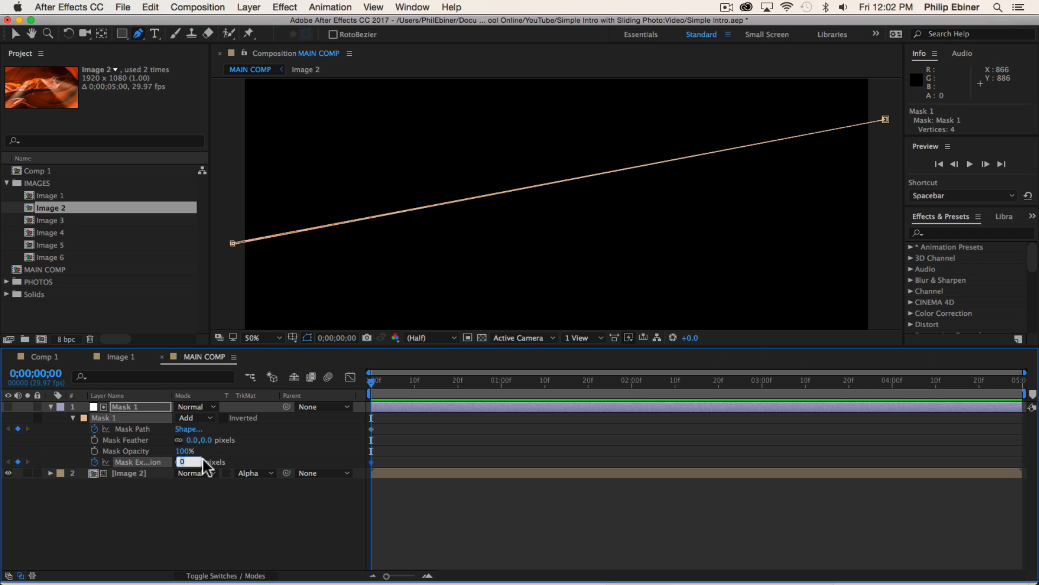
left_click_drag(189, 461, 166, 461)
type("-5")
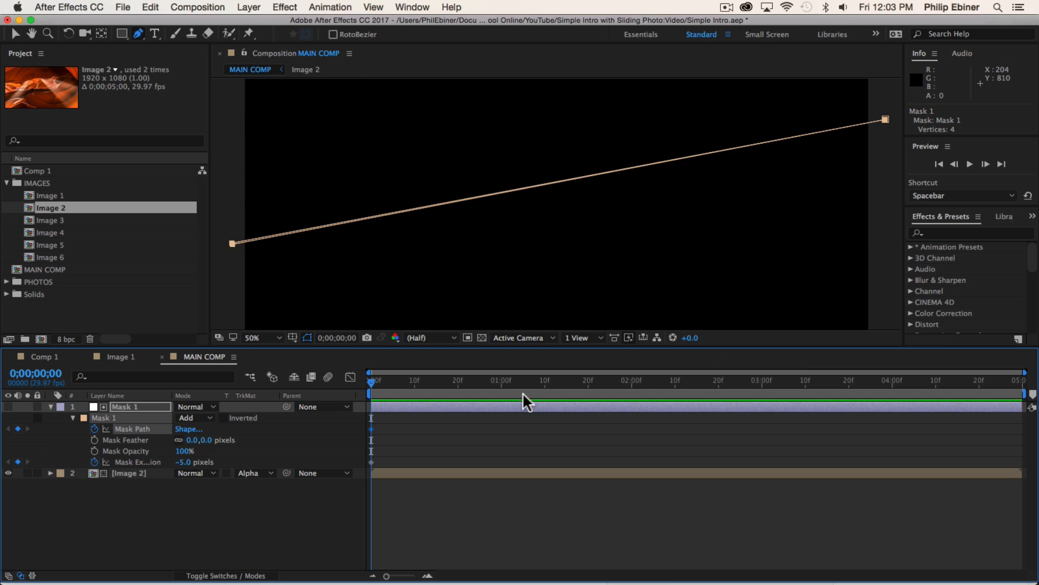
mouse_move(381, 435)
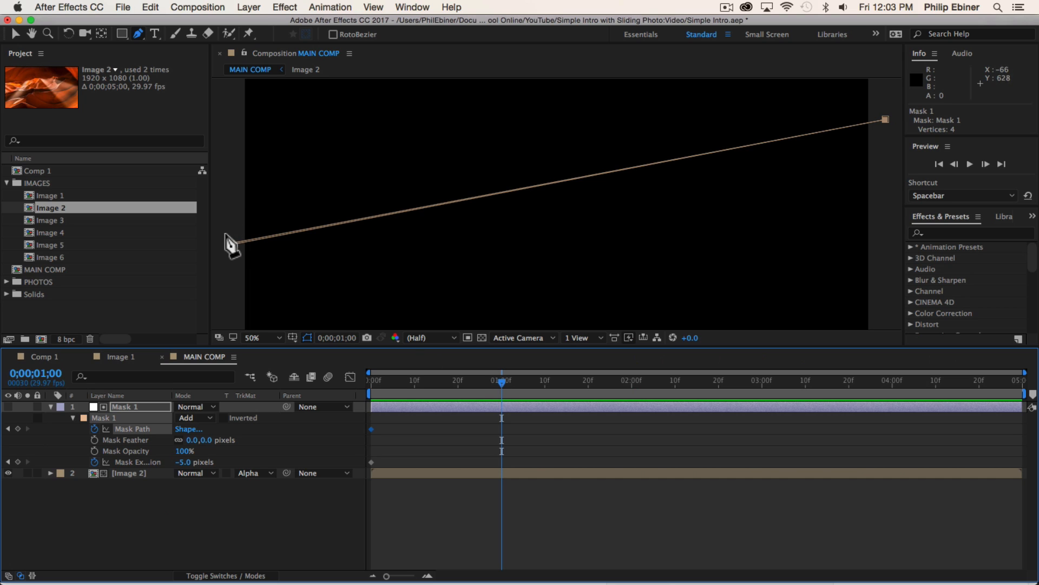
Undo the stray vertex edit, then drag the vertices at 1;00 to widen the strip past the frame
left_click_drag(232, 246, 237, 243)
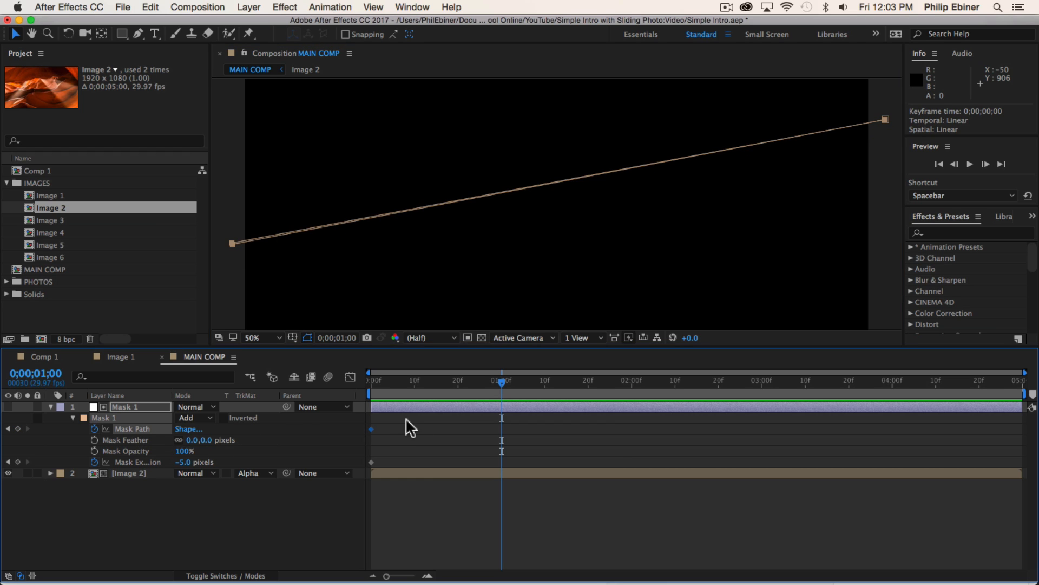
mouse_move(889, 149)
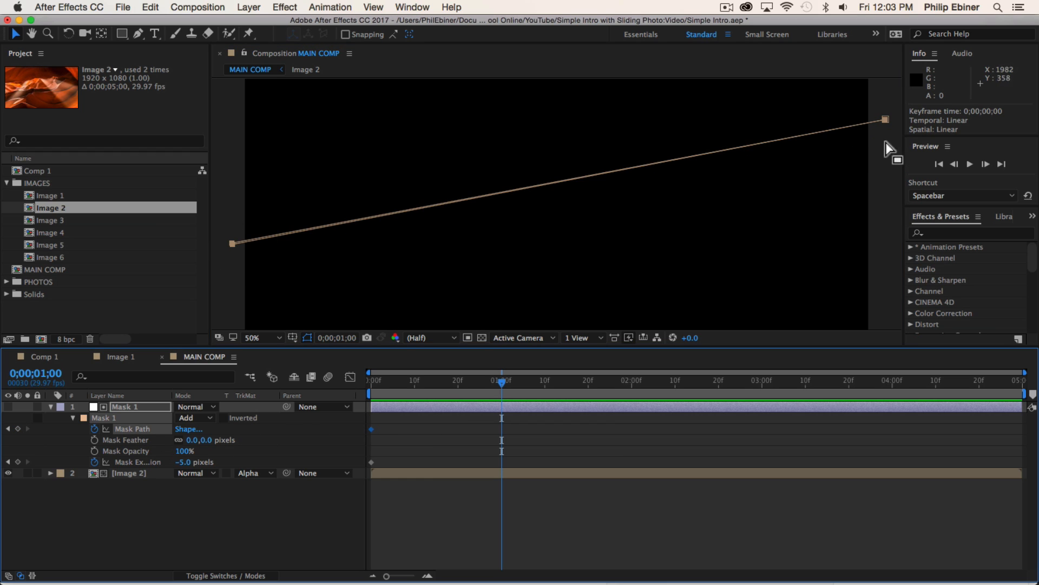
mouse_move(235, 251)
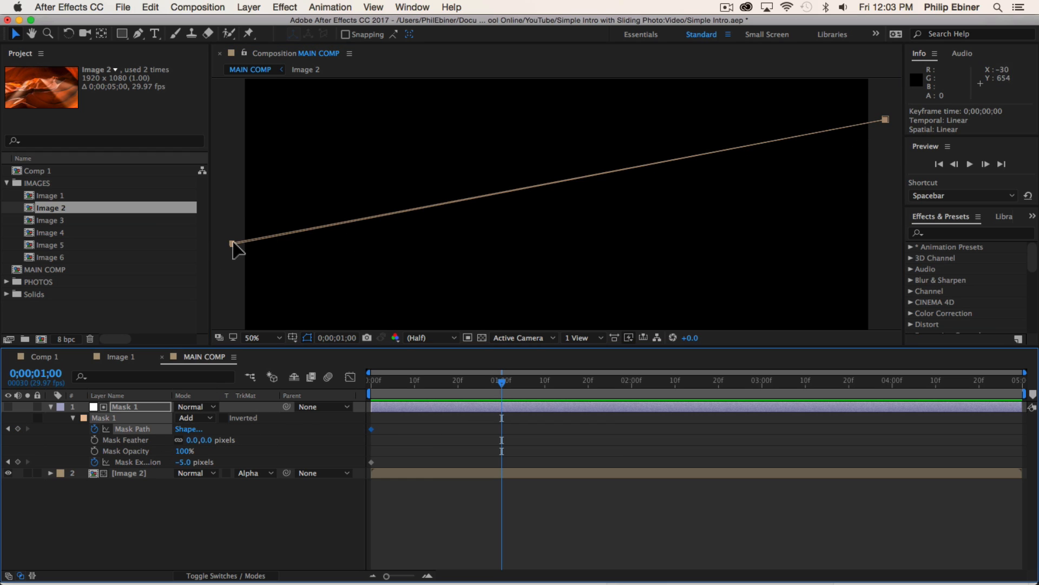
key("cmd+z")
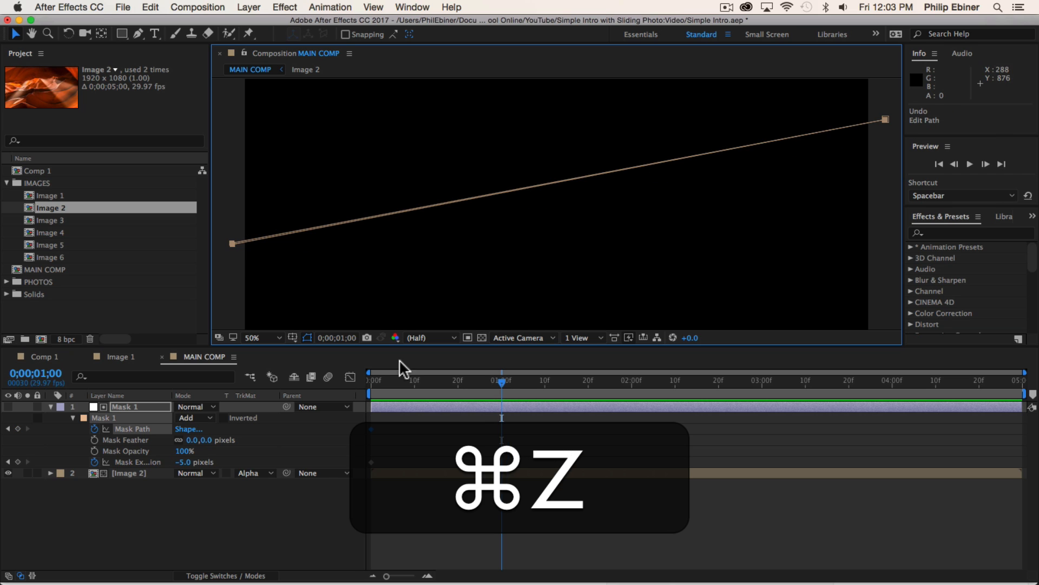
key("cmd+z")
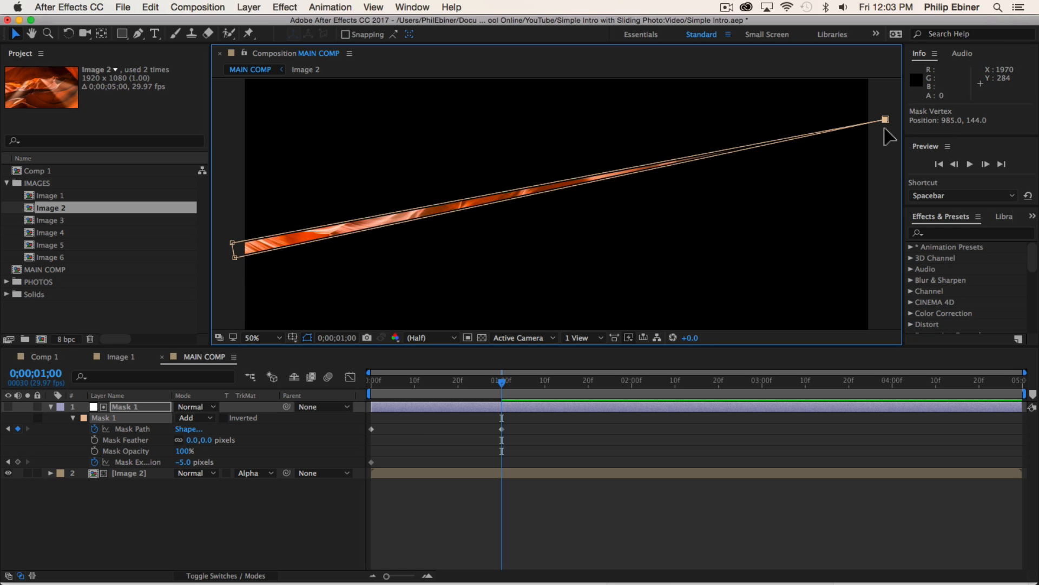
left_click_drag(883, 119, 886, 124)
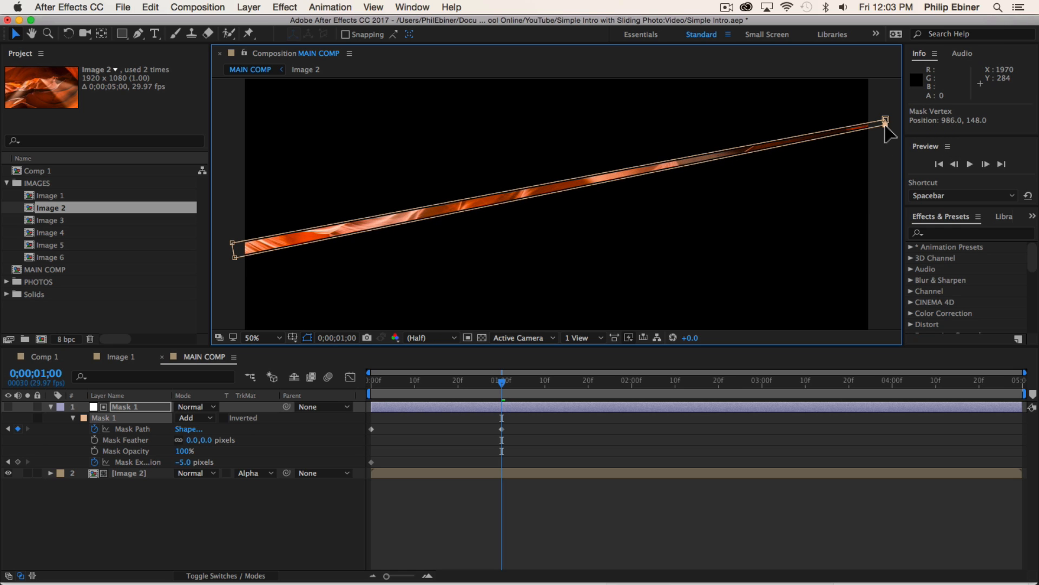
left_click_drag(884, 121, 886, 139)
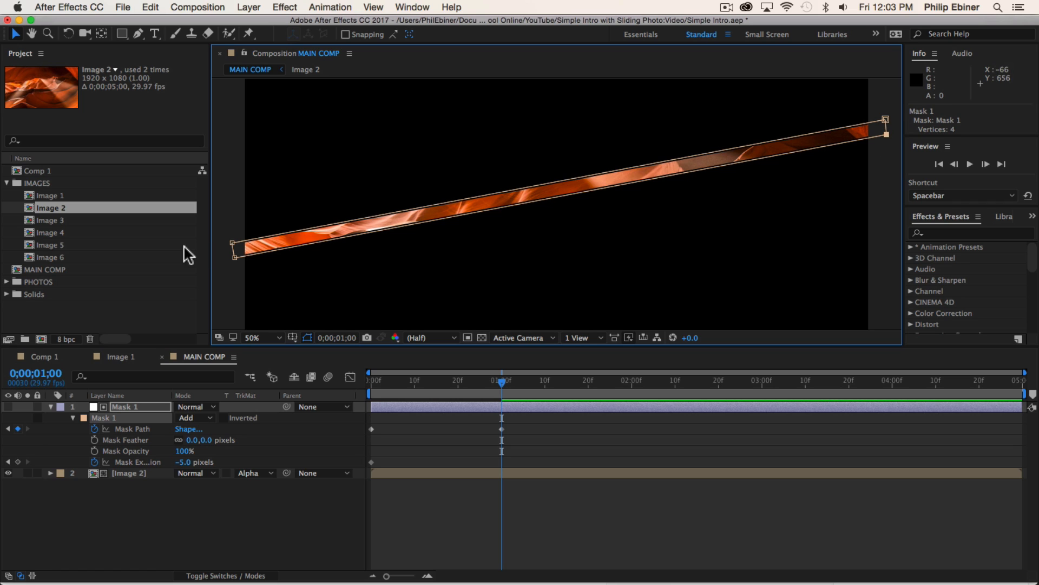
mouse_move(815, 157)
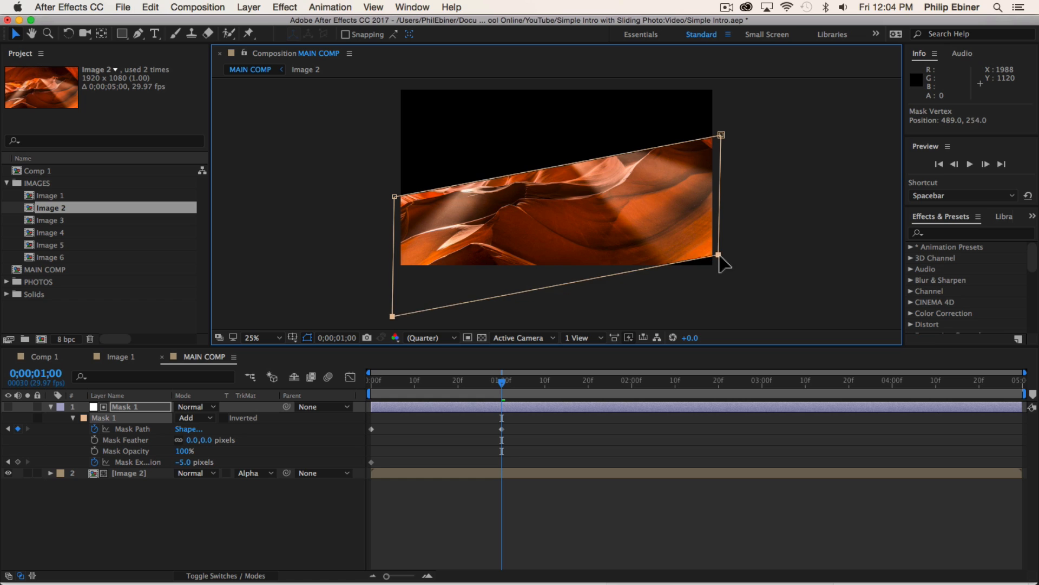
left_click_drag(720, 255, 720, 269)
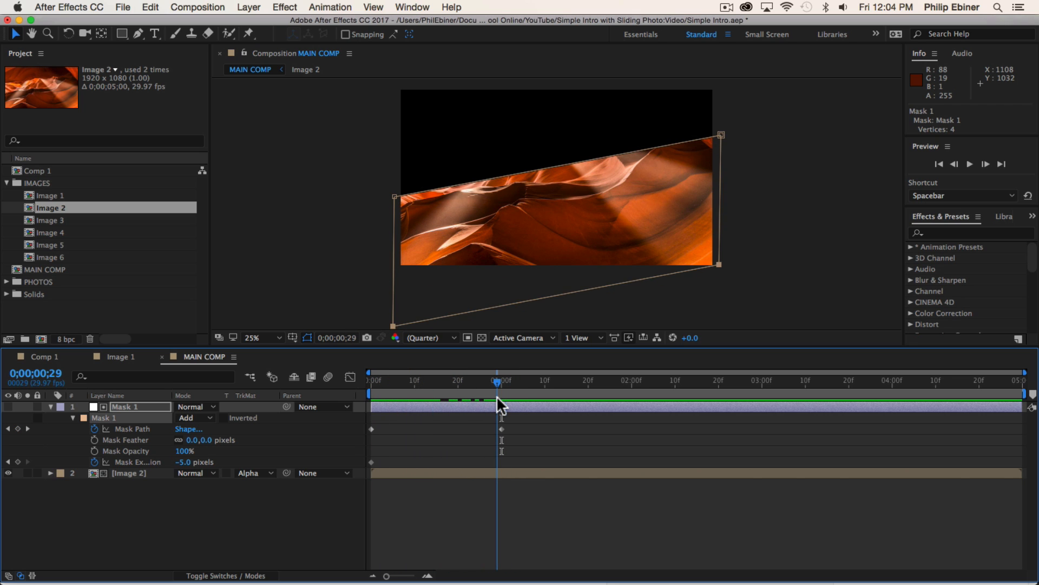
Keyframe Mask 1 expansion from -5 to 0, ease the path keyframes, and preview the reveal
left_click(377, 381)
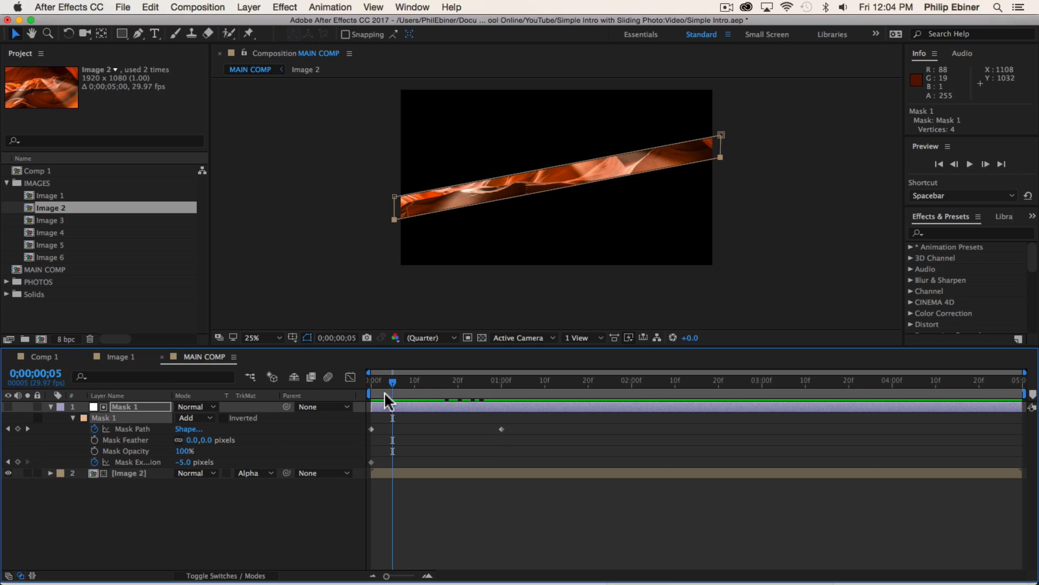
double_click(184, 462)
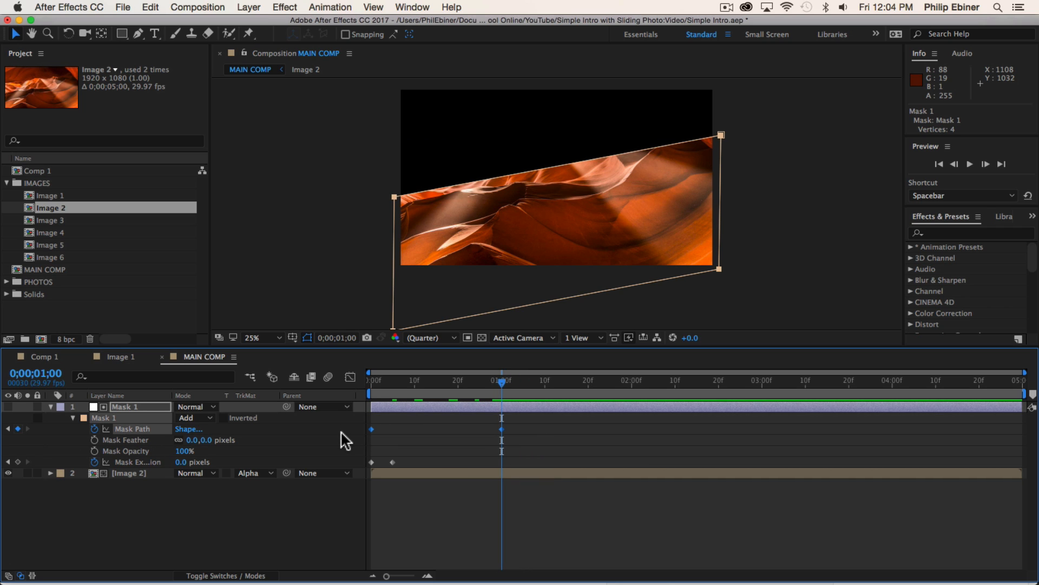
key("f9")
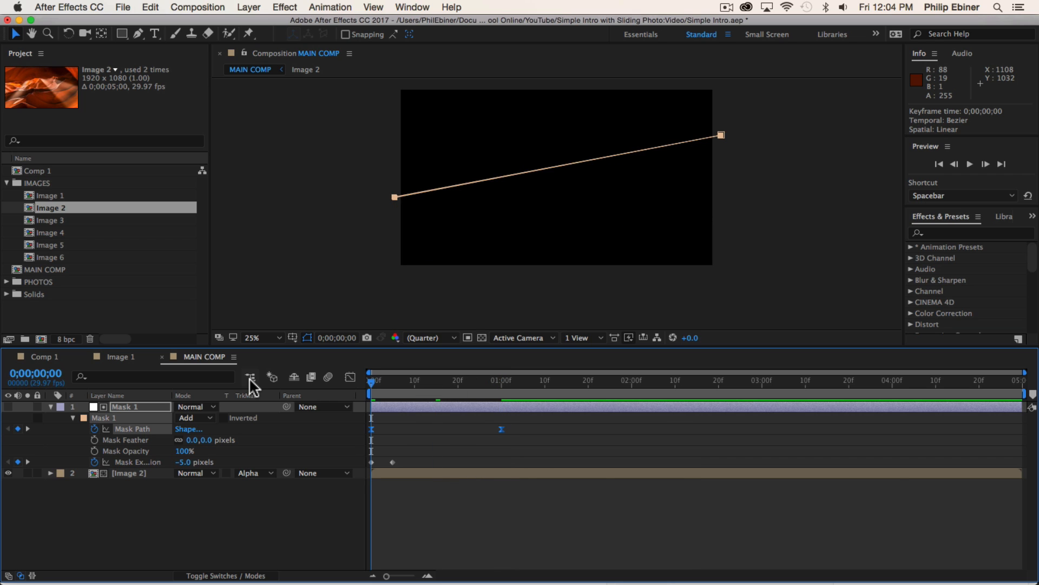
key("Space")
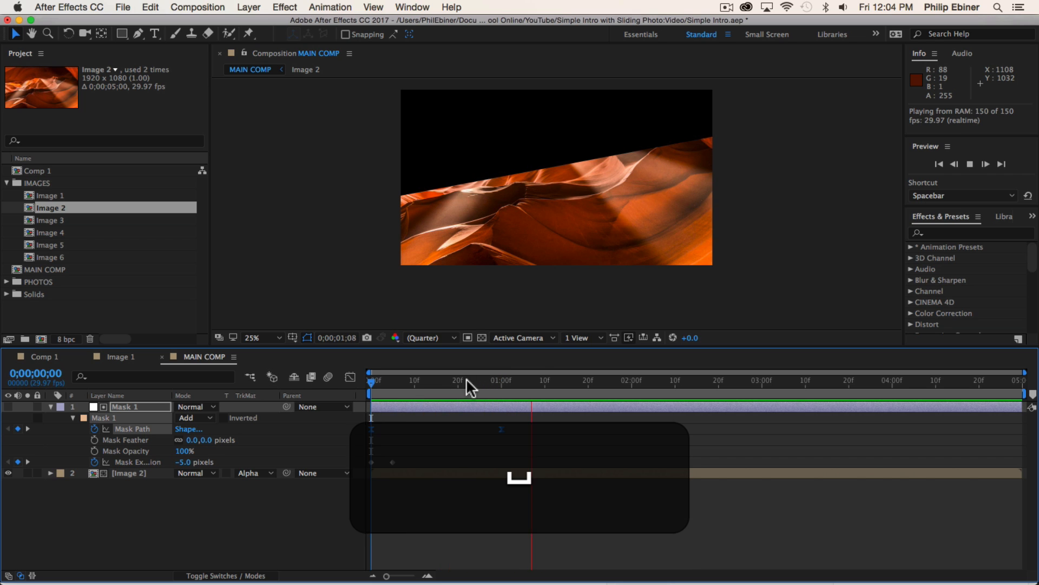
mouse_move(560, 402)
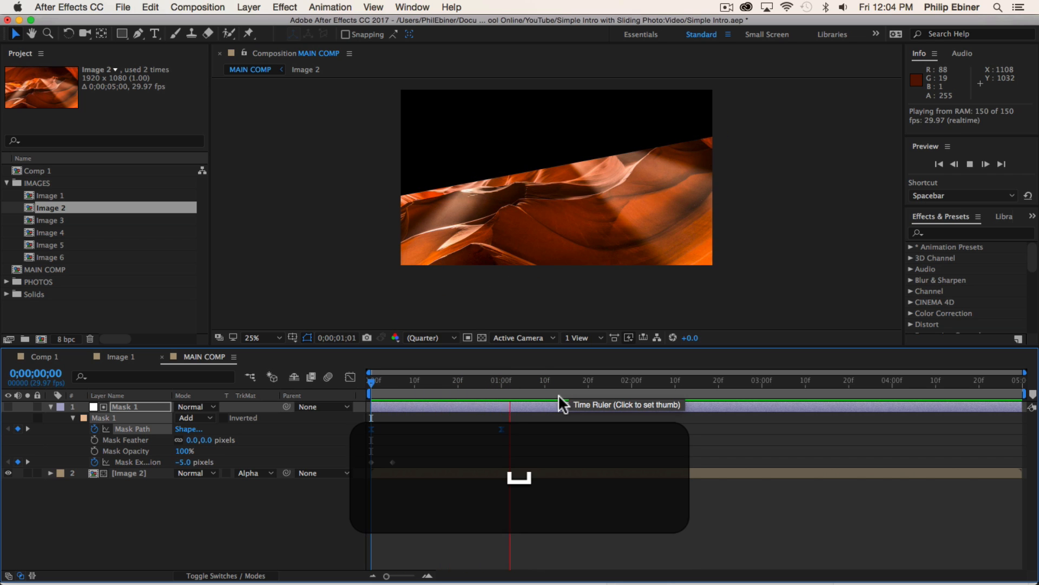
left_click(498, 380)
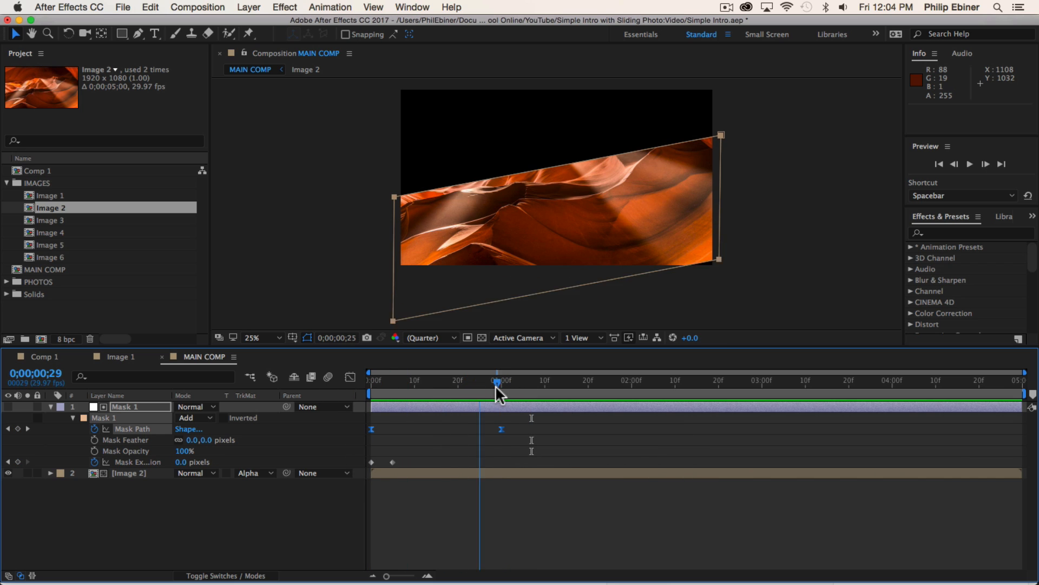
Add Image 2 Position keyframes at 0;00 and 1;00 (960,540) with Easy Ease
left_click(502, 381)
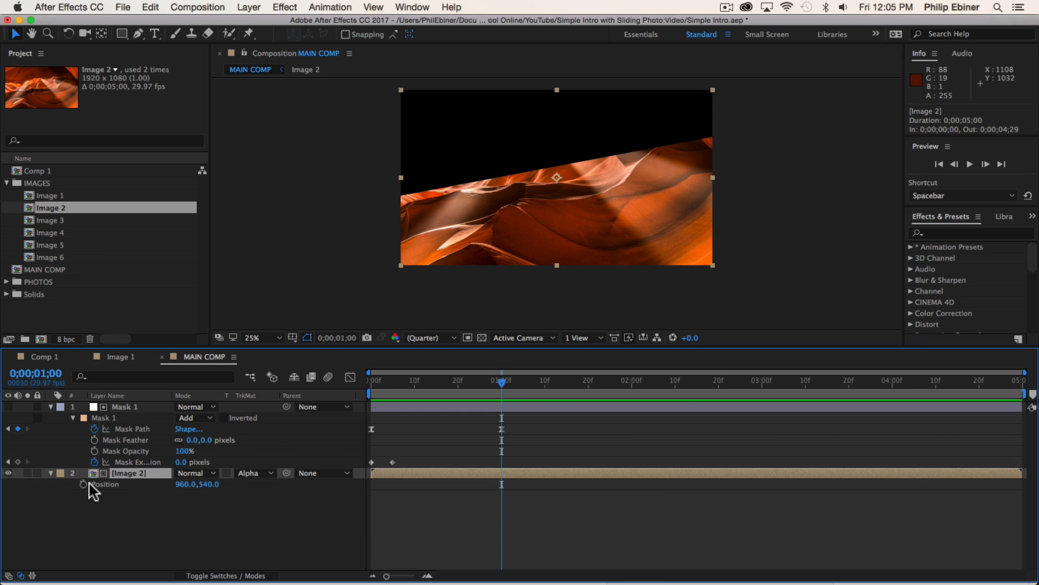
left_click(83, 484)
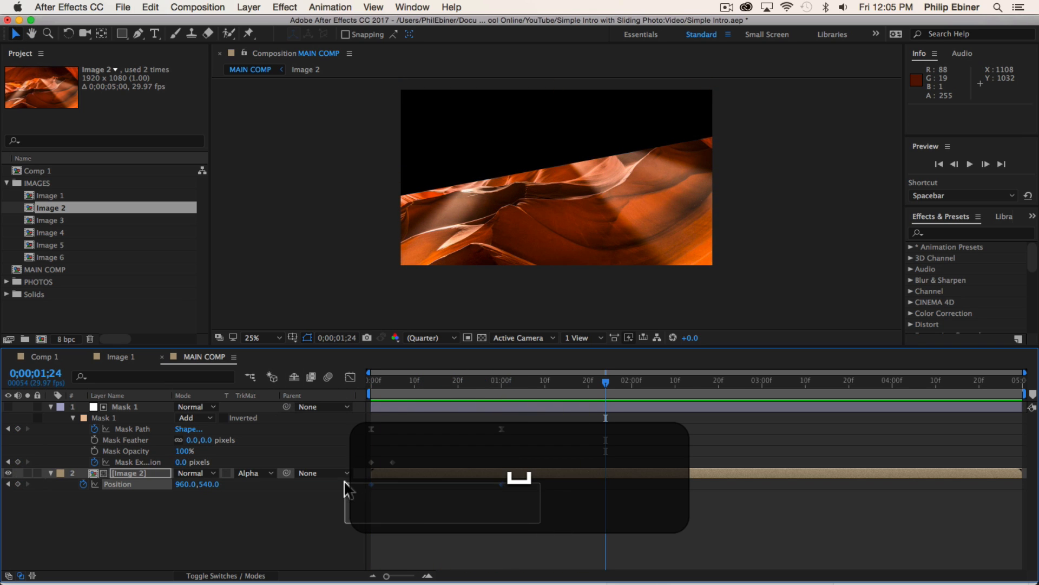
key("F9")
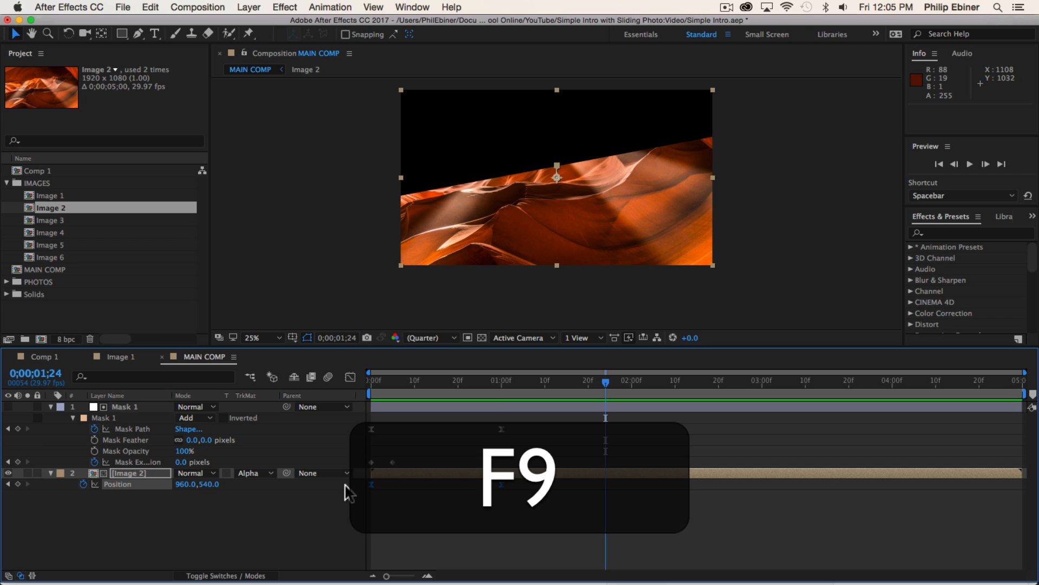
key("F9")
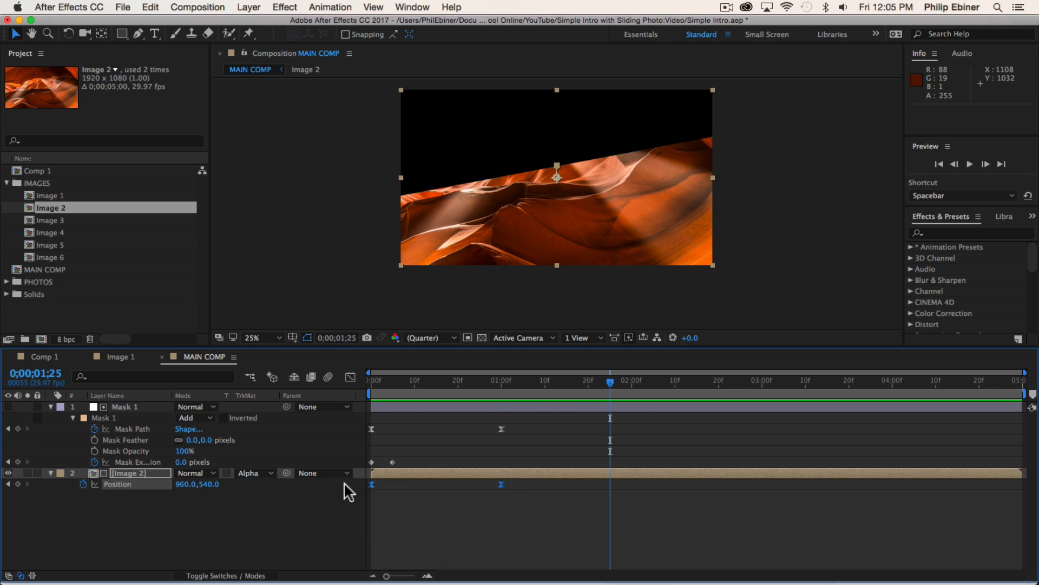
left_click(485, 380)
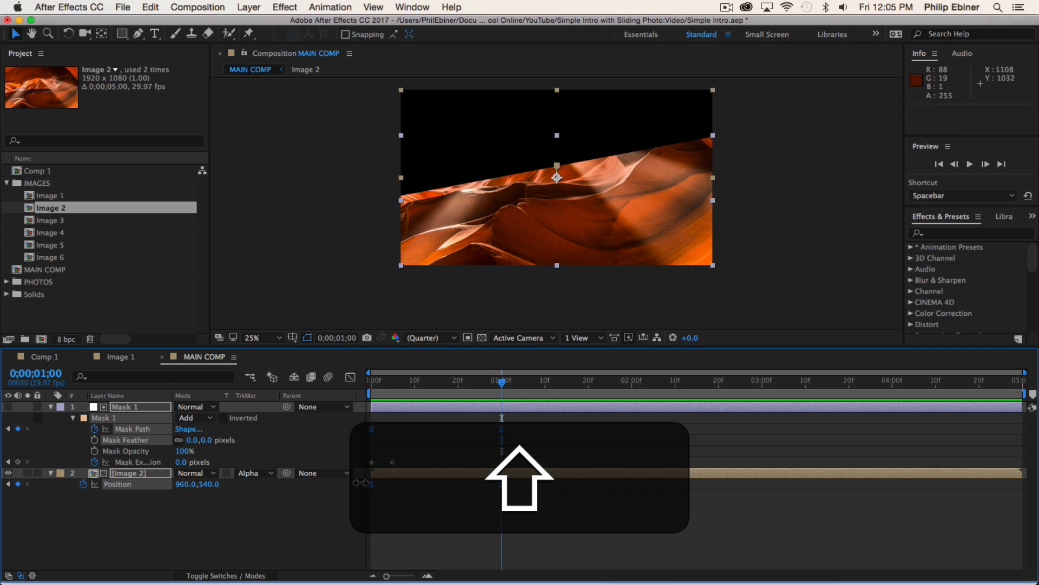
Shape a sharp speed peak in the Graph Editor so the strip shoots in and eases out
left_click(350, 377)
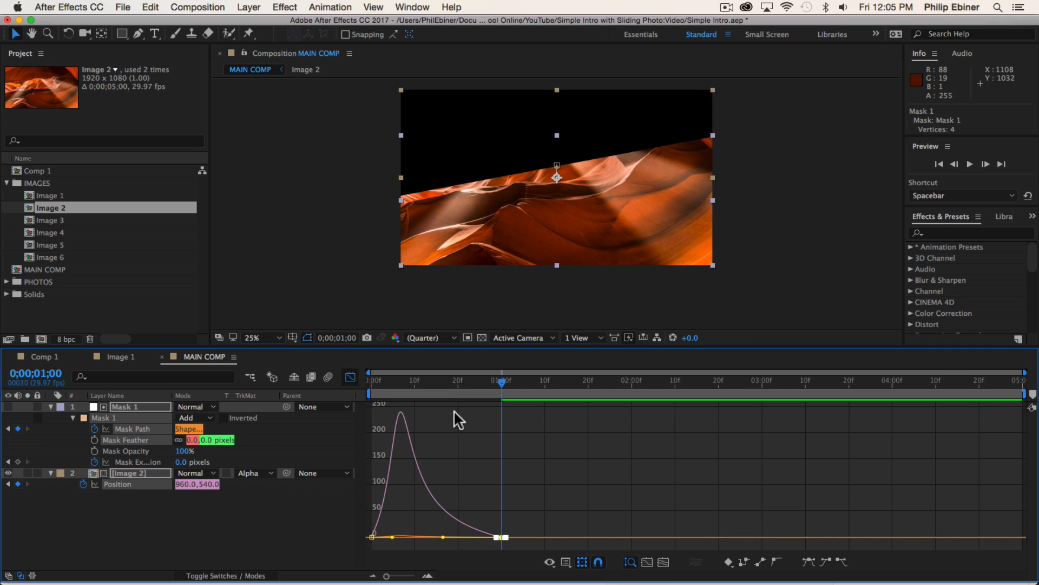
key("space")
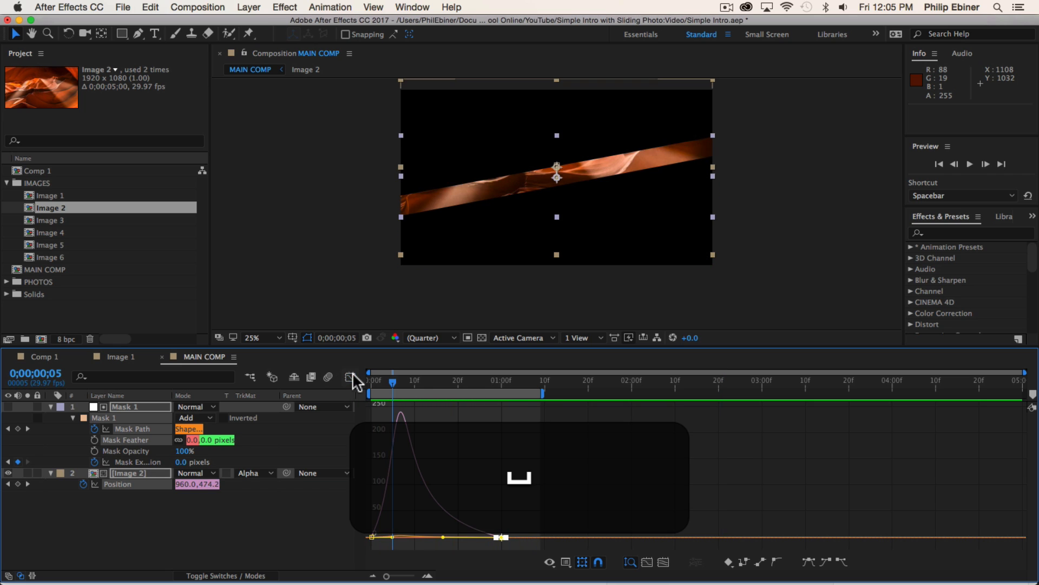
left_click(349, 376)
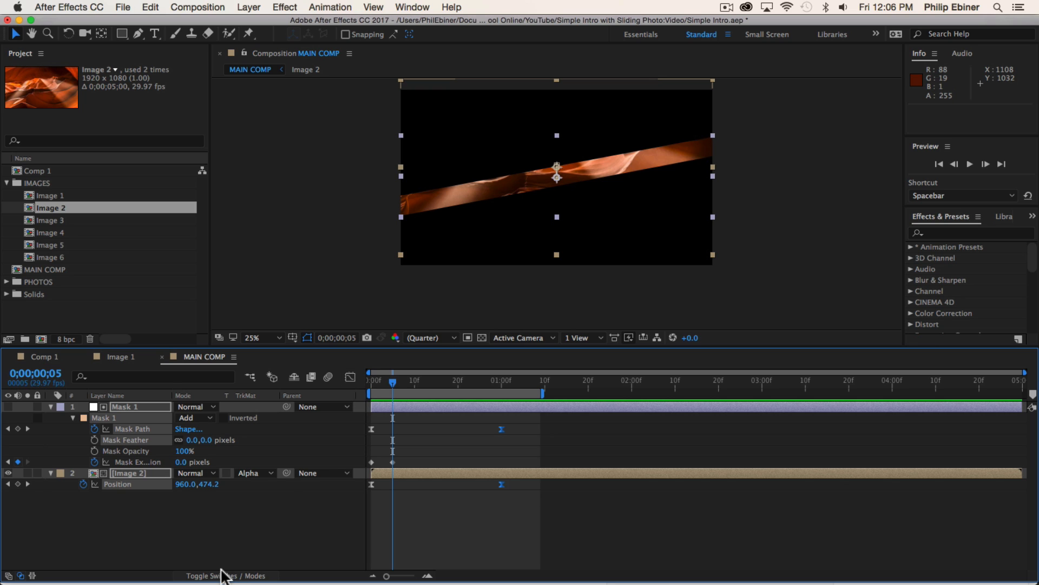
Enable motion blur for the layers, return to frame zero, and collapse both layers' properties
left_click(215, 575)
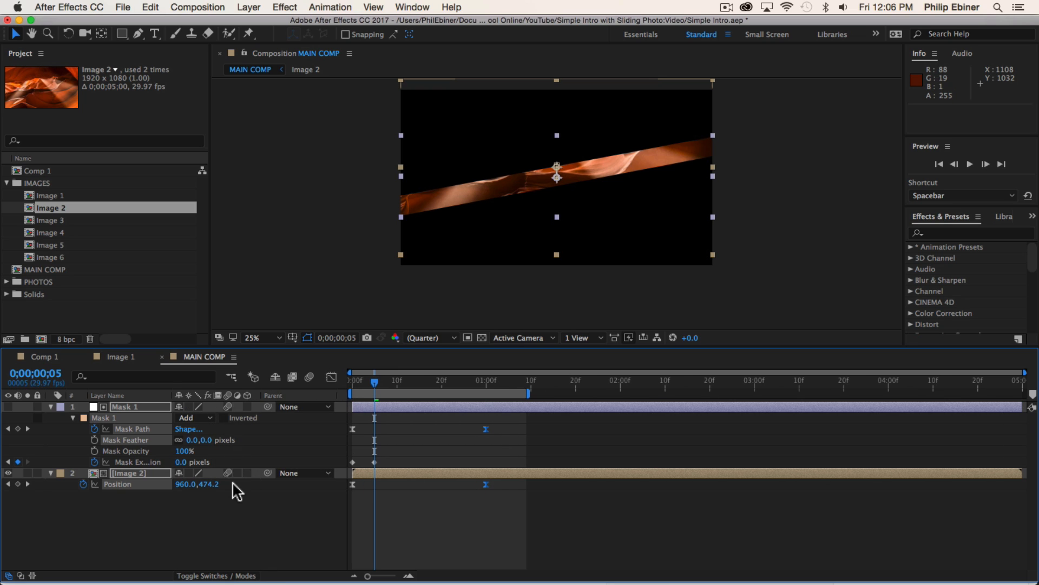
mouse_move(312, 376)
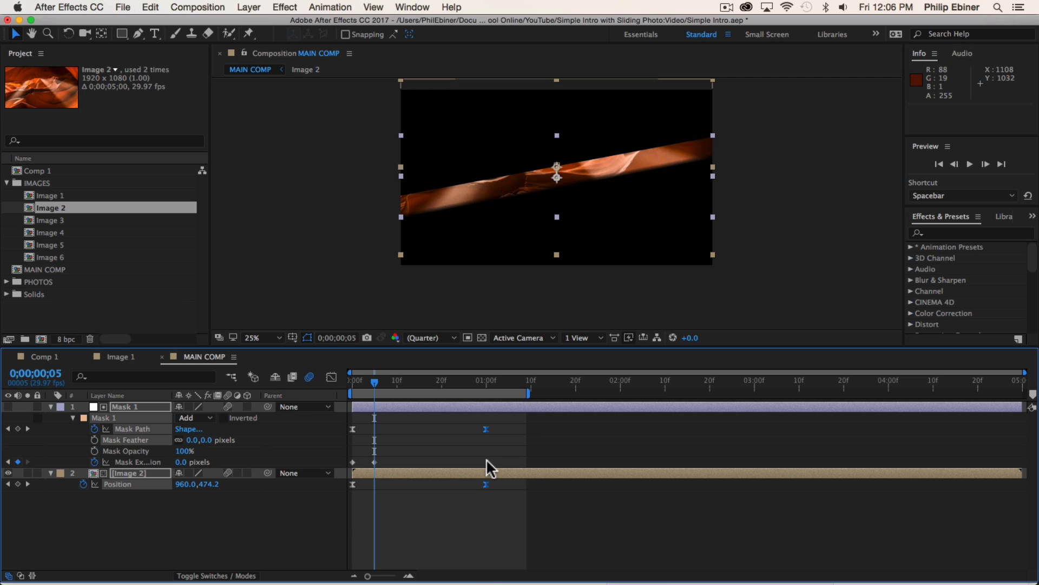
key("space")
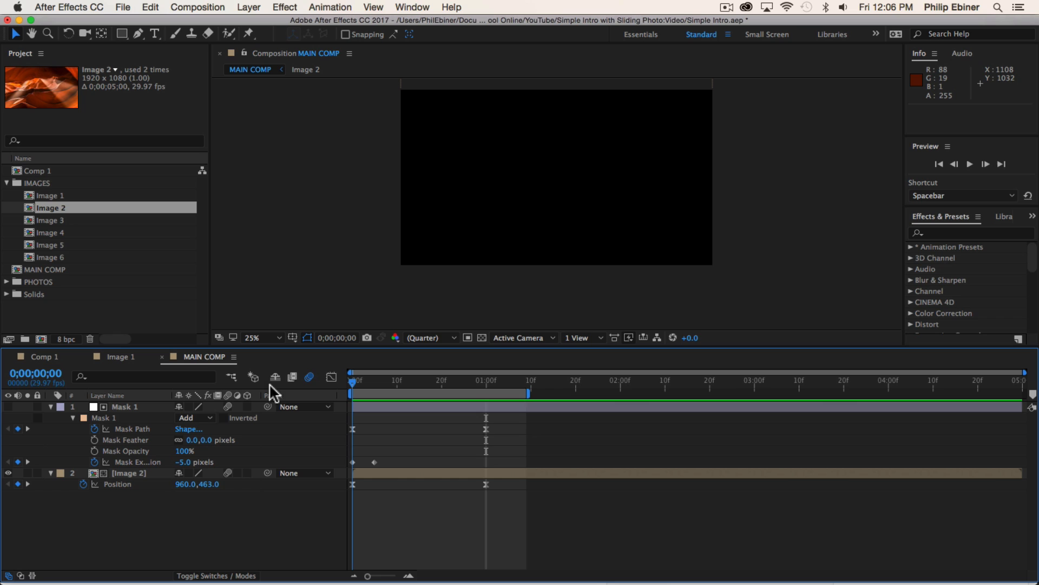
key("cmd+a")
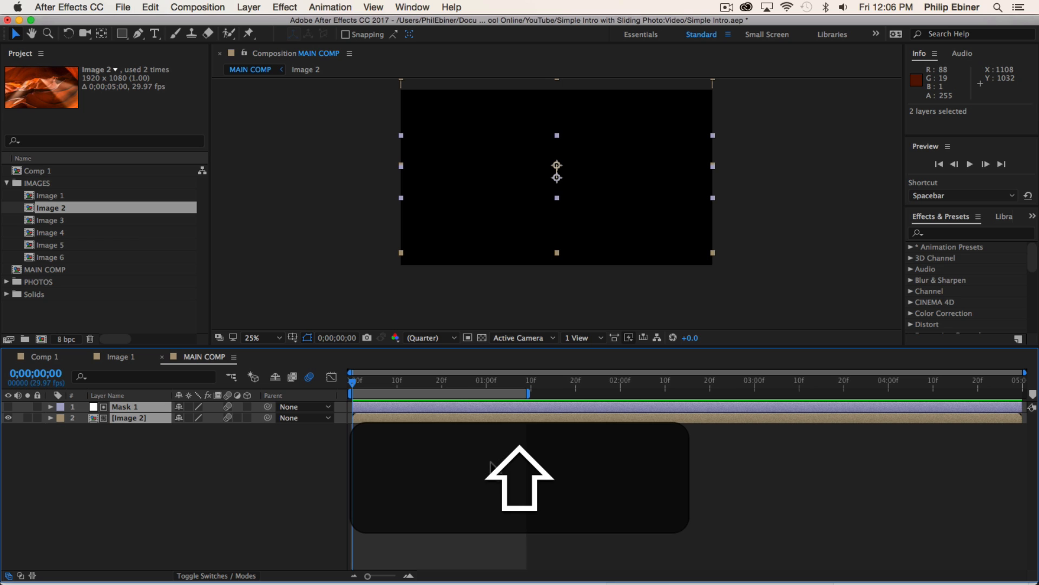
Duplicate the mask and photo layers and drag Mask 2's lower corner vertex upward
key("cmd+d")
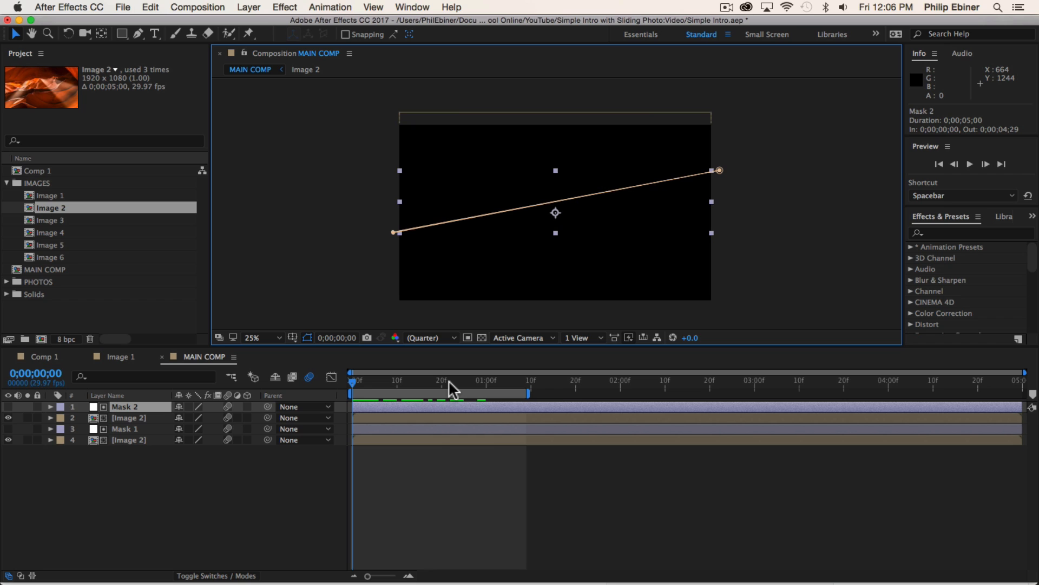
mouse_move(151, 409)
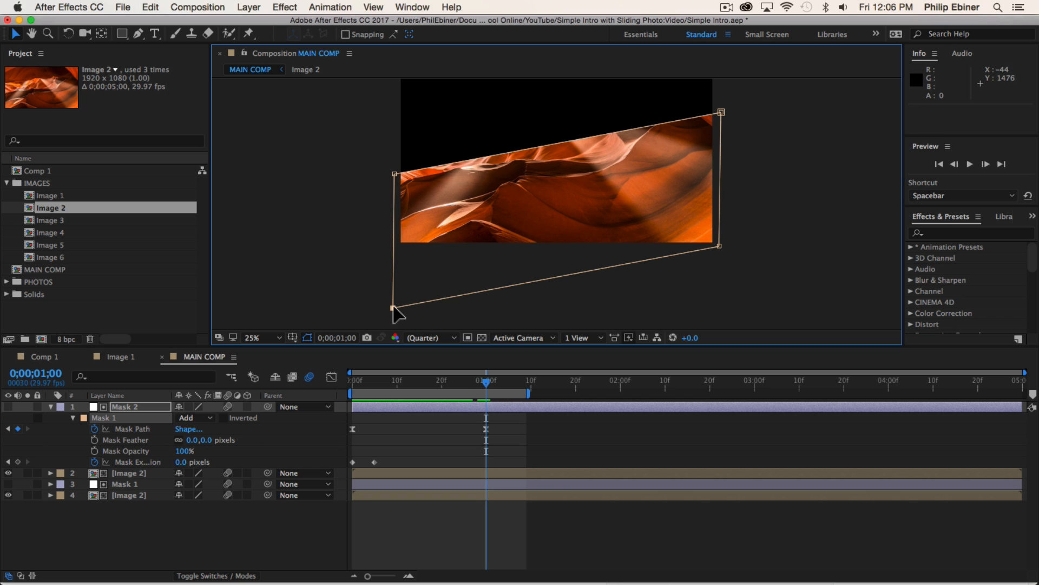
left_click_drag(396, 173, 398, 86)
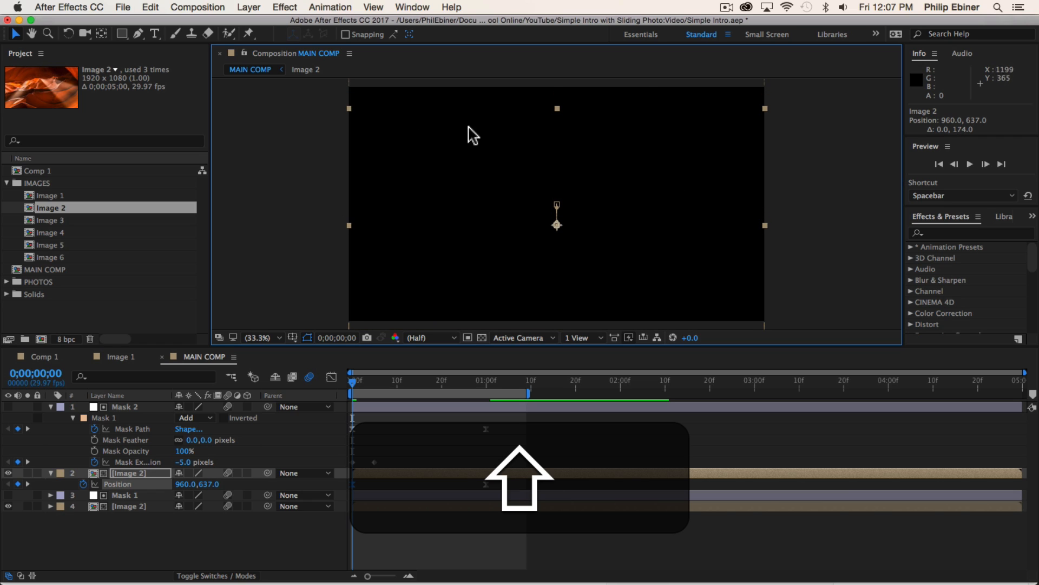
mouse_move(688, 216)
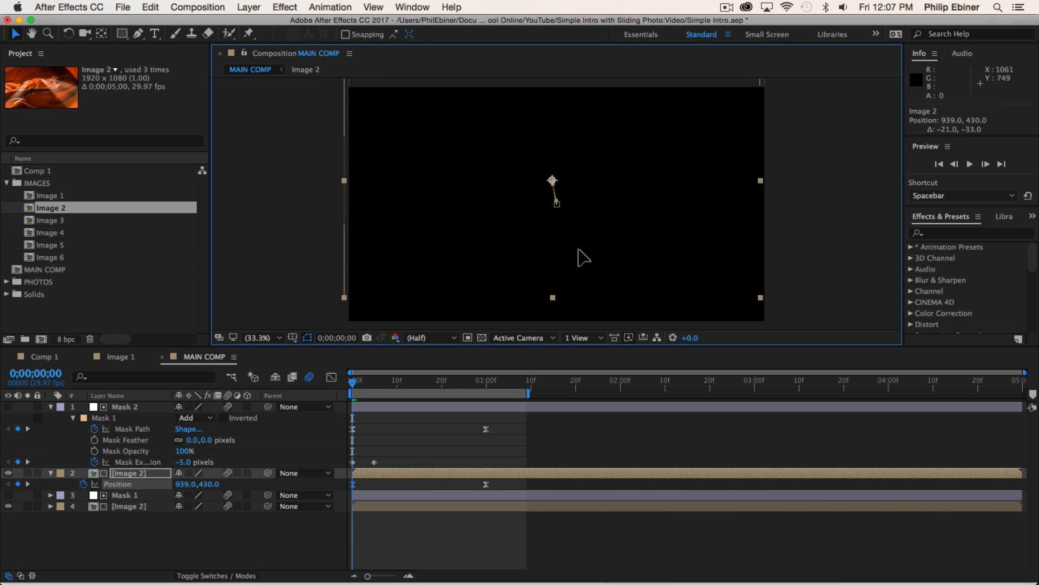
Set the second canyon photo's vertical starting Position offset
left_click_drag(556, 201, 557, 231)
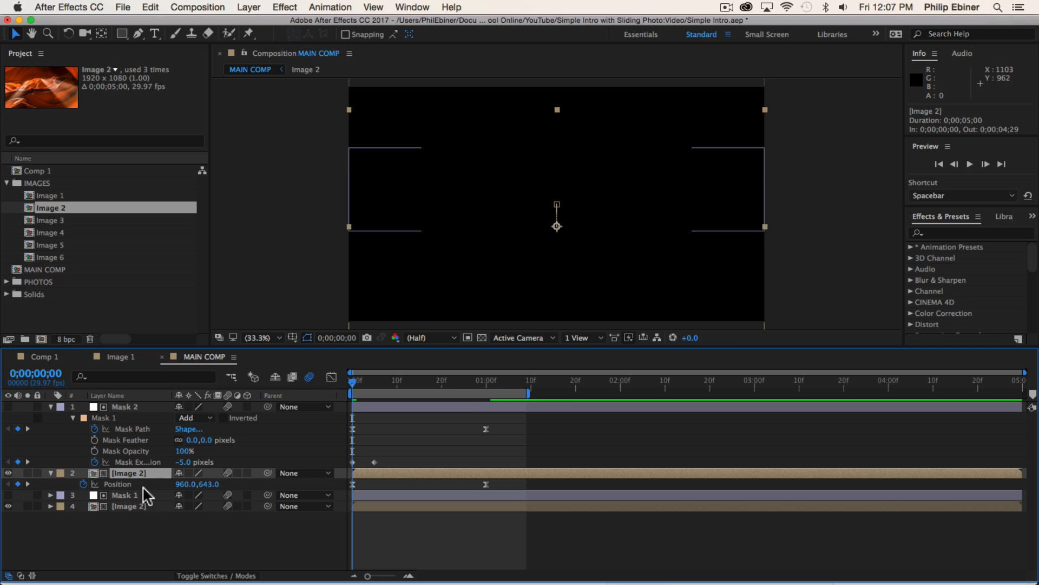
key("cmd+z")
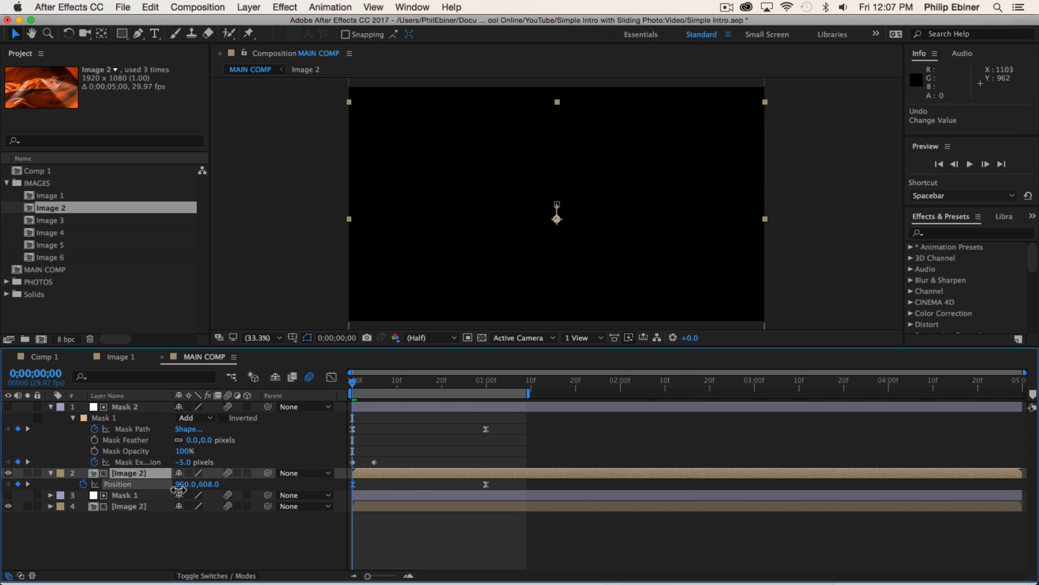
left_click_drag(186, 484, 199, 490)
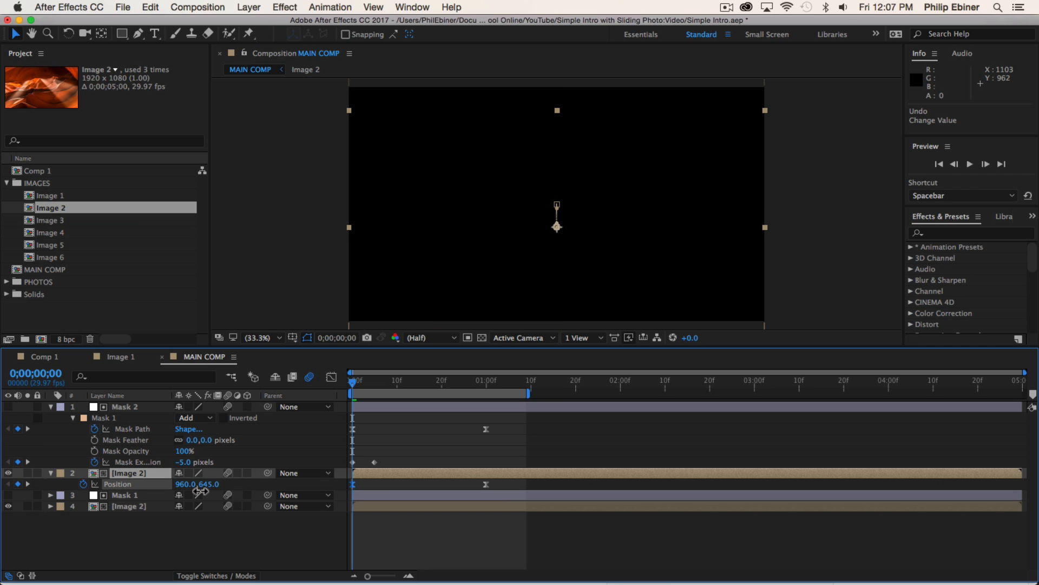
left_click_drag(197, 483, 199, 487)
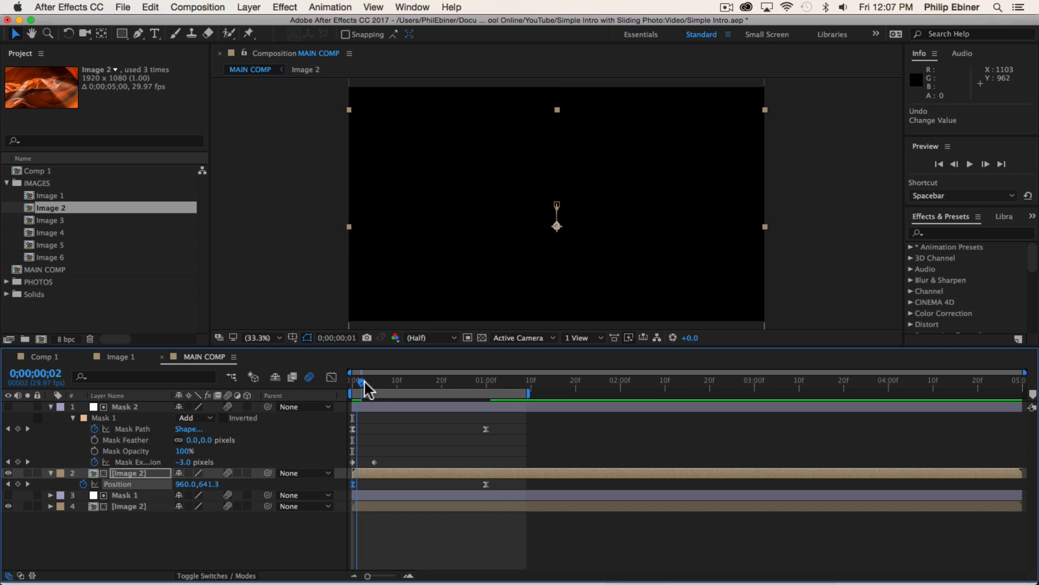
Scrub into the first frames and preview the canyon slide animation
left_click_drag(362, 381, 354, 381)
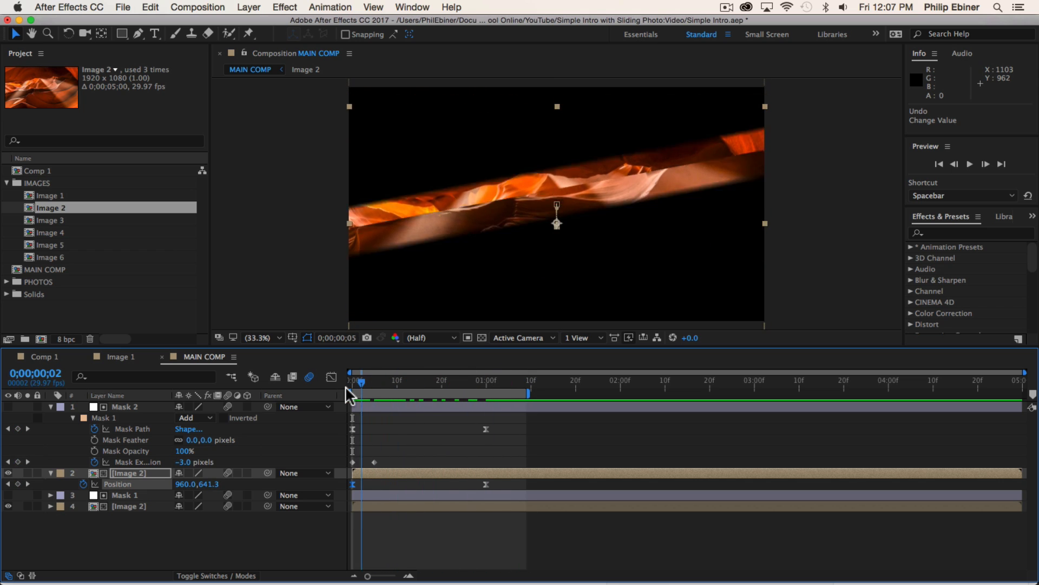
key("space")
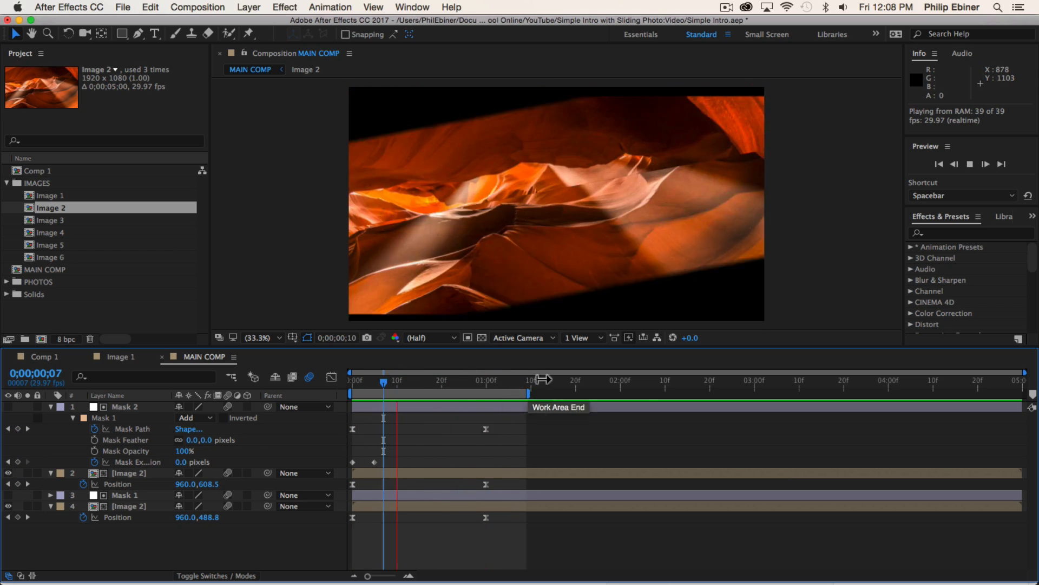
key("cmd+s")
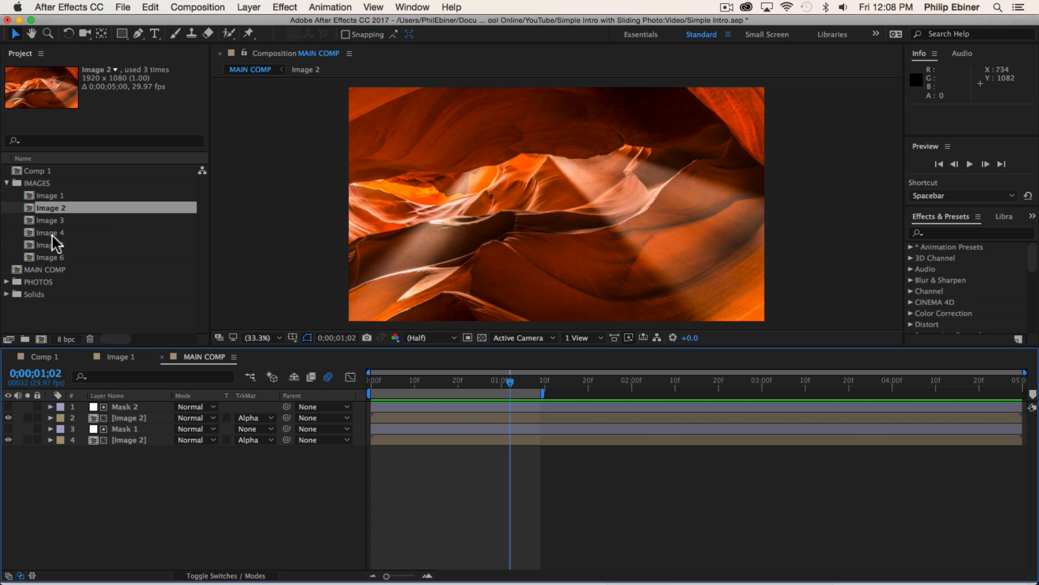
Add the owl photo Image 6 to the timeline and duplicate it
left_click(47, 257)
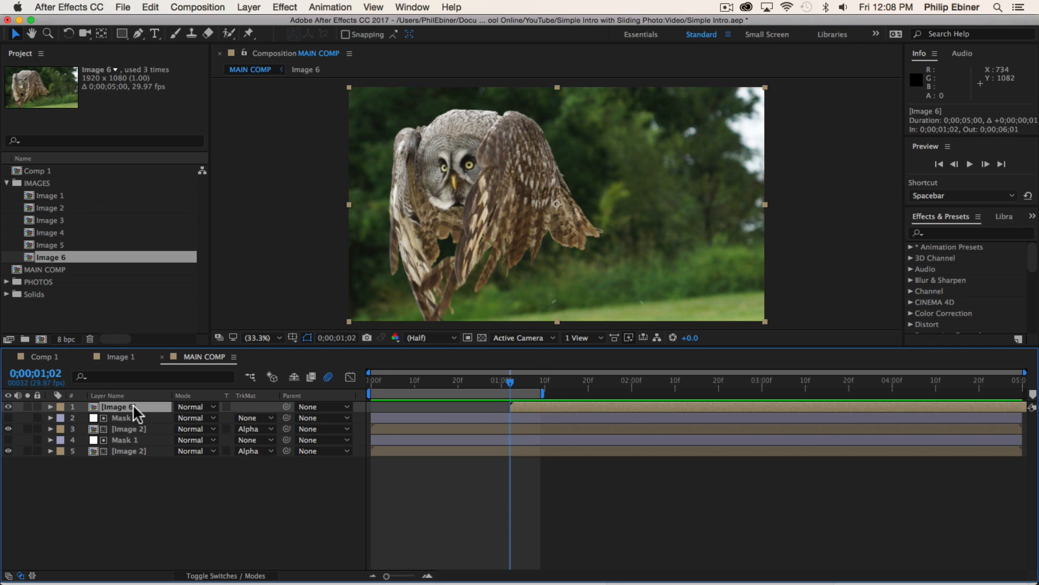
key("cmd+d")
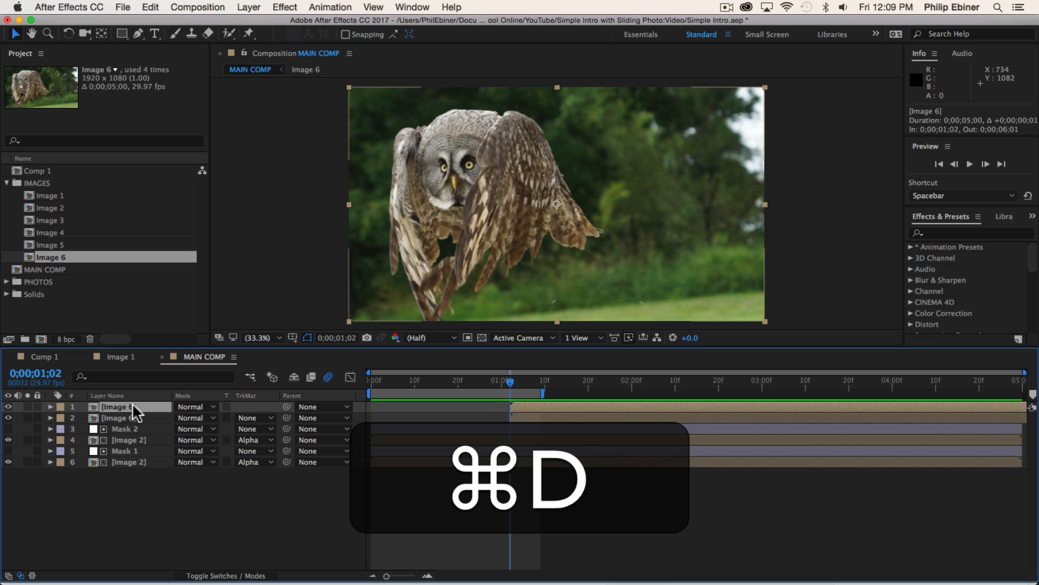
key("cmd+d")
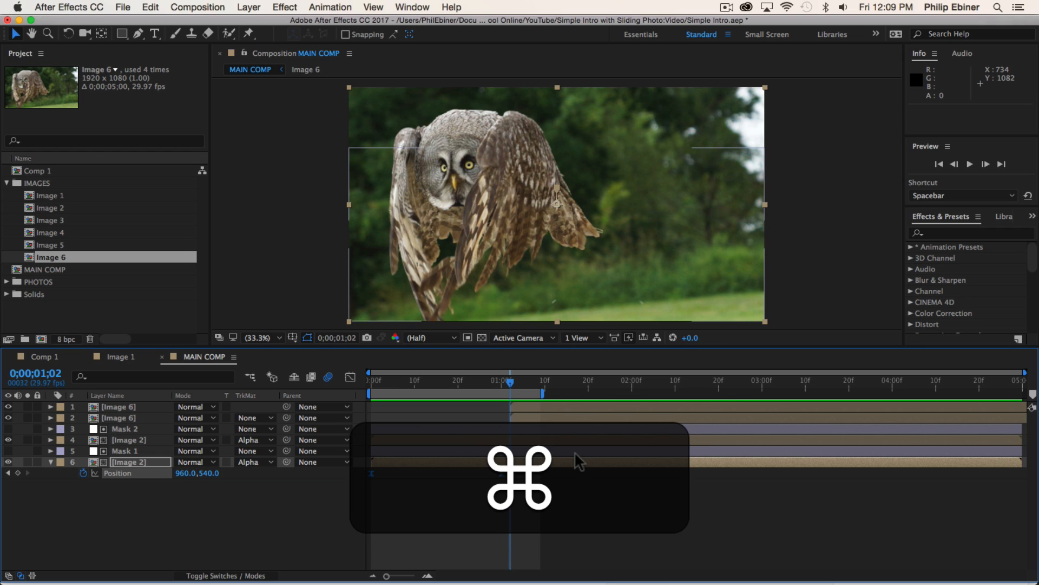
Copy the canyon layers' Position slide keyframes and paste them onto the owl layers
key("cmd+c")
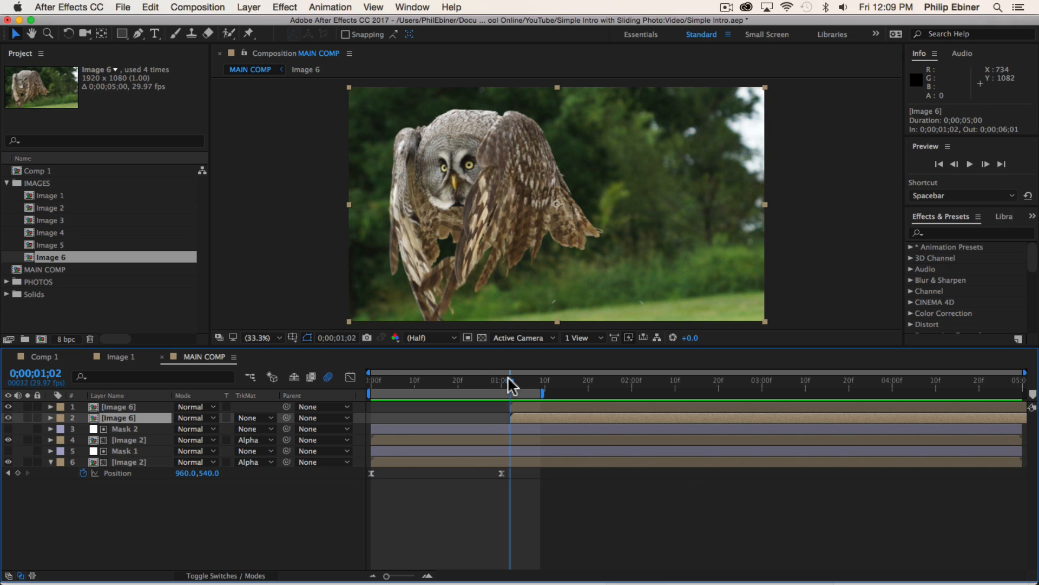
key("cmd")
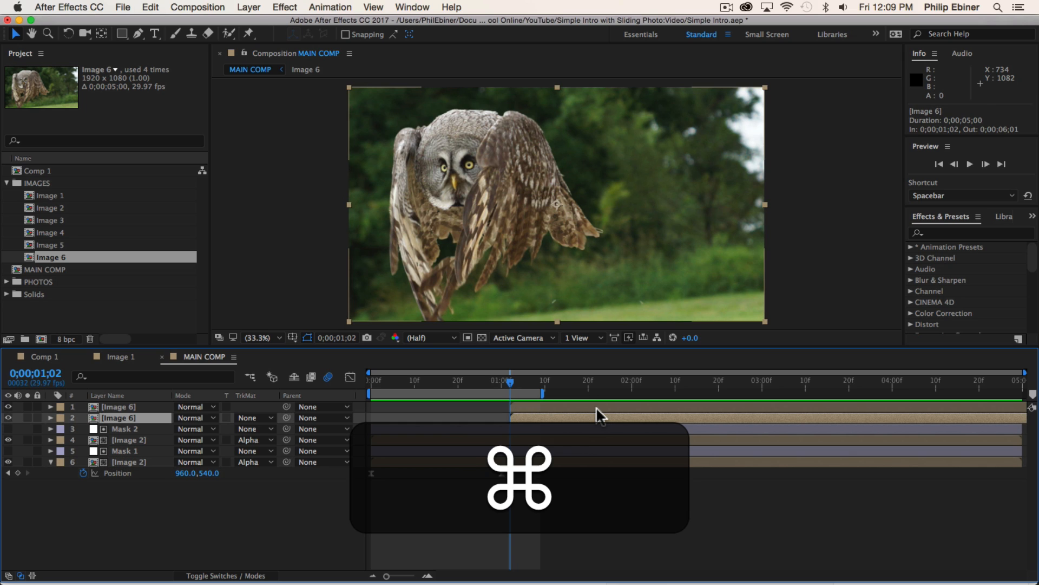
key("cmd+v")
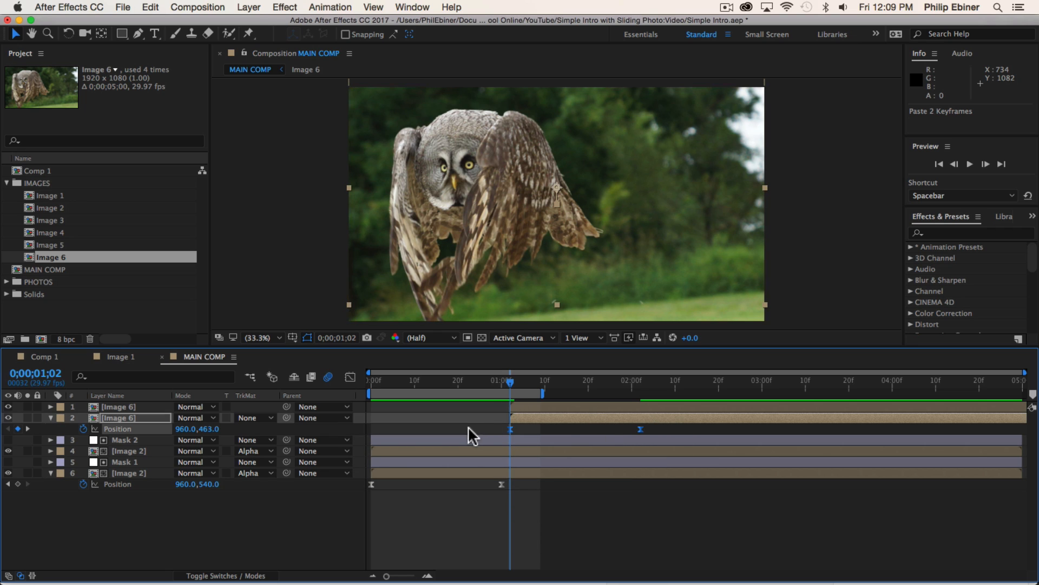
mouse_move(579, 494)
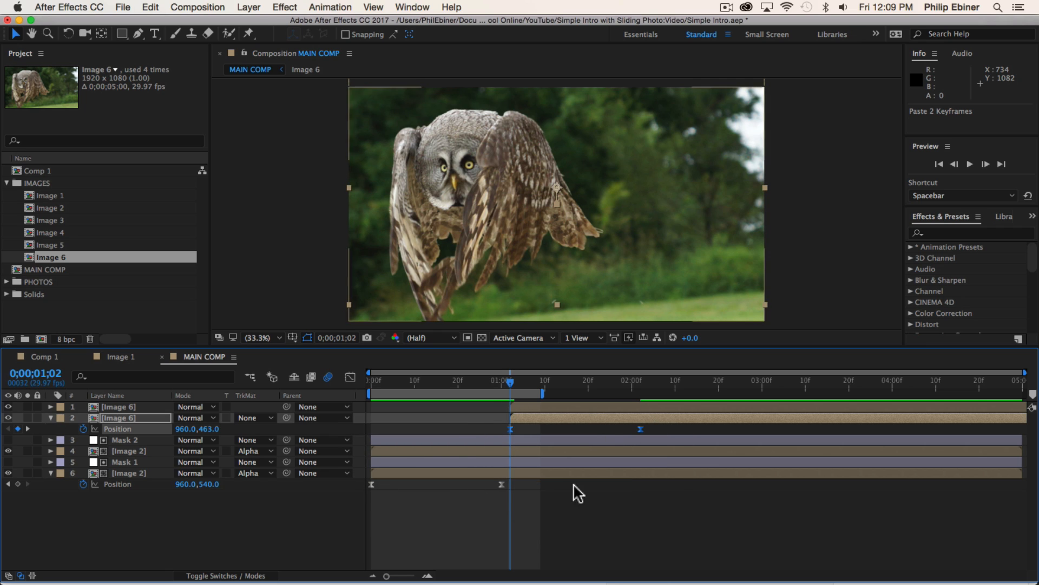
left_click(128, 451)
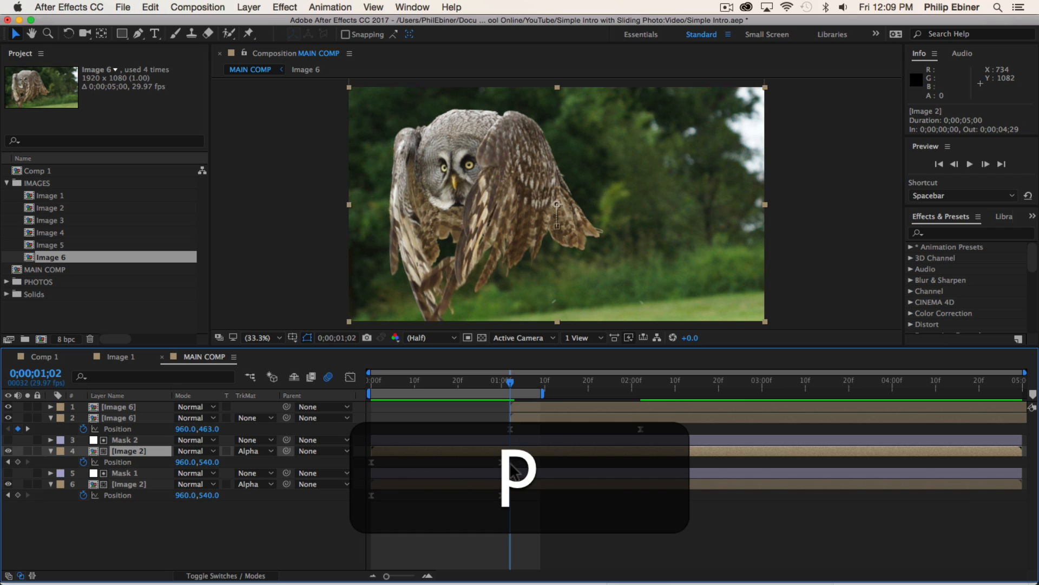
key("cmd+c")
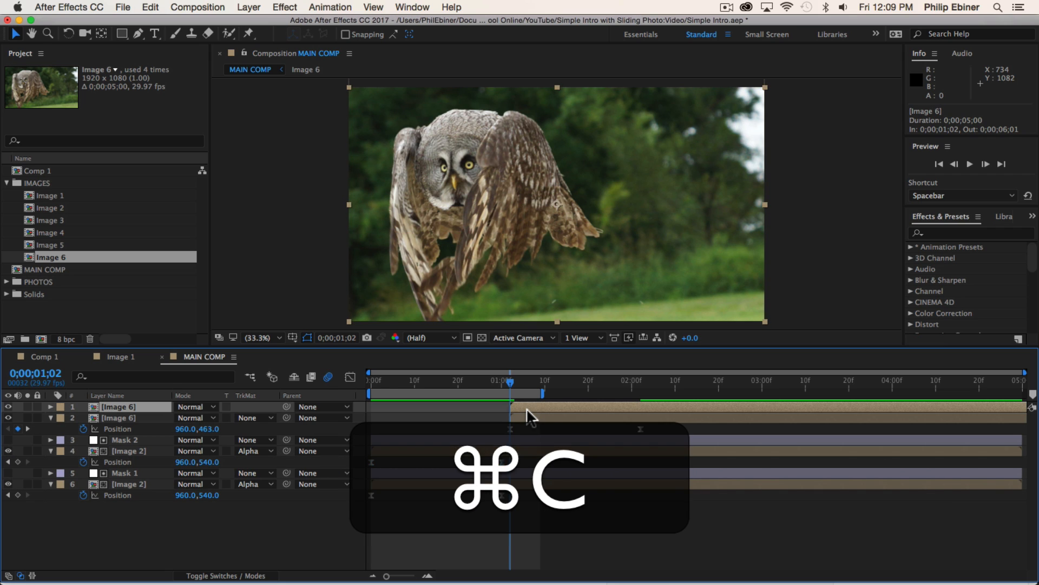
key("cmd+c")
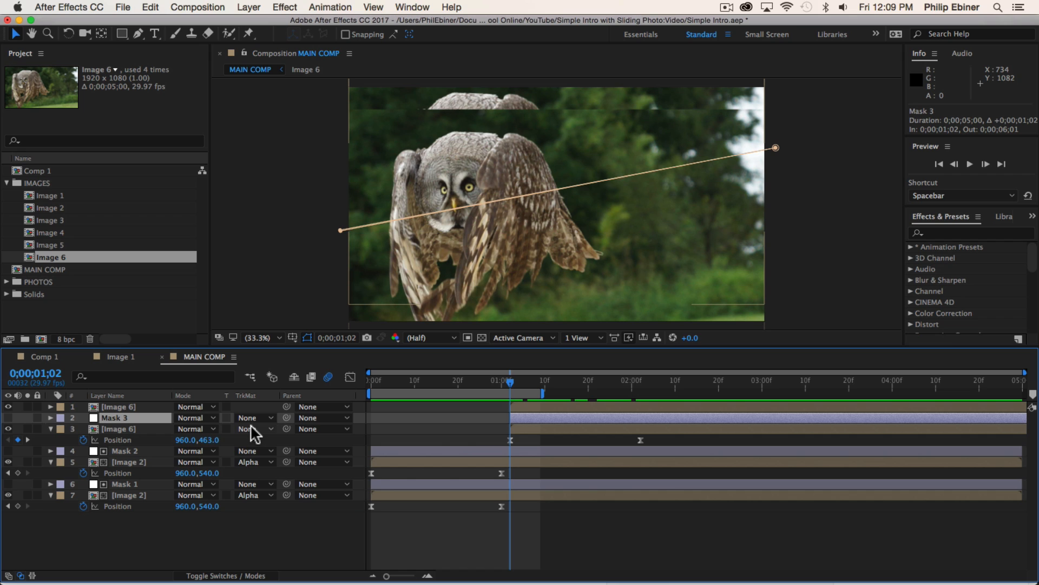
Set the lower owl layer's matte to Alpha Matte 'Mask 3' and add Mask 4 on top
left_click(255, 428)
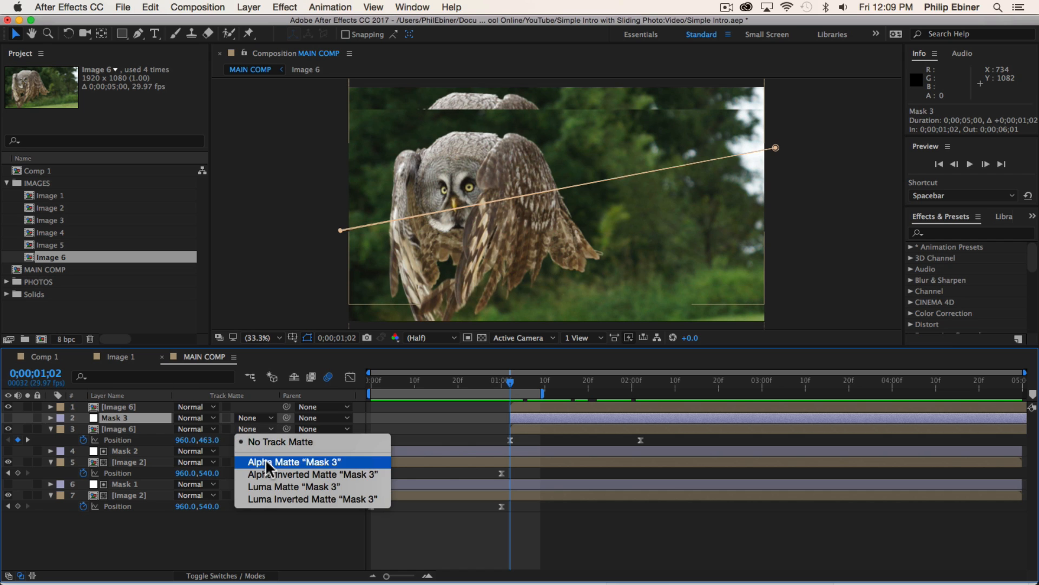
left_click(294, 461)
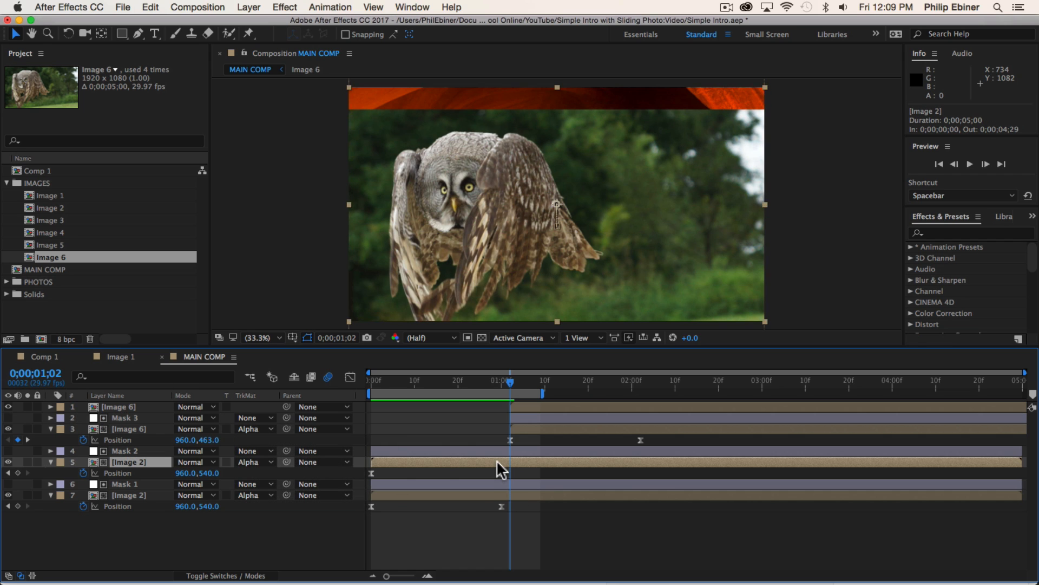
key("cmd+d")
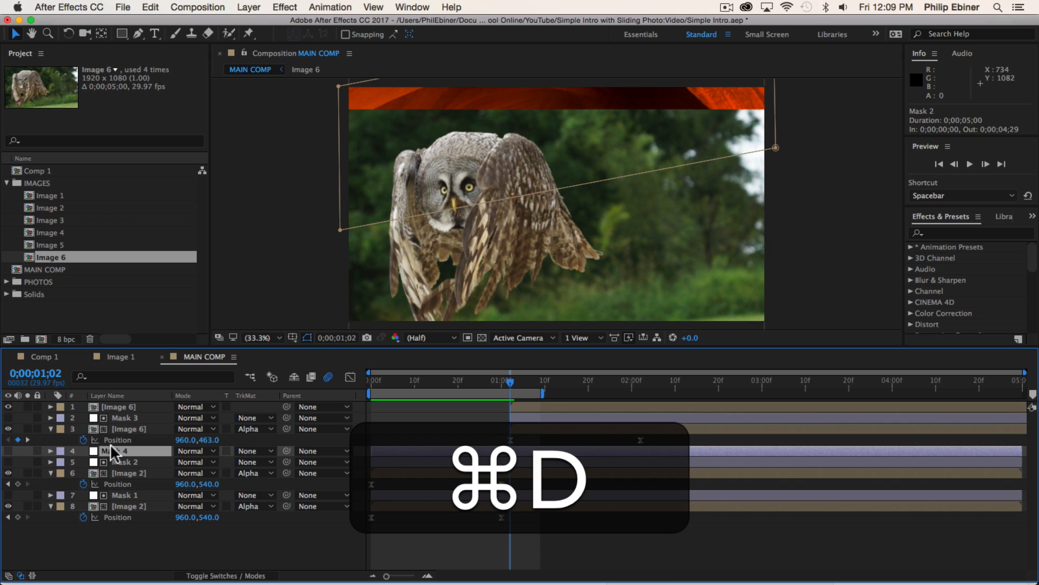
key("cmd+d")
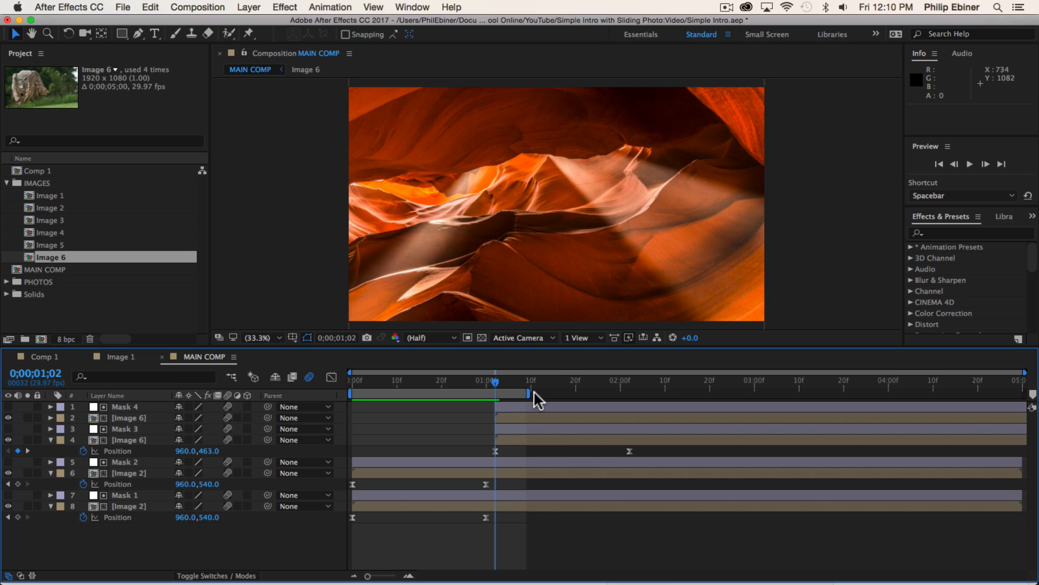
Extend the work area to about three seconds and shift the owl and mask layers earlier
left_click_drag(494, 384, 521, 385)
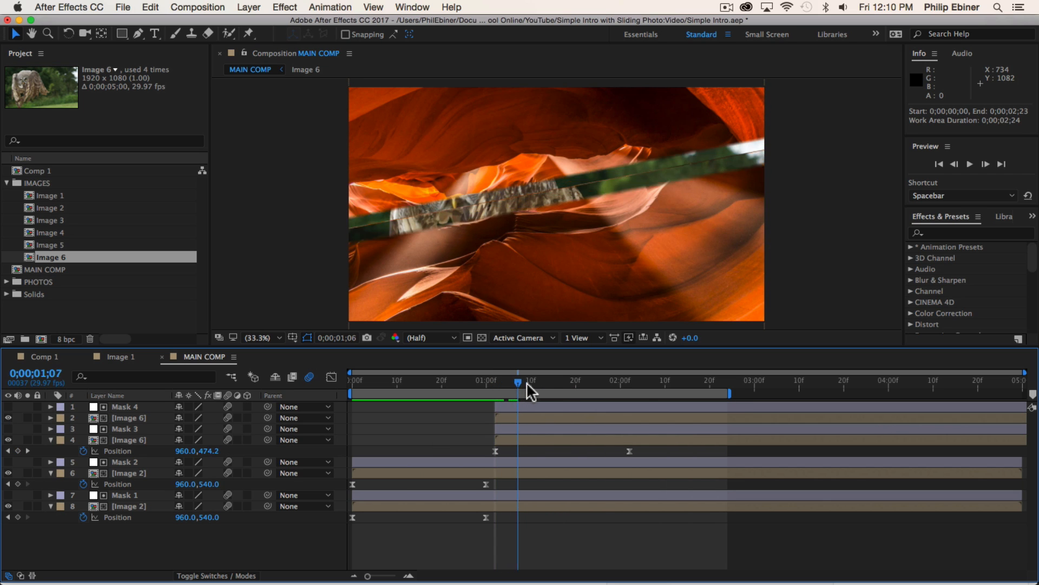
left_click_drag(531, 382, 505, 382)
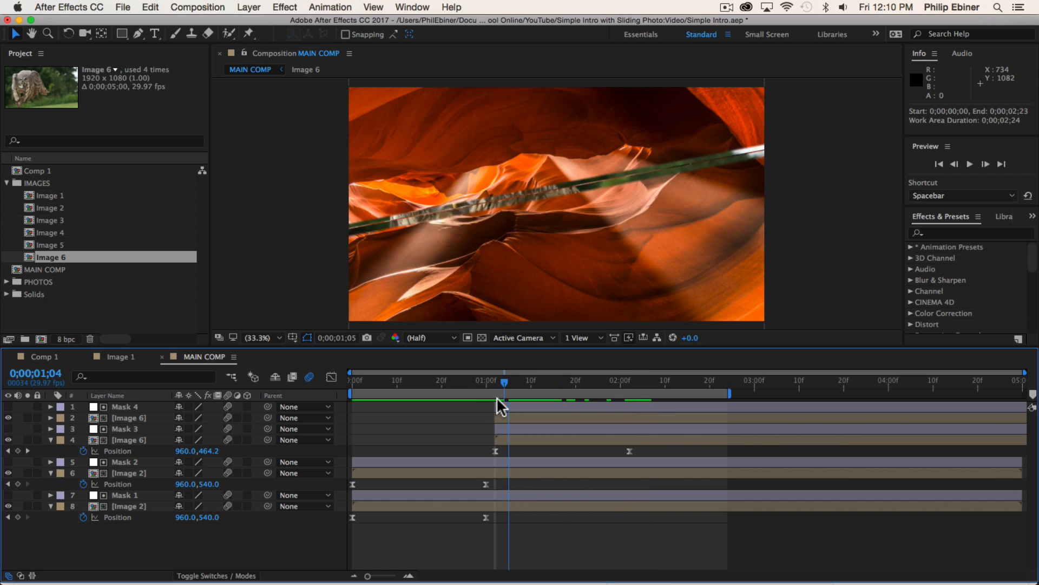
left_click_drag(505, 381, 490, 381)
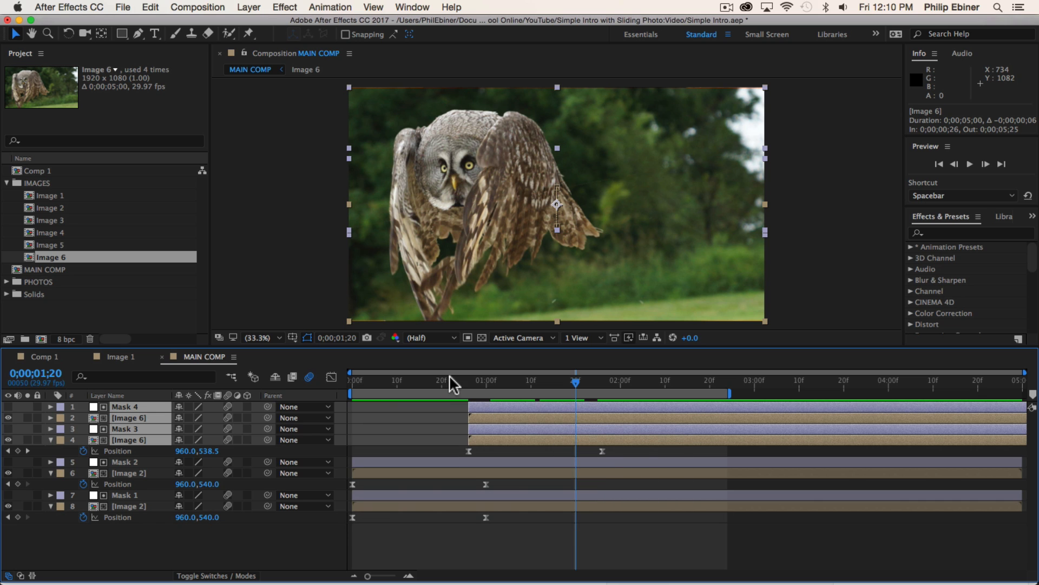
left_click(455, 382)
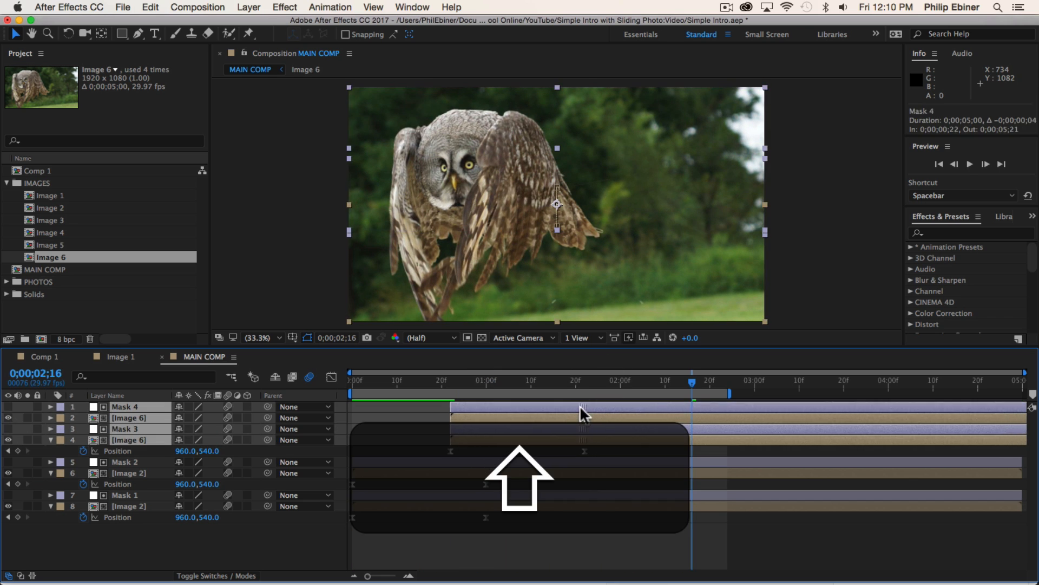
key("space")
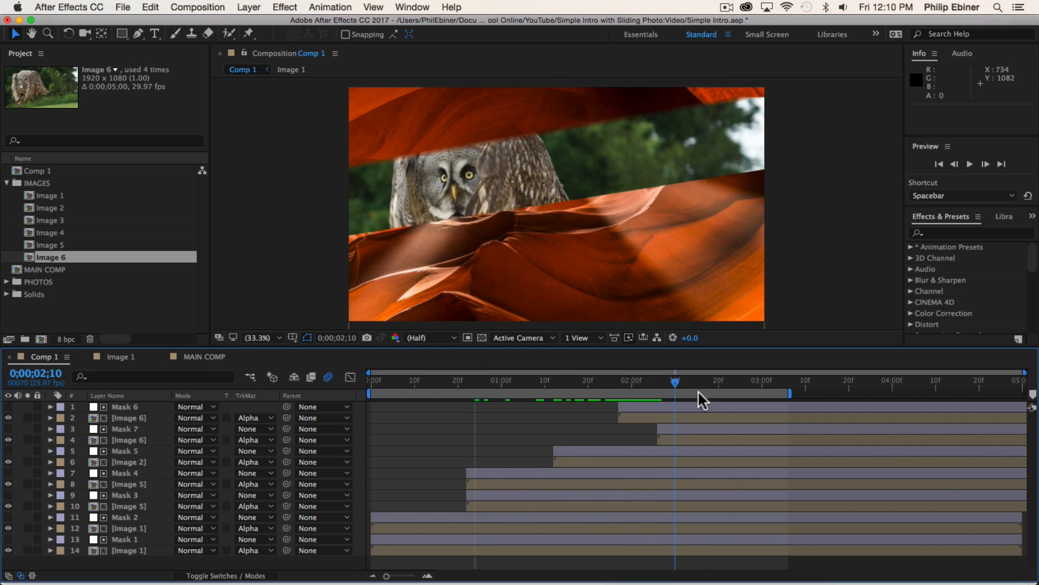
Check the horse split in Comp 1, then scrub MAIN COMP's updated timing
left_click(549, 406)
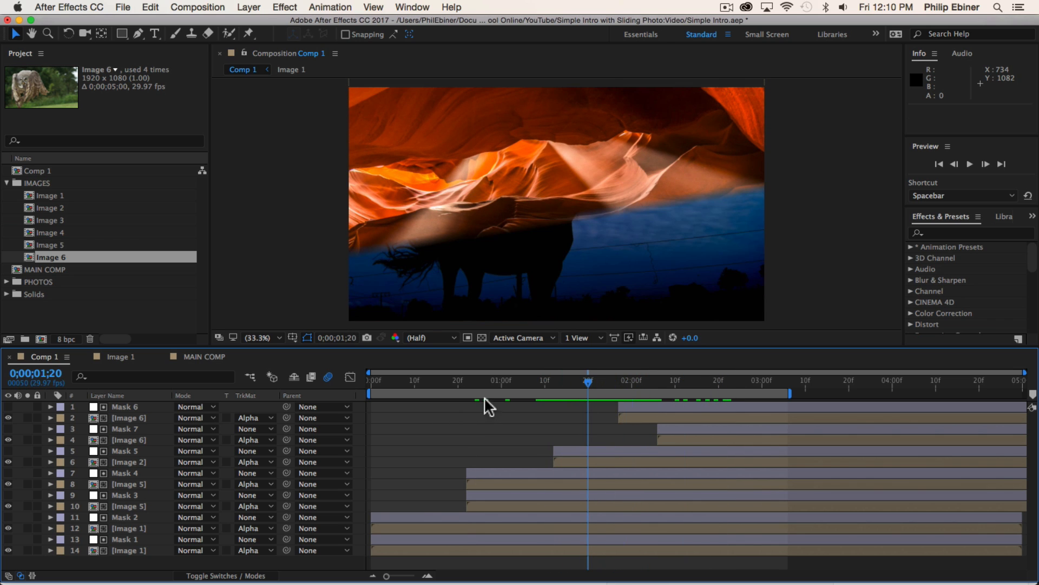
left_click(204, 357)
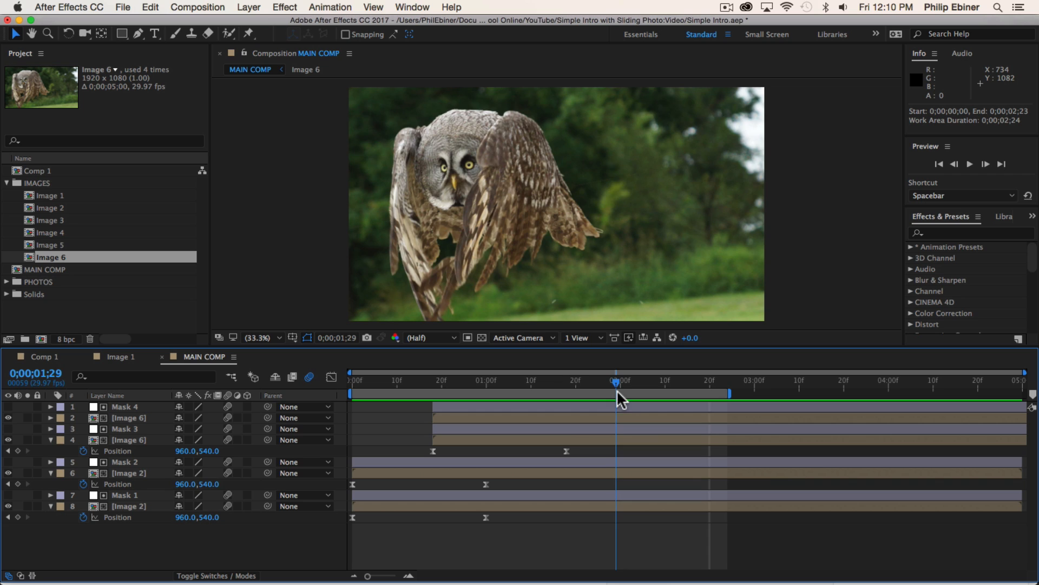
left_click_drag(615, 381, 593, 382)
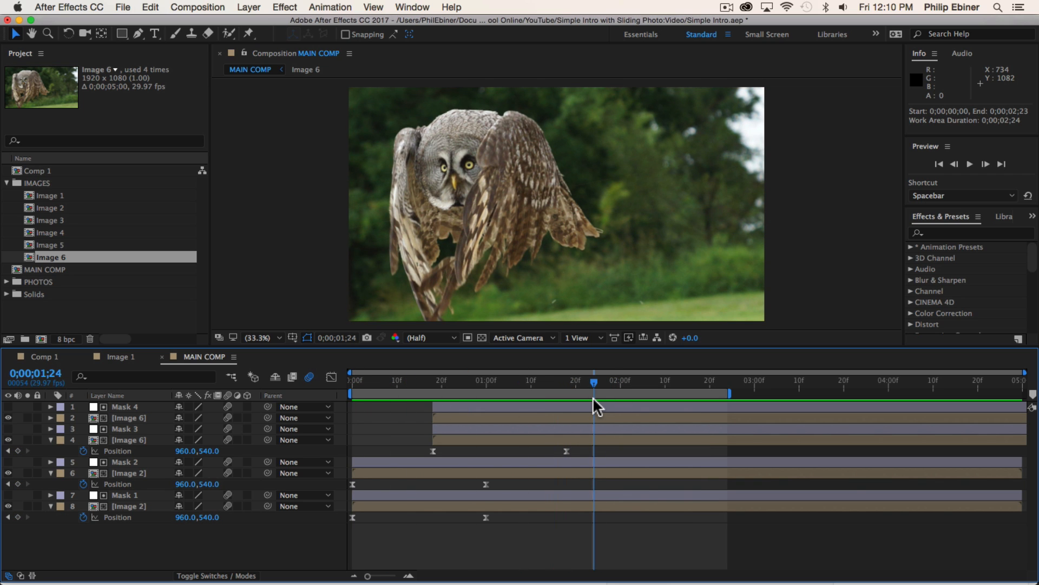
mouse_move(54, 322)
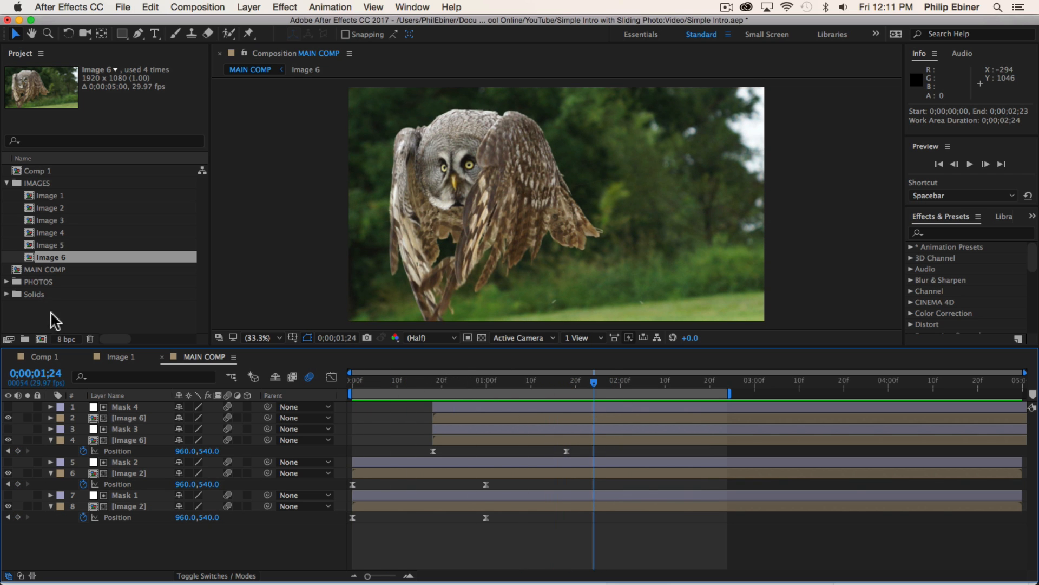
Add the stump photo Image 4 to MAIN COMP and duplicate Mask 4 into Mask 5 starting at 1;11
left_click(51, 232)
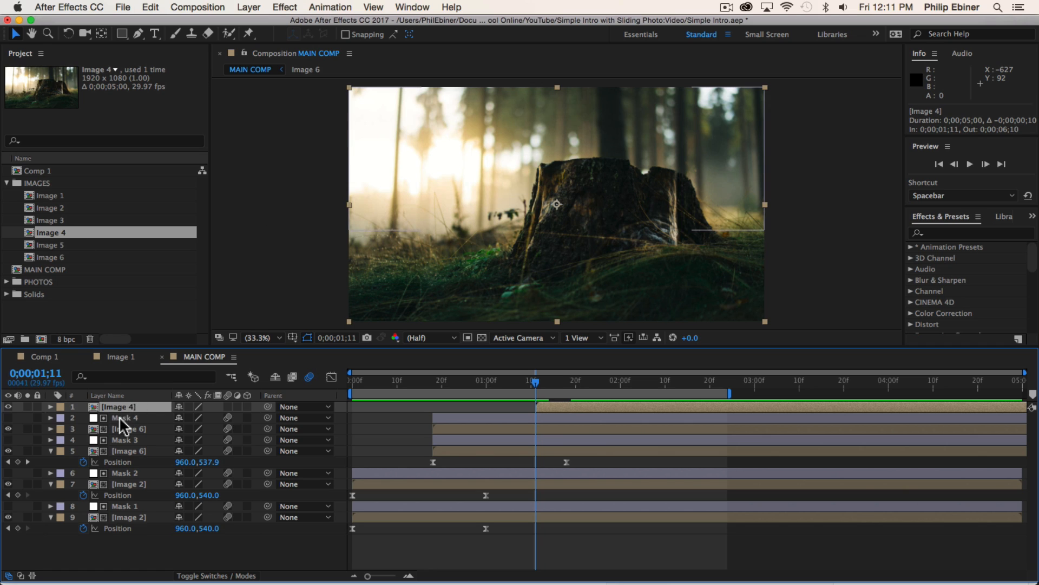
key("cmd+d")
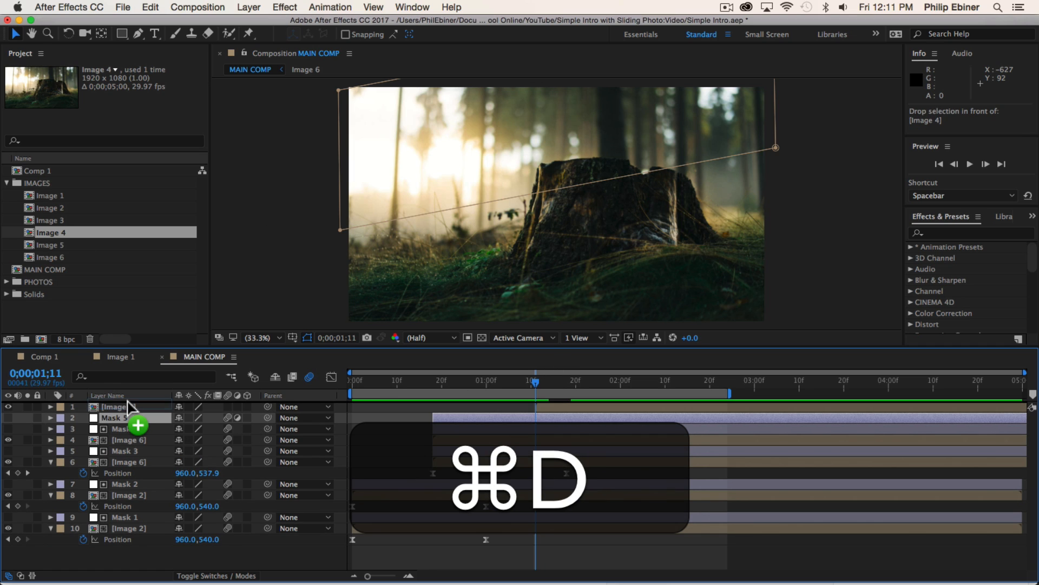
key("cmd+d")
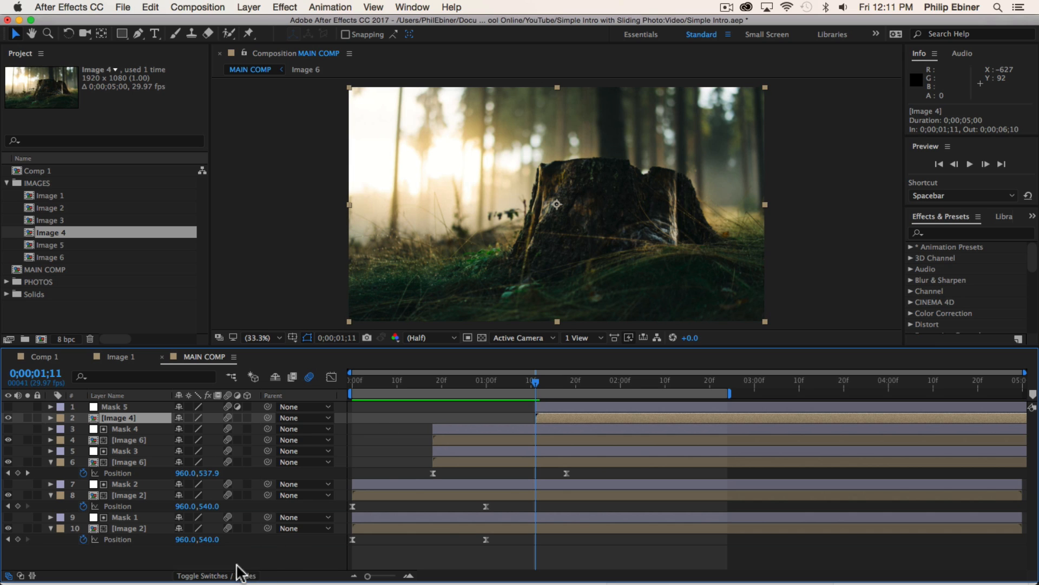
Set Image 4's TrkMat to Alpha Matte so it shows through Mask 5
left_click(216, 576)
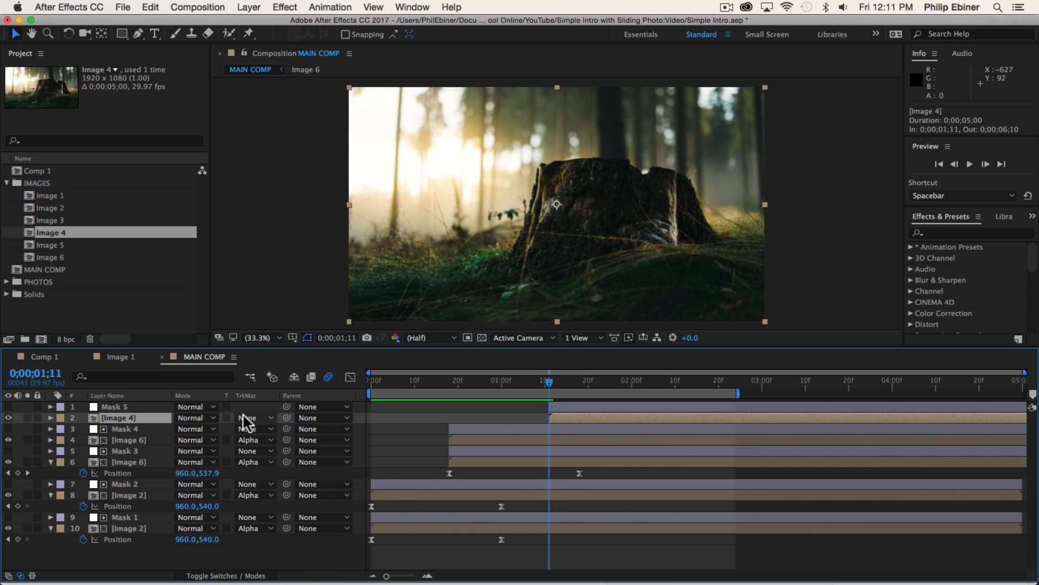
left_click(255, 417)
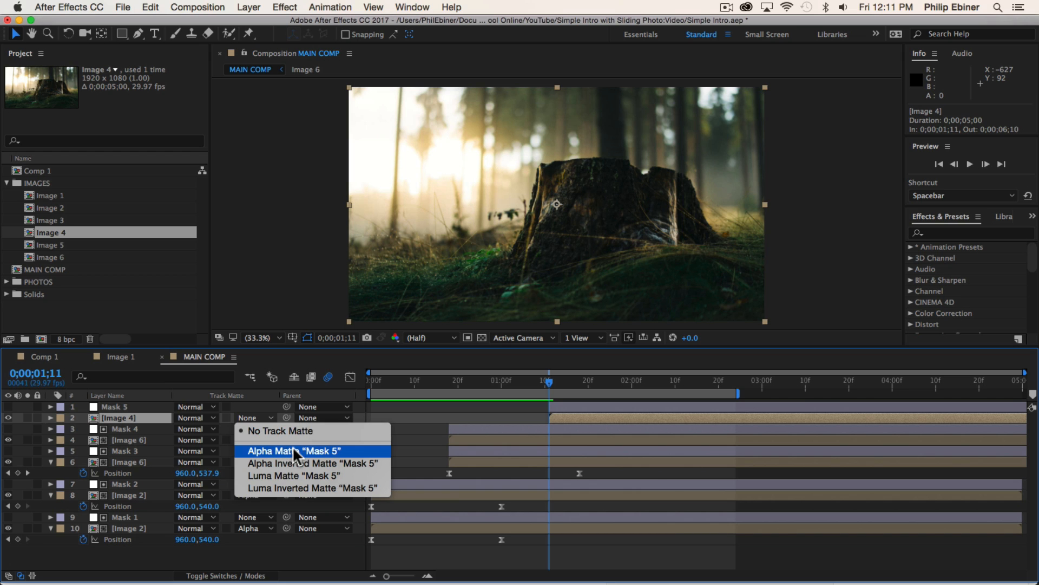
left_click(293, 450)
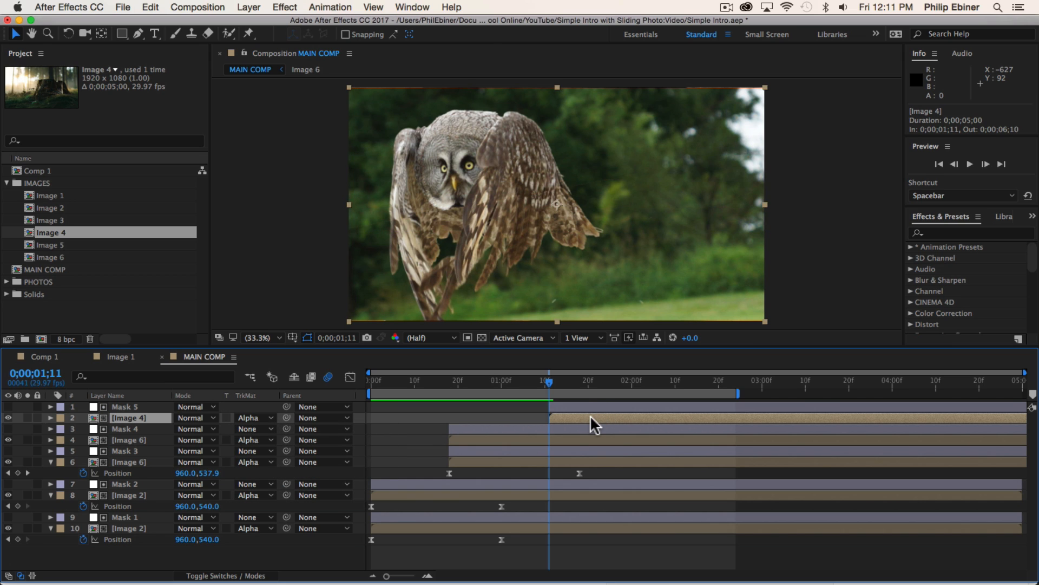
left_click(124, 407)
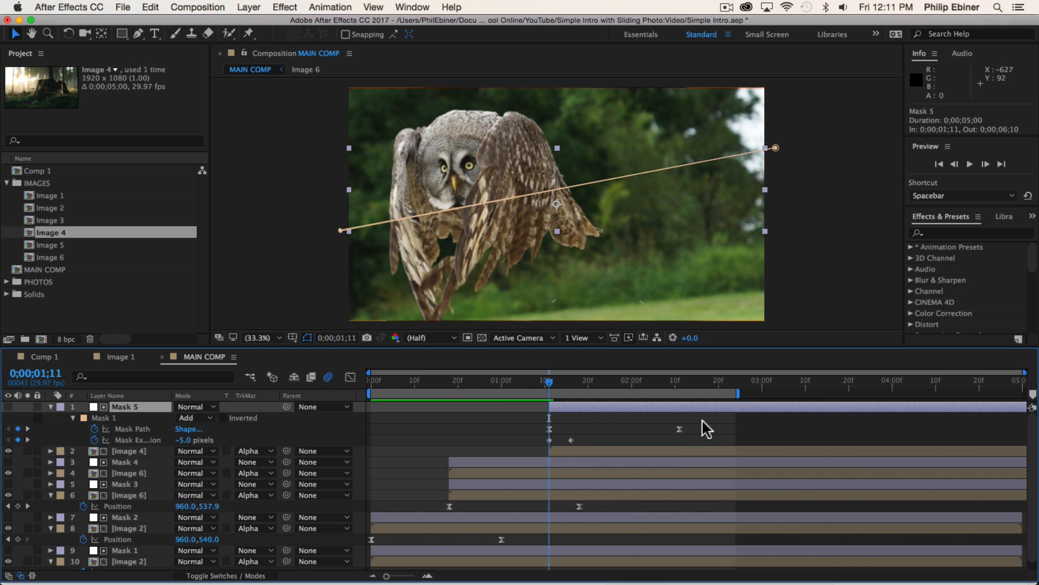
Keyframe Mask 5's path from an off-frame closed line at 1;11 to a wide band at 2;11
left_click(549, 429)
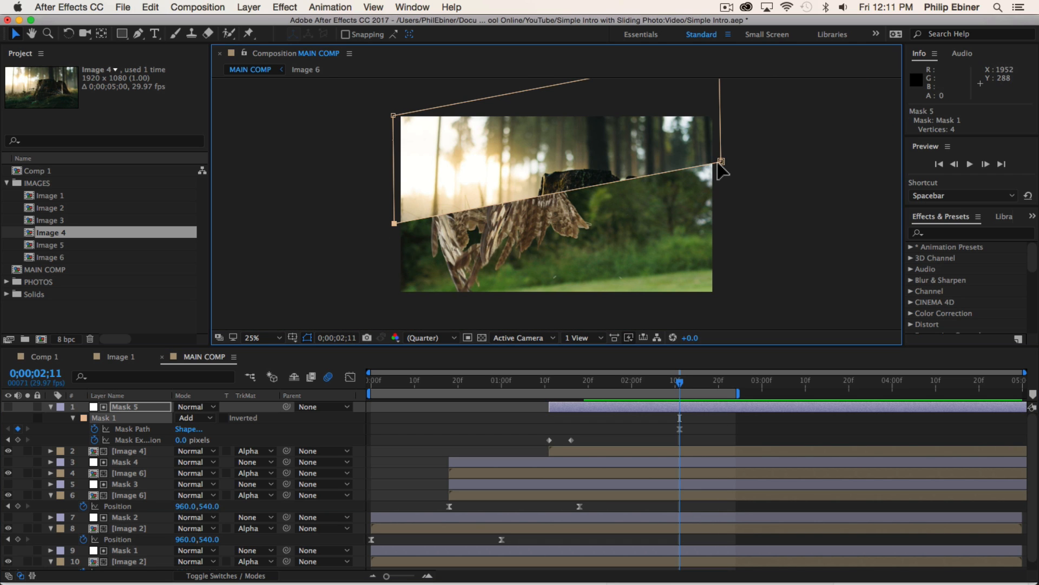
key("shift+cmd+z")
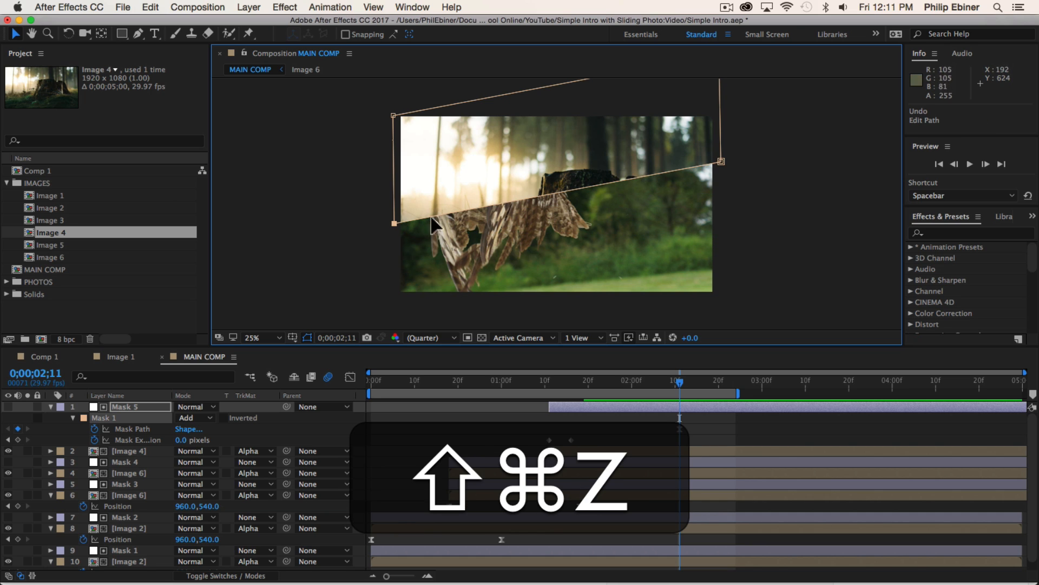
key("shift+cmd+z")
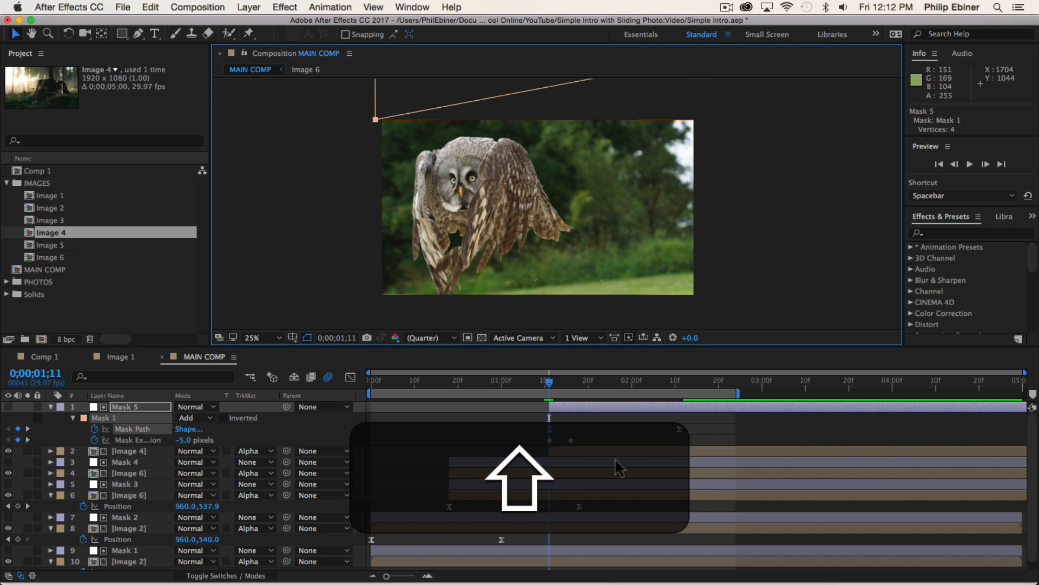
left_click(626, 381)
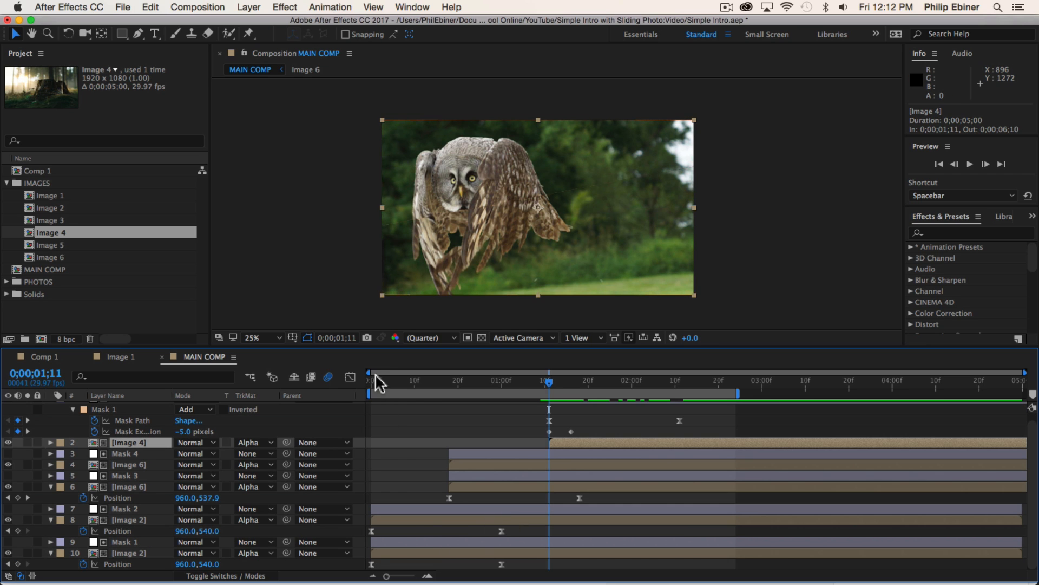
Copy Image 2's two Position slide keyframes and paste them onto Image 4 at 1;11
left_click(453, 380)
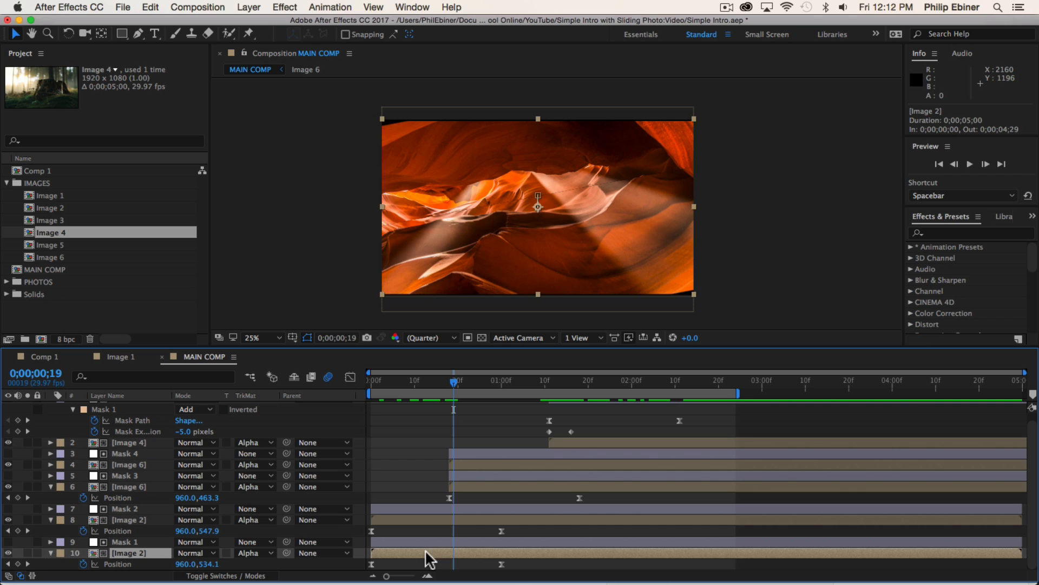
key("cmd+c")
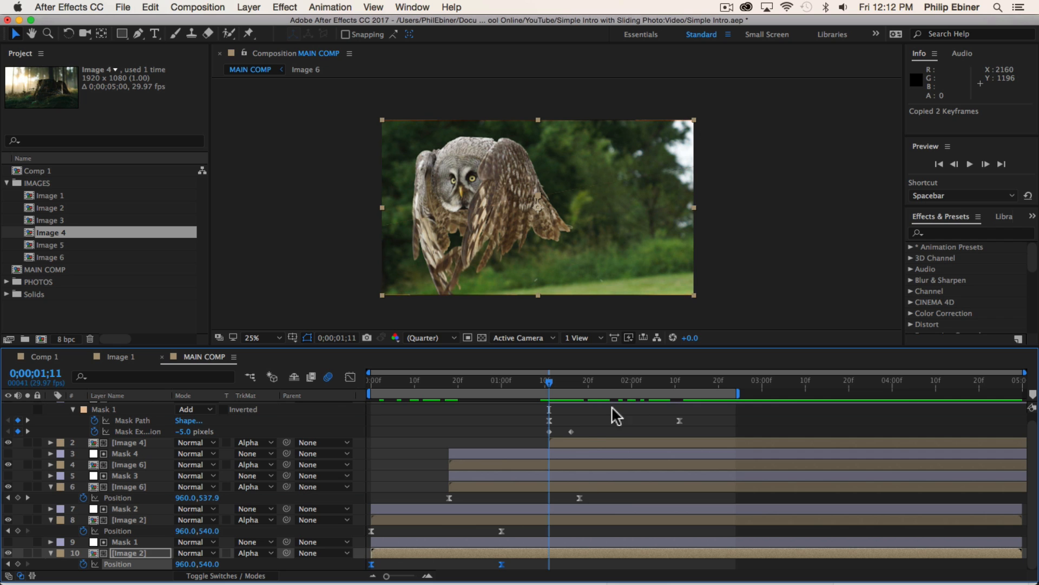
key("cmd+v")
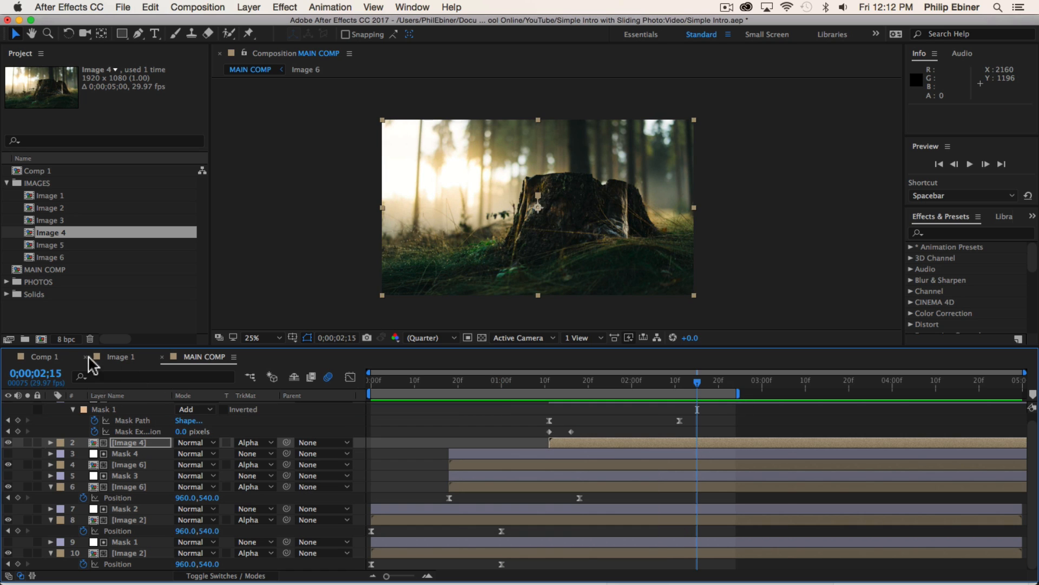
left_click(44, 357)
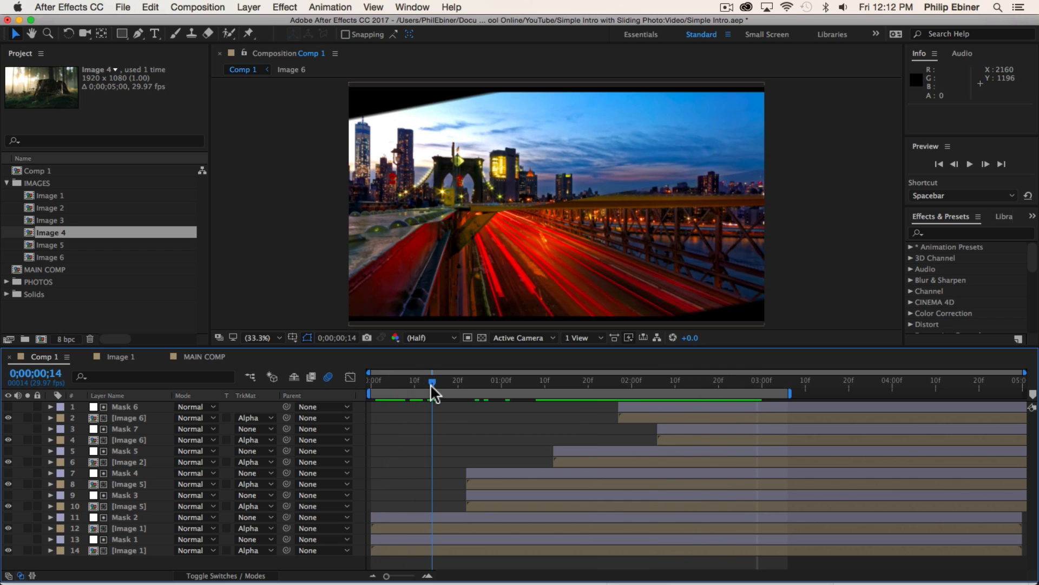
left_click_drag(431, 385, 517, 384)
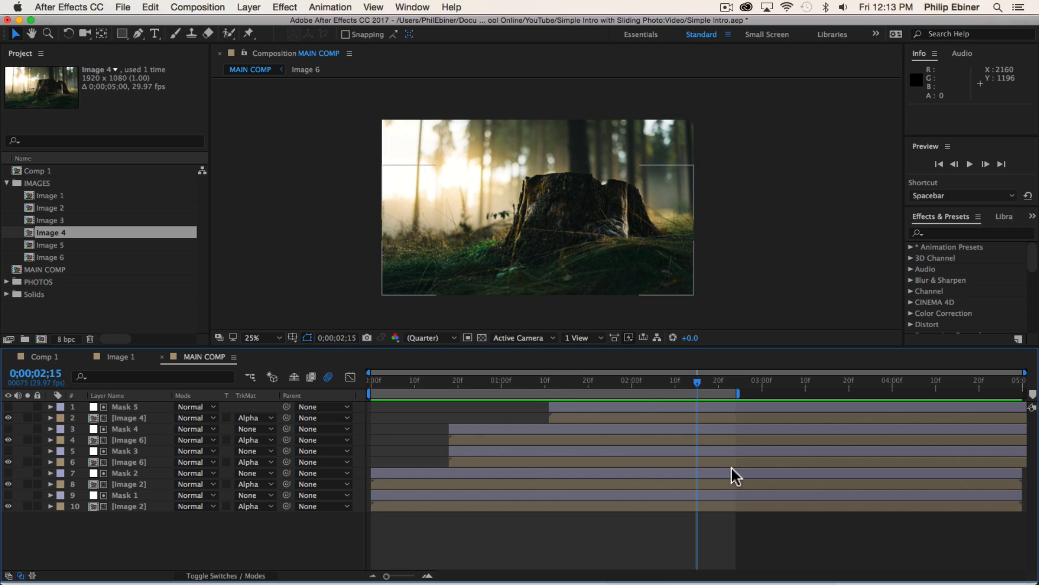
left_click(50, 207)
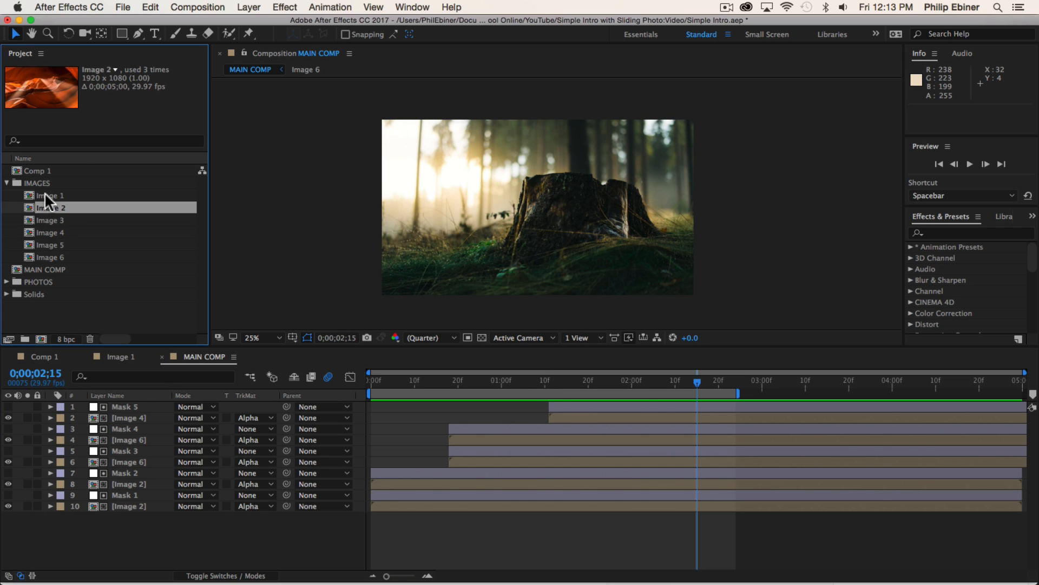
Add the horse photo Image 5 at 1;26 and paste slide keyframes onto the lower copy
left_click(48, 245)
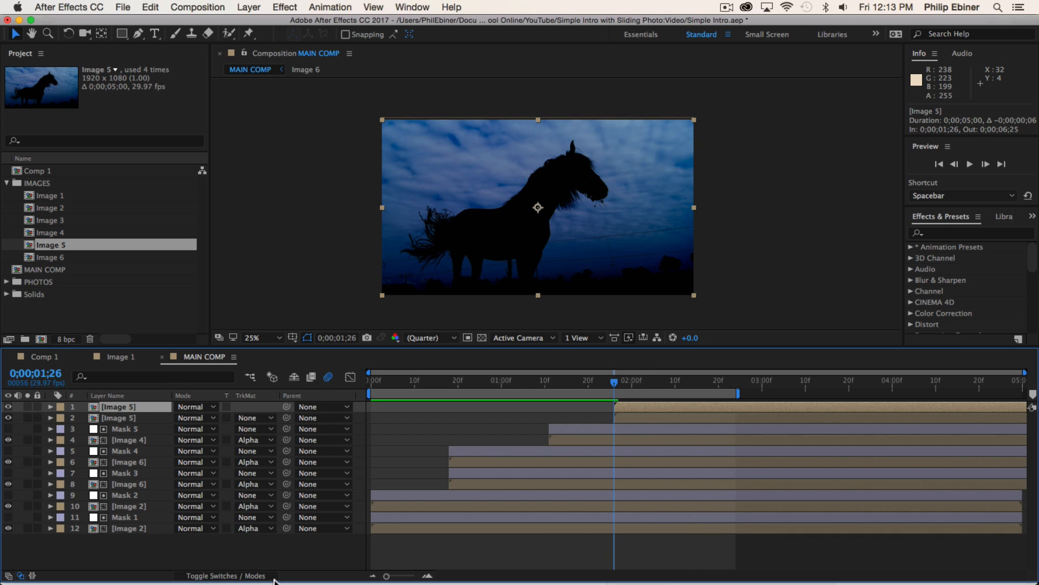
left_click(227, 575)
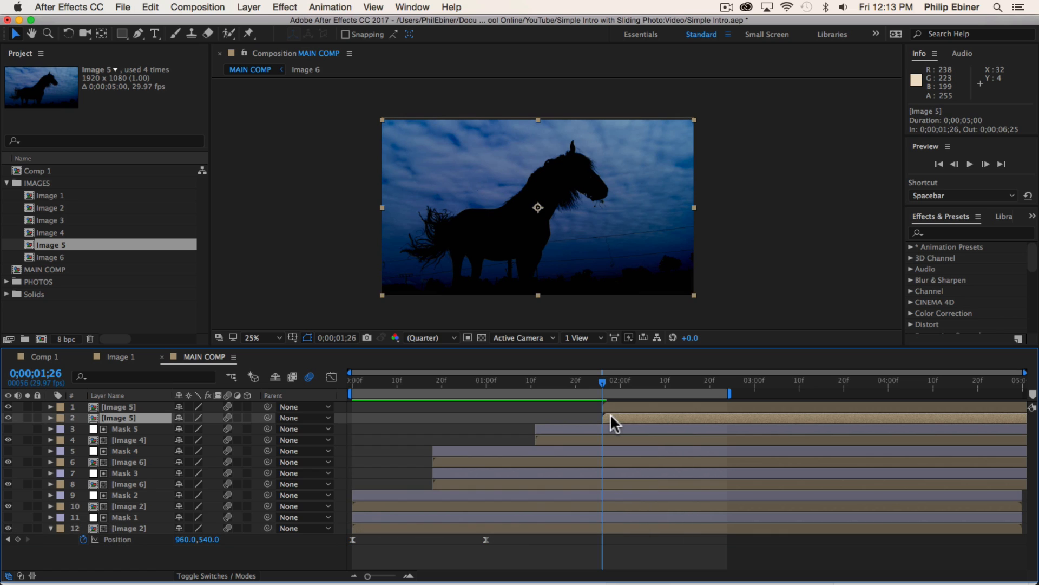
key("cmd+v")
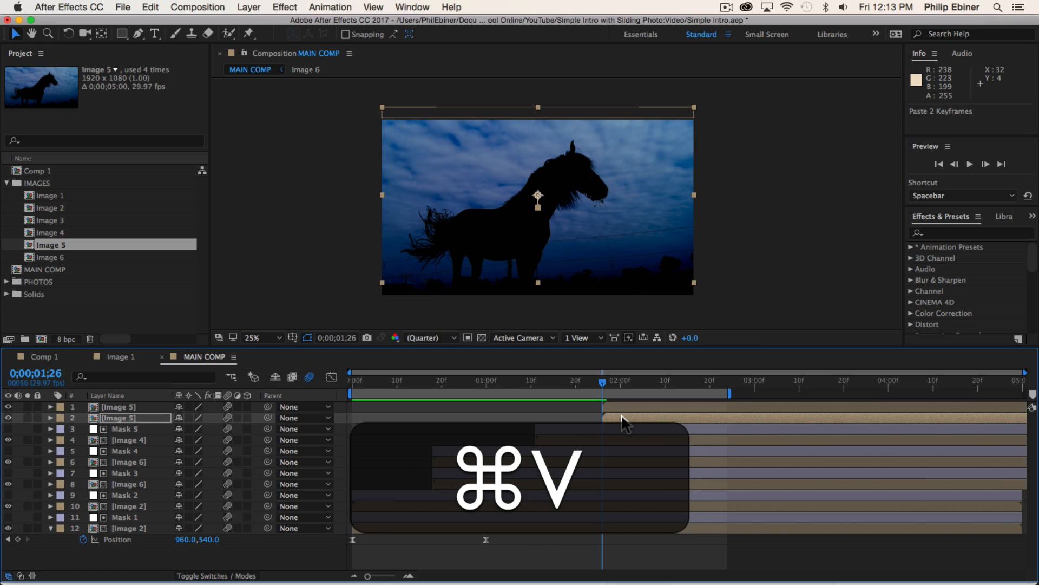
key("cmd+v")
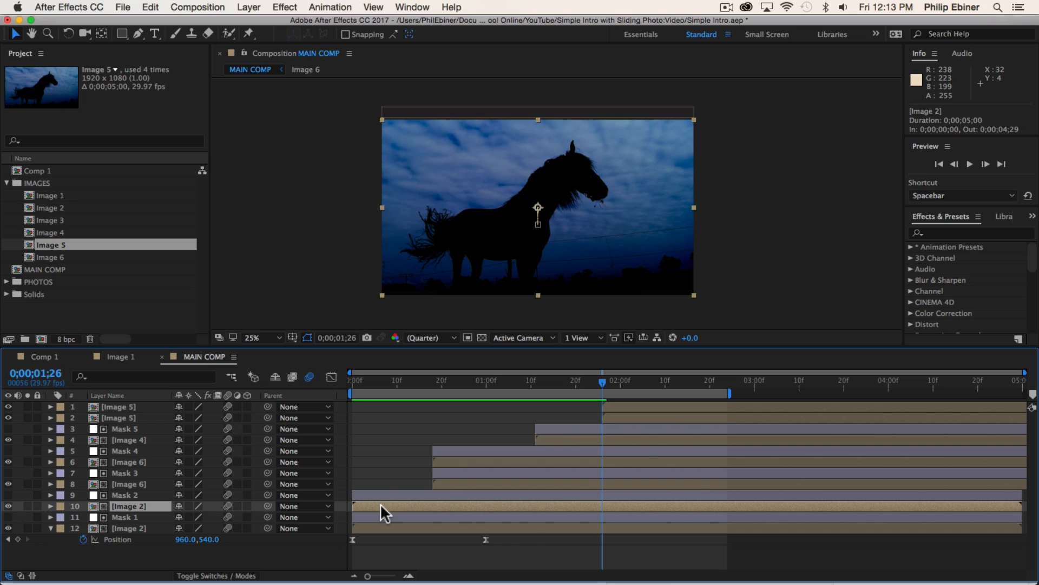
Copy the other Image 2 layer's Position keyframes onto the top horse layer
key("cmd+c")
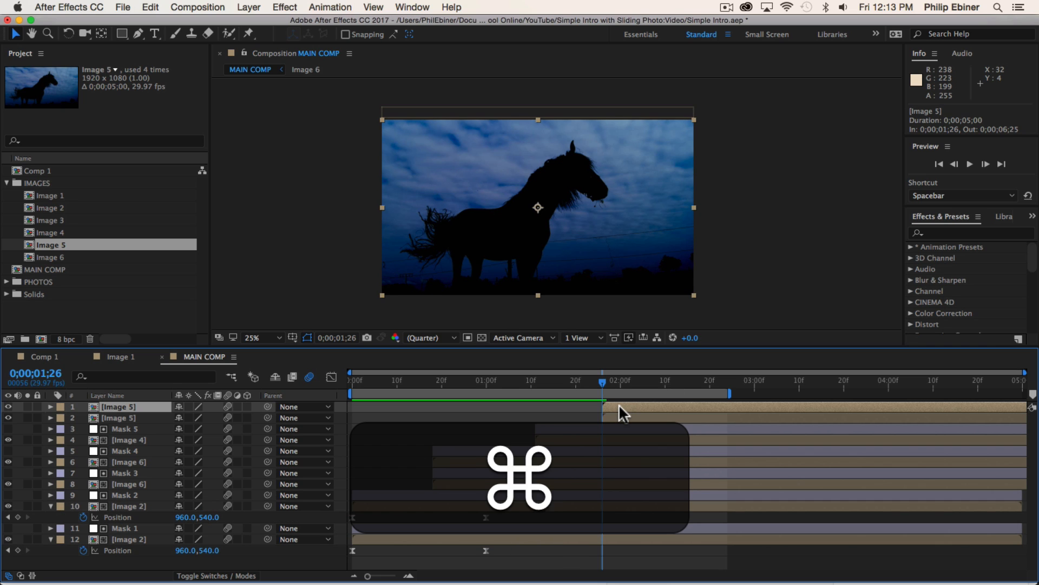
key("cmd+v")
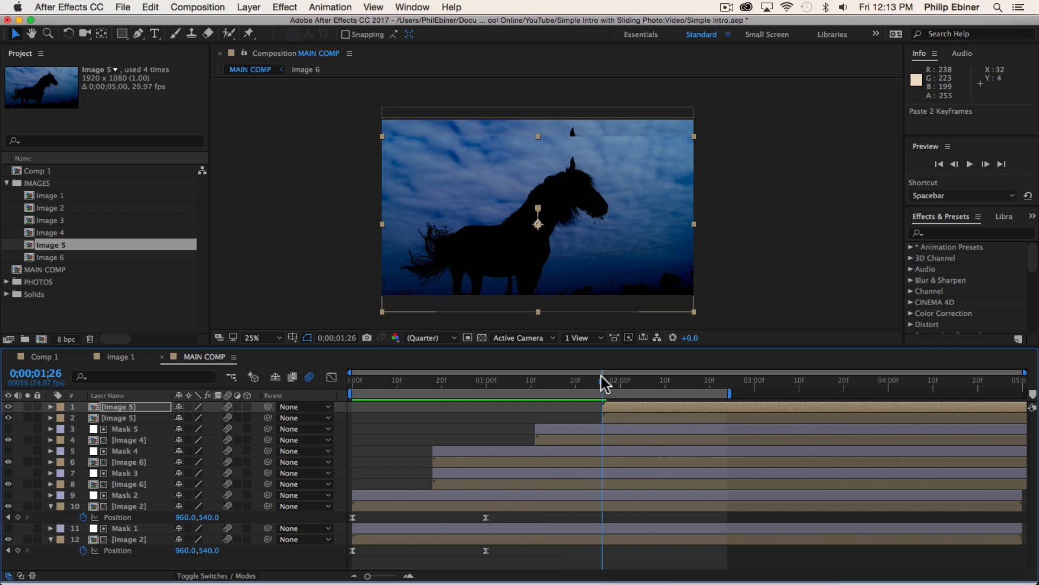
left_click(124, 527)
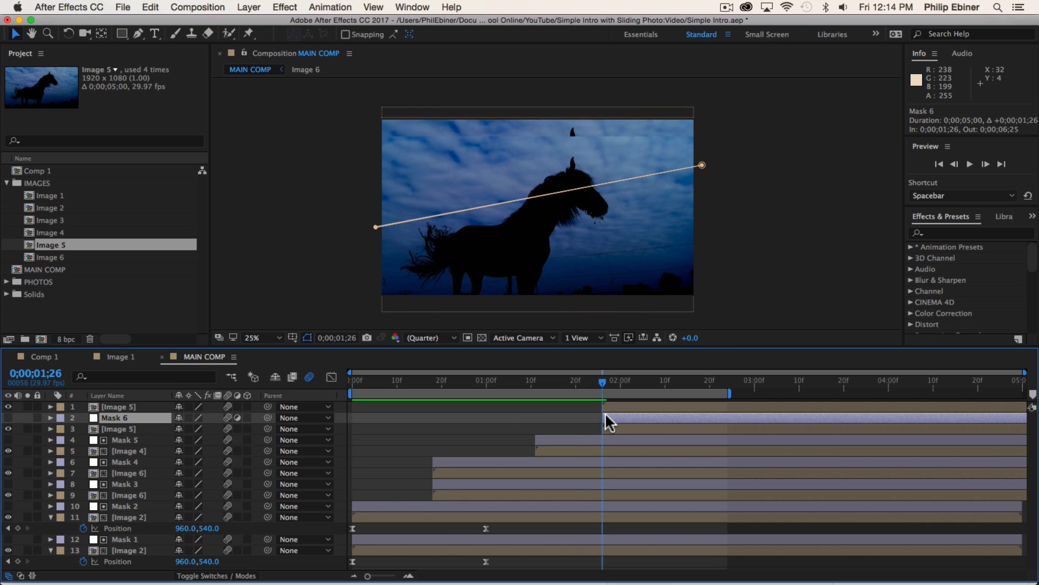
Duplicate the strip into Mask 7 and set both horse layers' TrkMat to Alpha Matte
key("cmd+d")
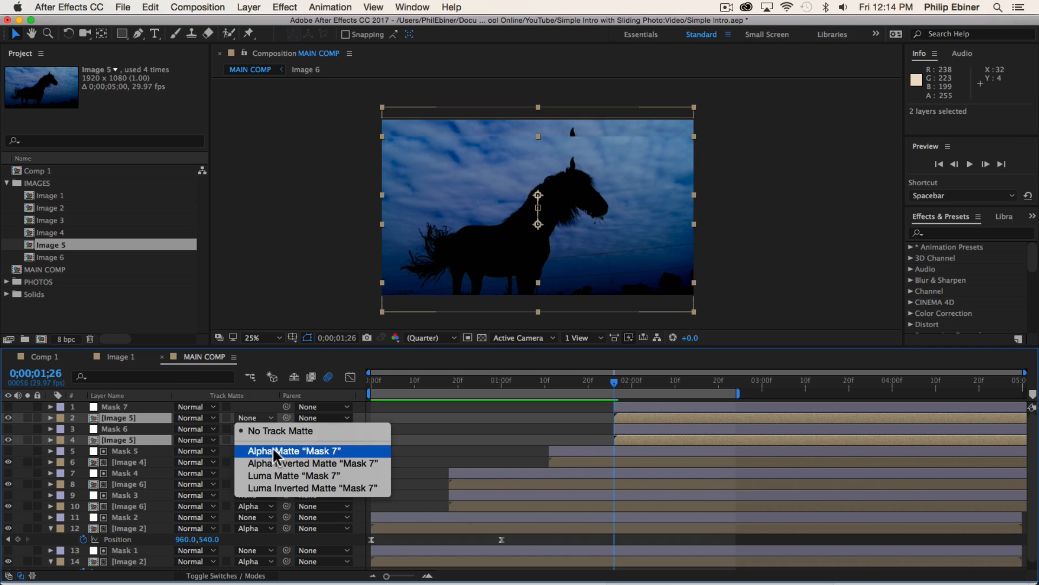
left_click(294, 450)
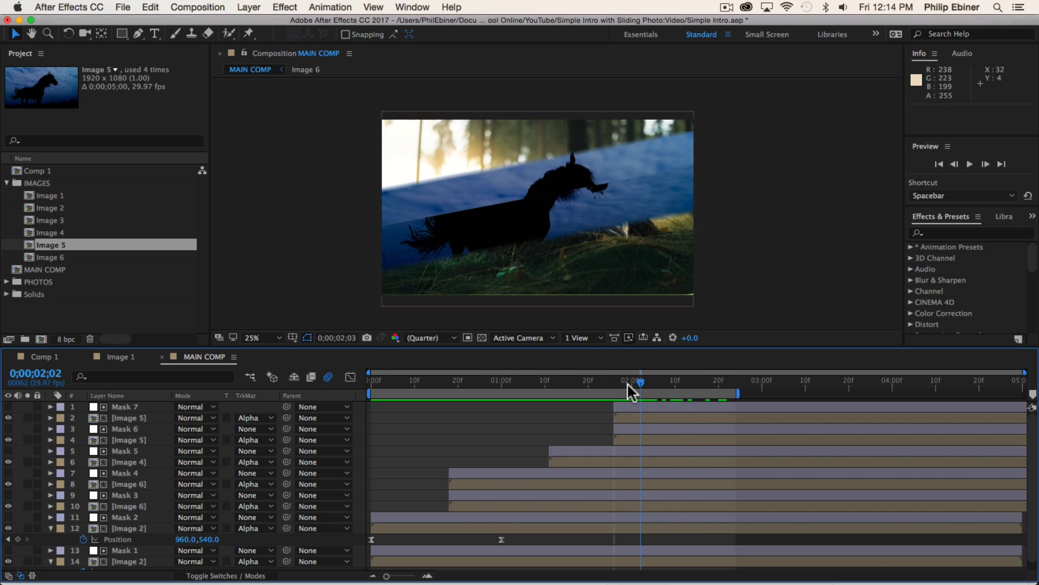
left_click_drag(640, 385, 656, 385)
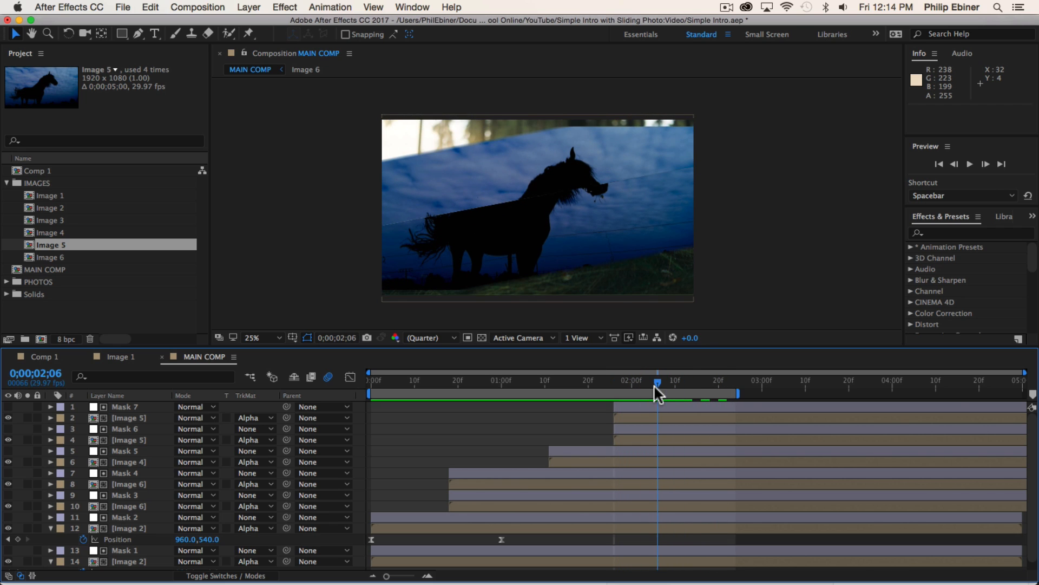
left_click(123, 428)
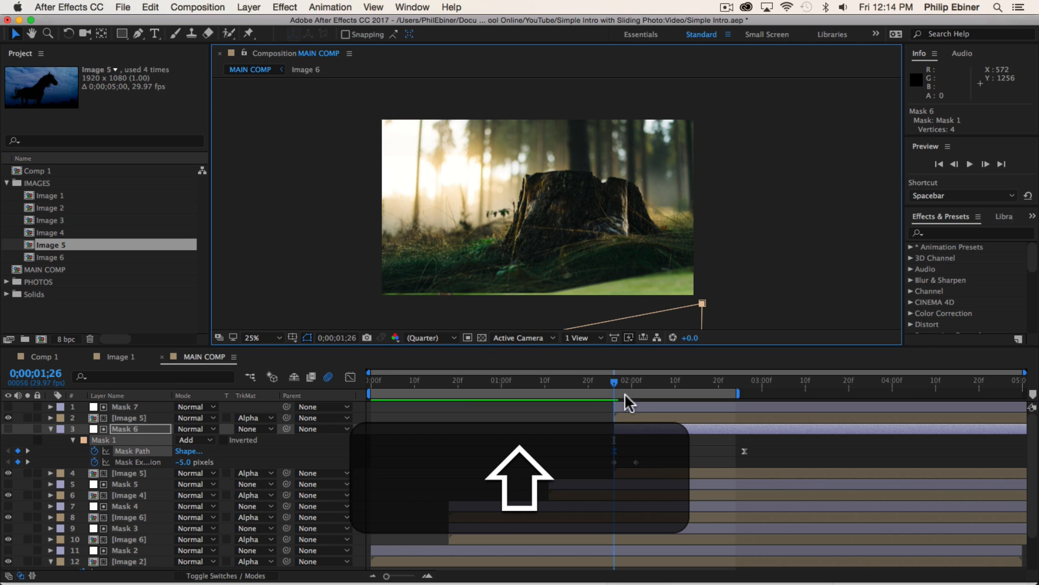
Scrub to 2;12 and back to check Mask 6 sweeping up across the horse
left_click_drag(628, 384, 681, 385)
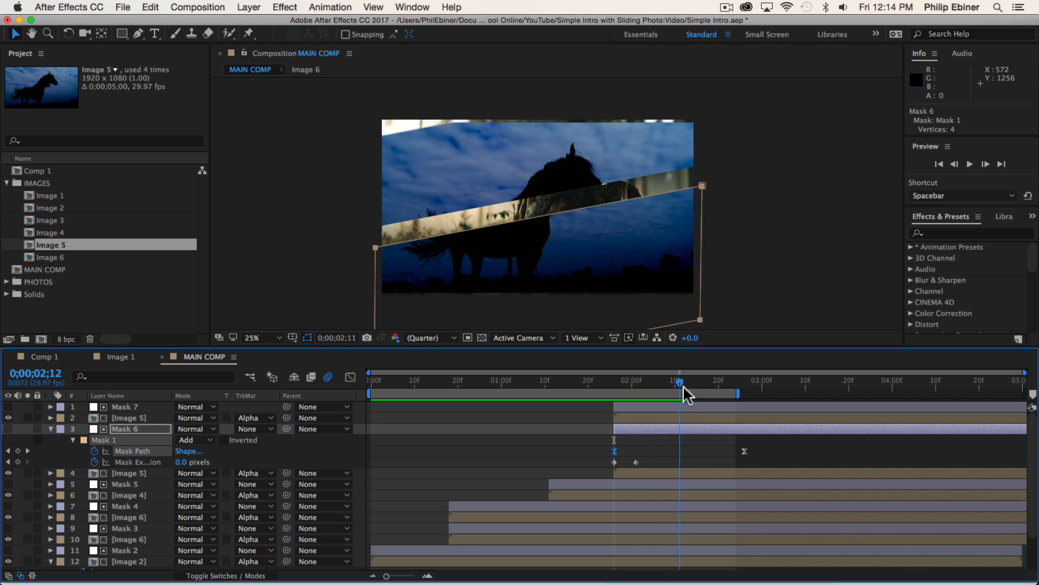
left_click_drag(679, 395, 656, 395)
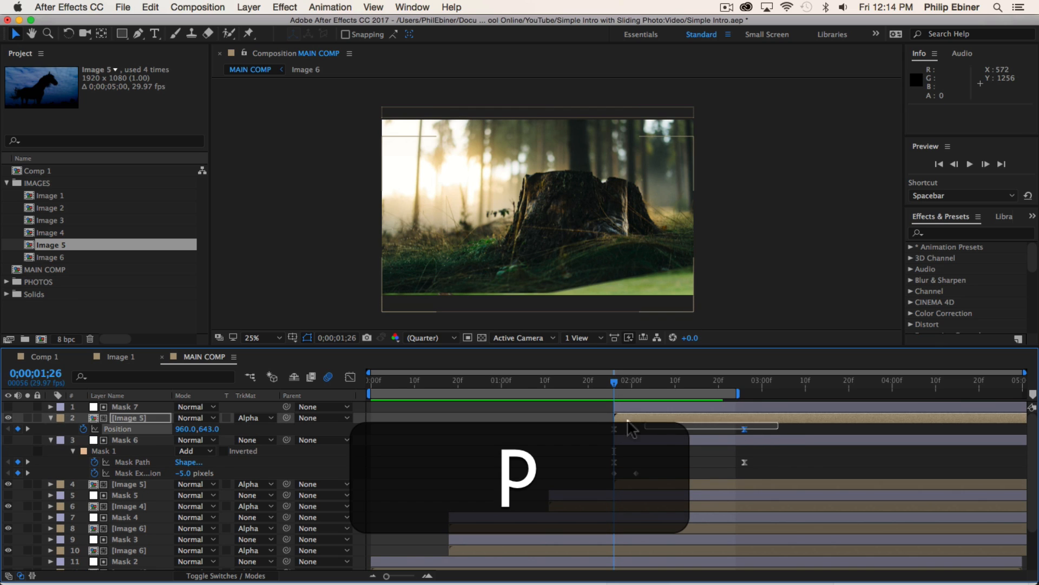
Paste slide keyframes onto the second Image 5 and shift it and Mask 6 later
key("cmd+c")
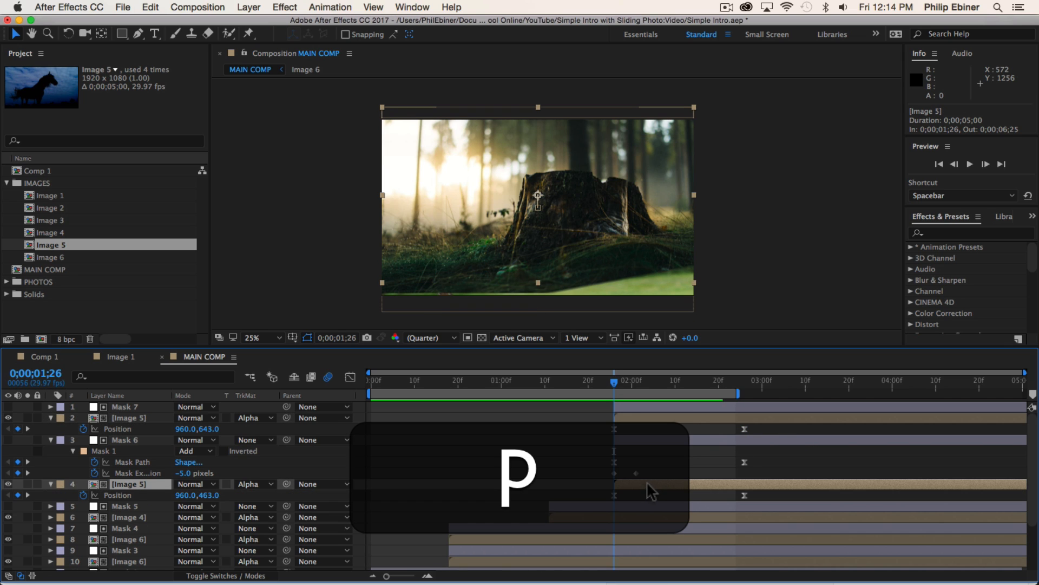
key("cmd+v")
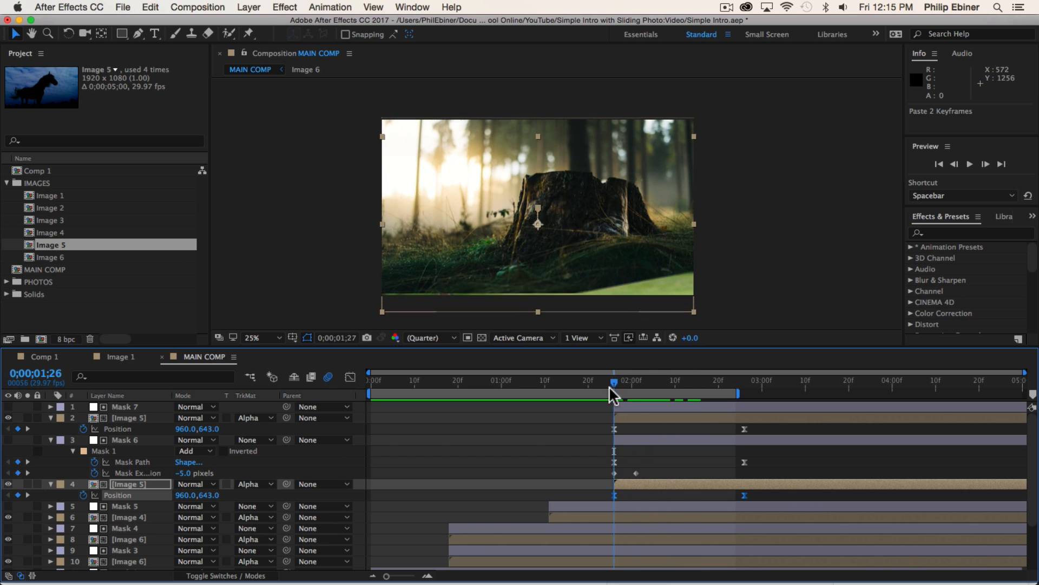
left_click_drag(614, 381, 682, 381)
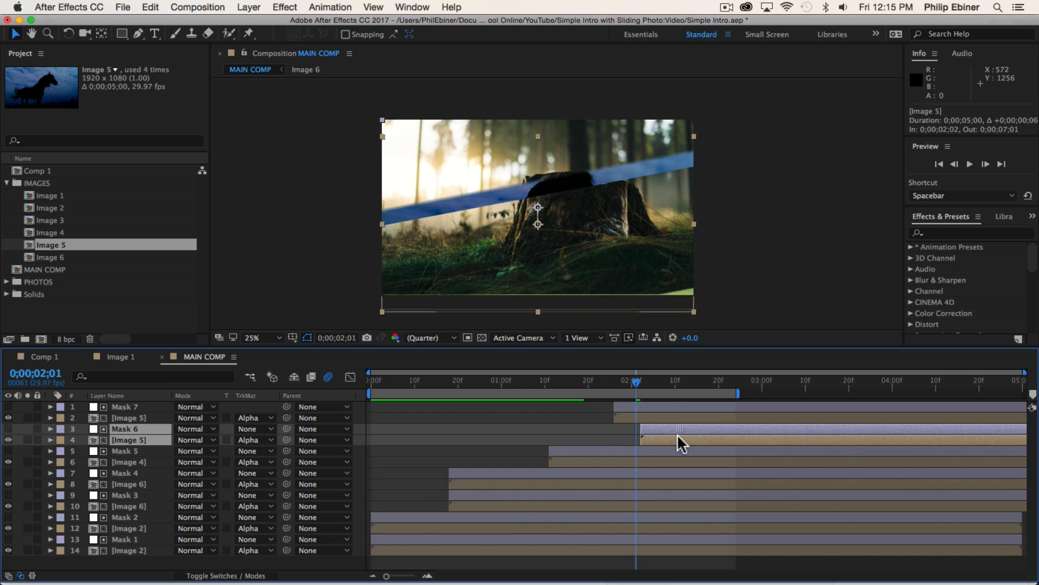
left_click_drag(635, 383, 671, 383)
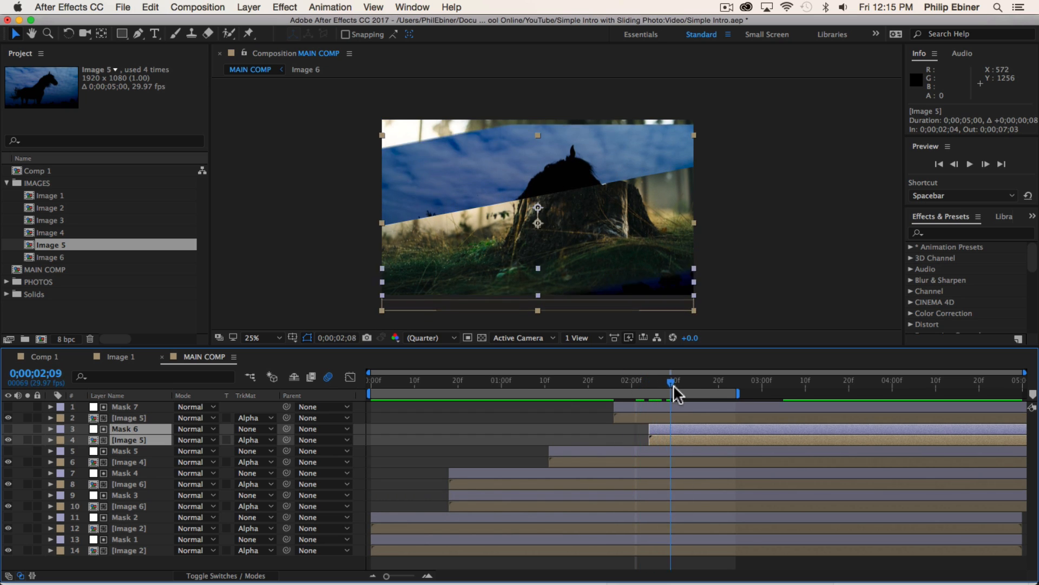
key("space")
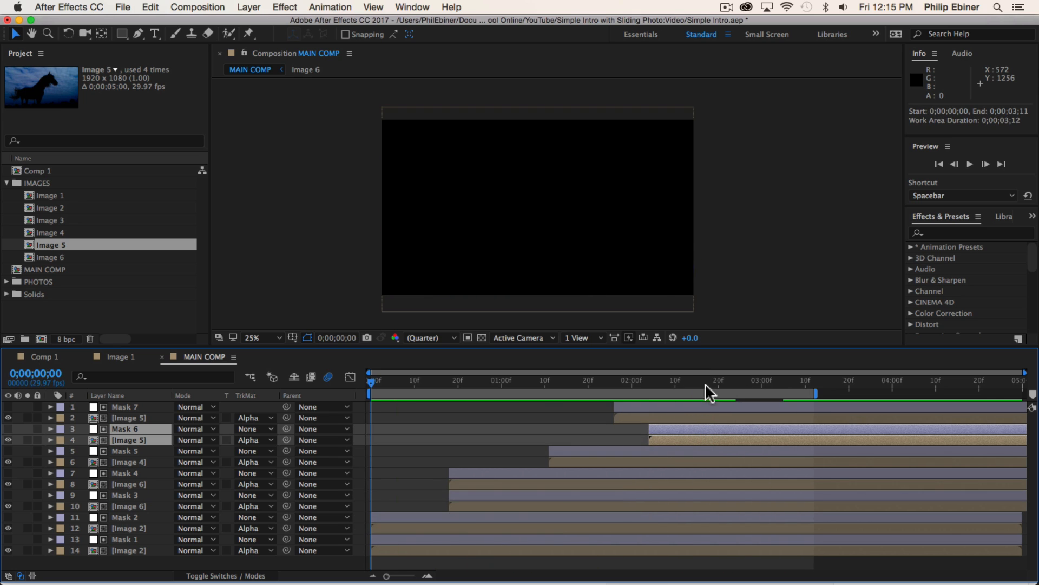
Preview the intro and scrub through the horse reveal back to the first photo's slide
left_click(773, 380)
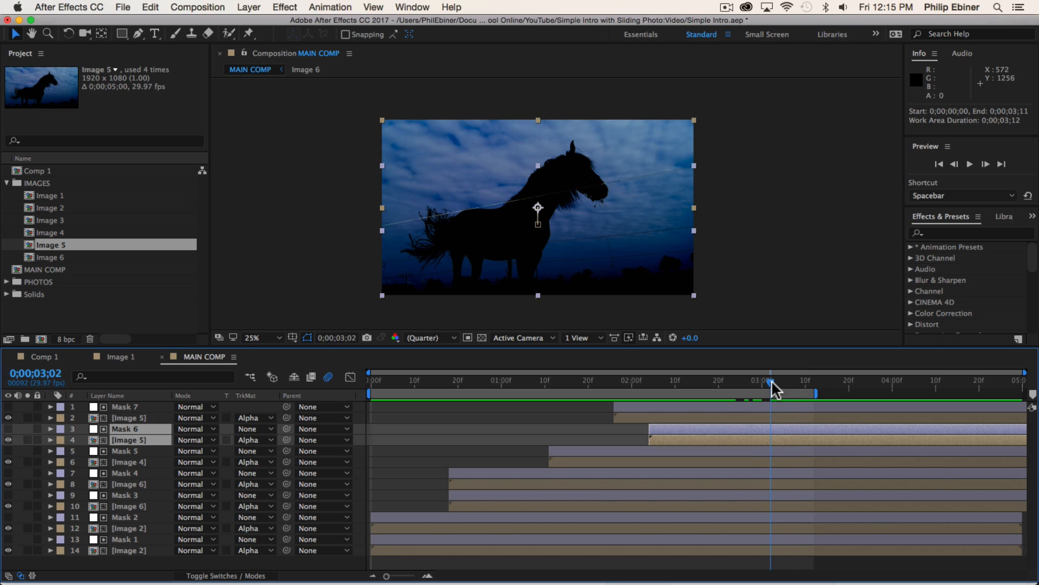
mouse_move(769, 388)
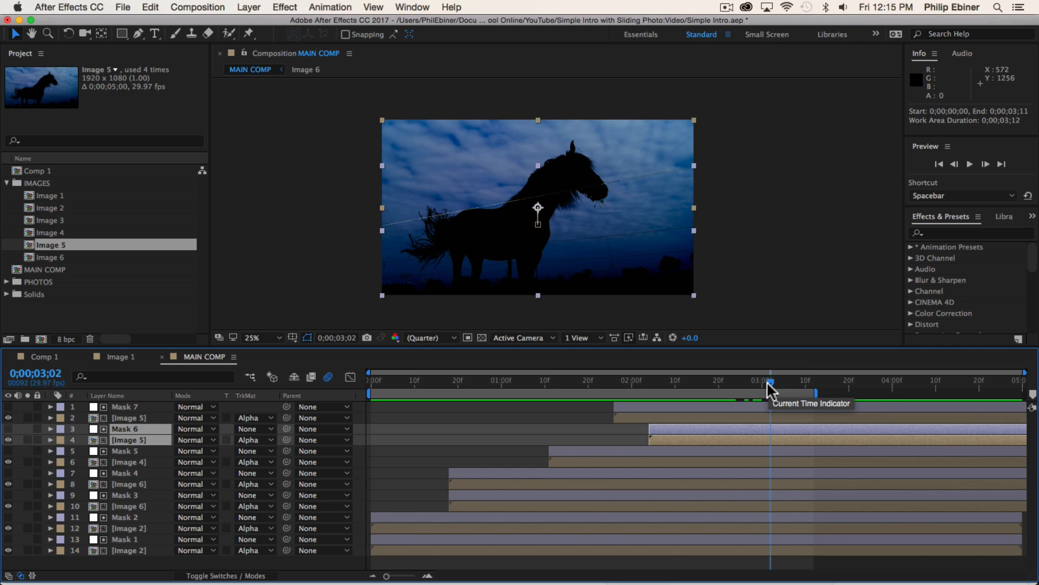
mouse_move(750, 389)
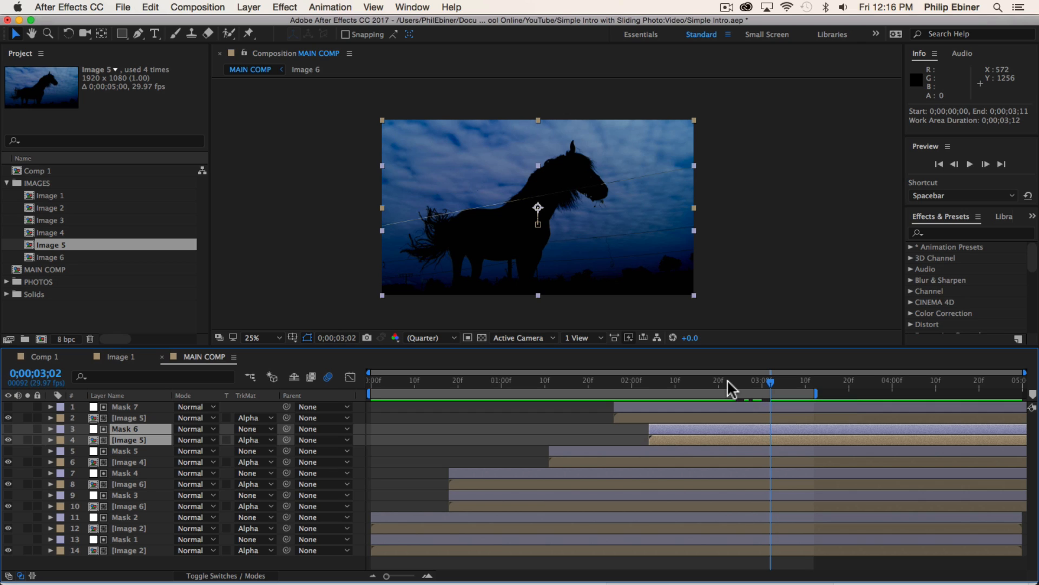
mouse_move(735, 387)
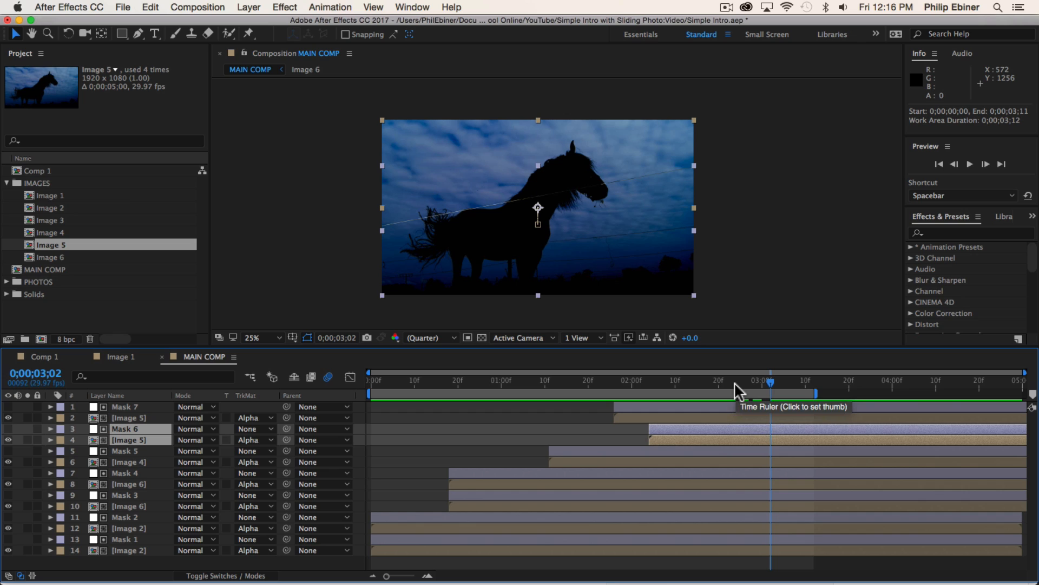
mouse_move(766, 378)
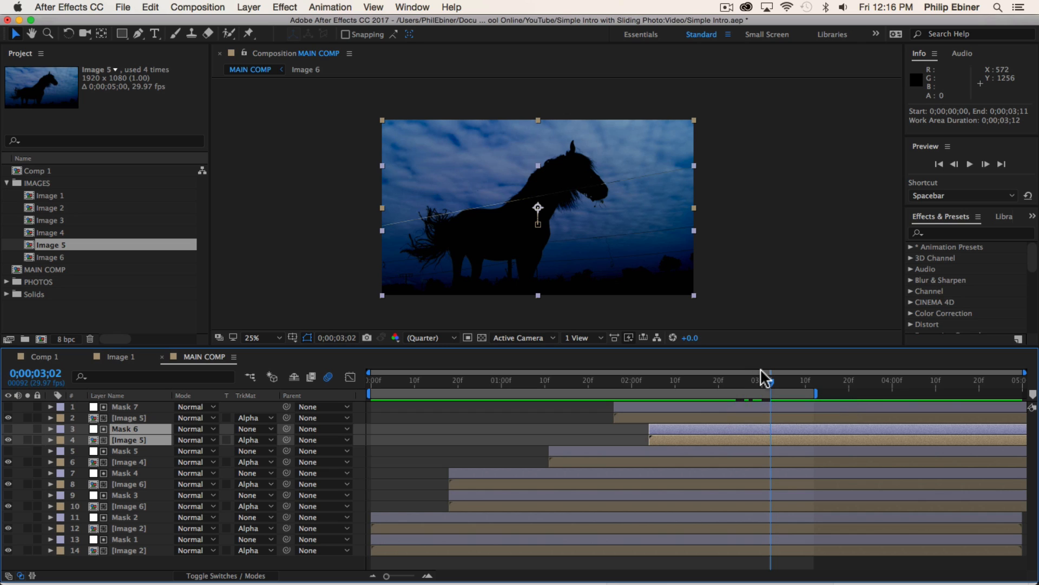
mouse_move(658, 390)
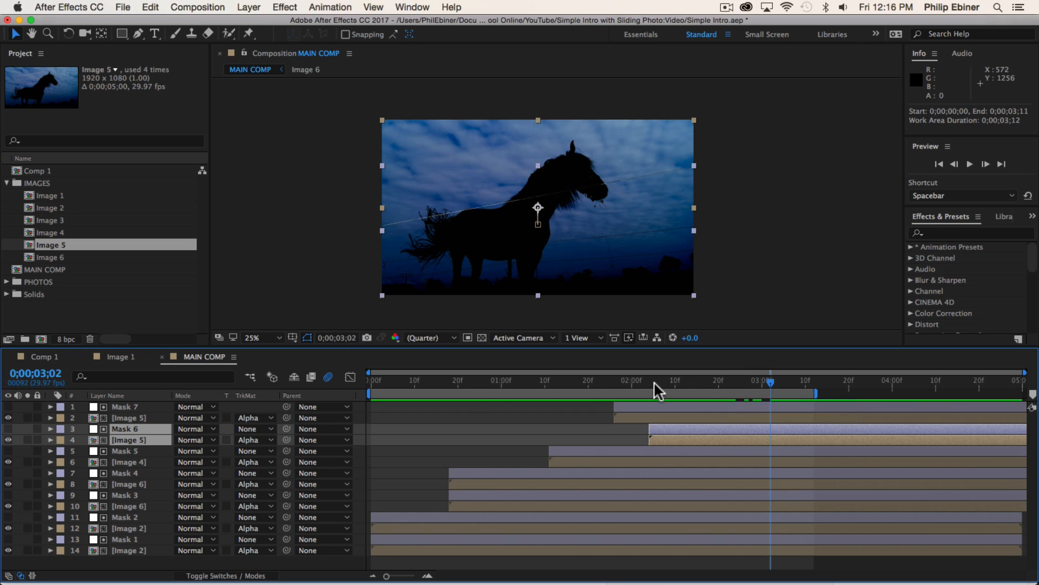
mouse_move(644, 386)
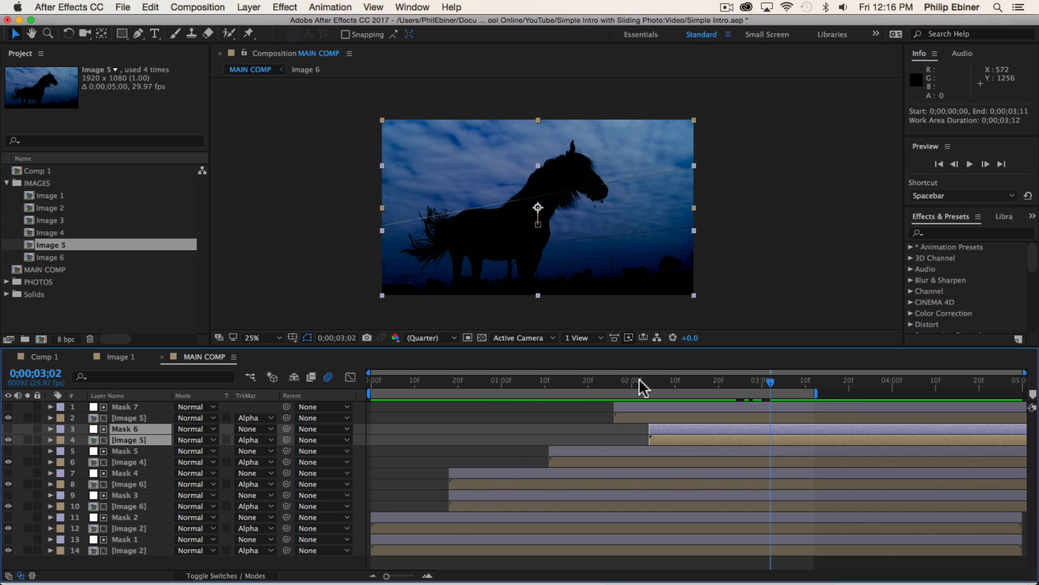
mouse_move(635, 371)
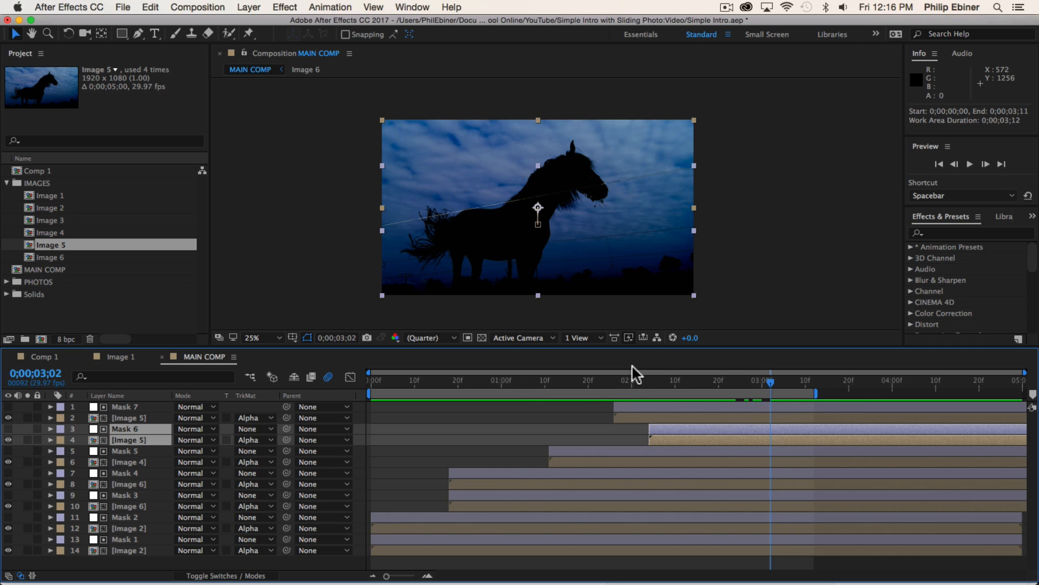
mouse_move(659, 386)
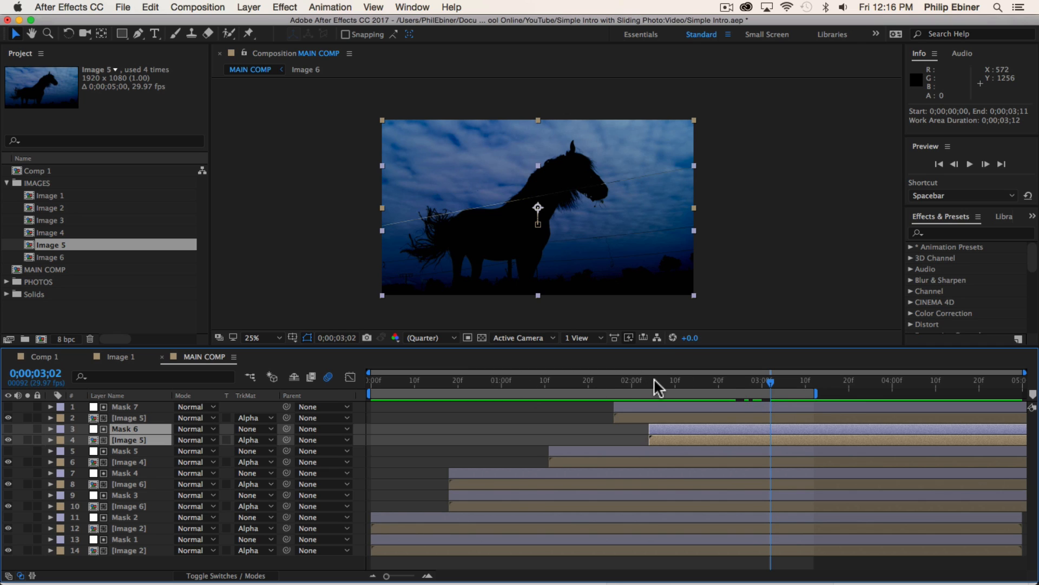
mouse_move(628, 392)
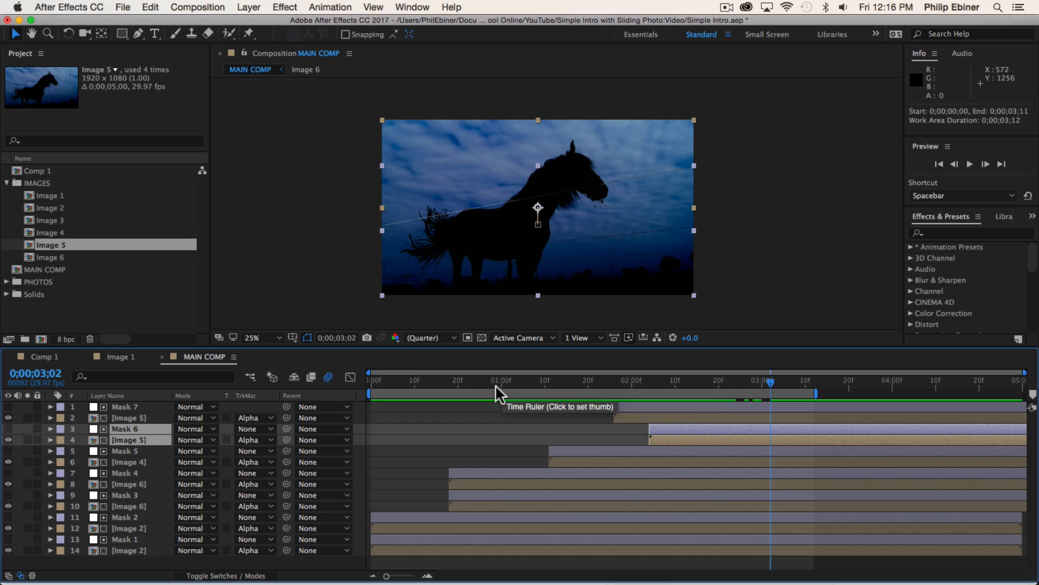
left_click(709, 381)
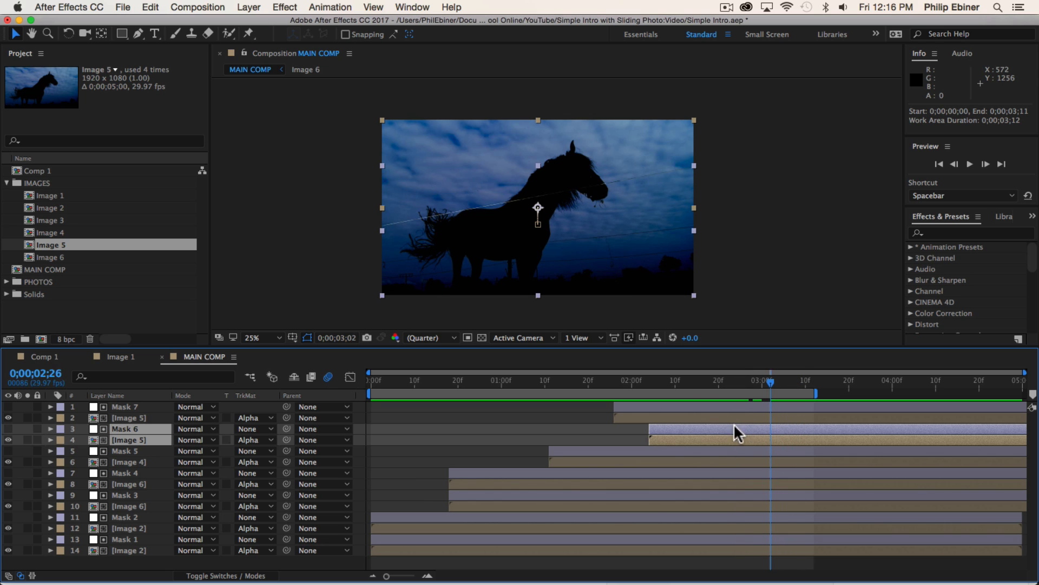
left_click(580, 381)
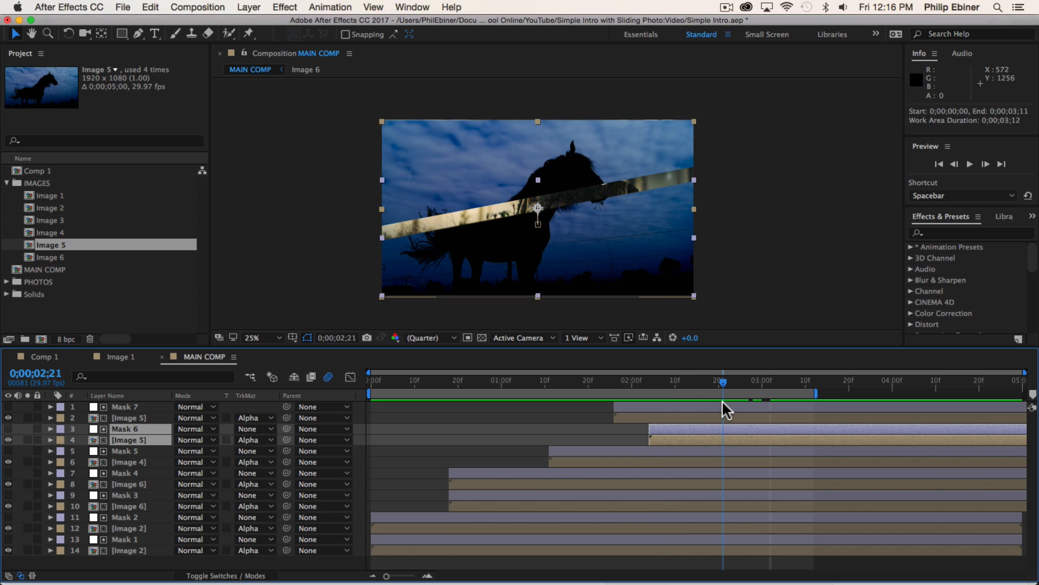
left_click_drag(723, 381, 692, 381)
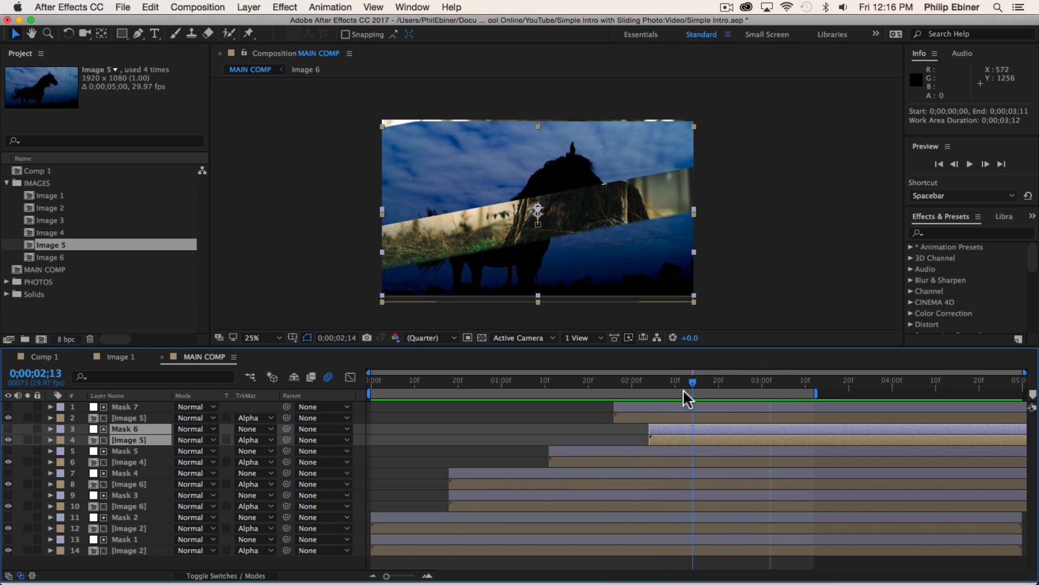
left_click(550, 380)
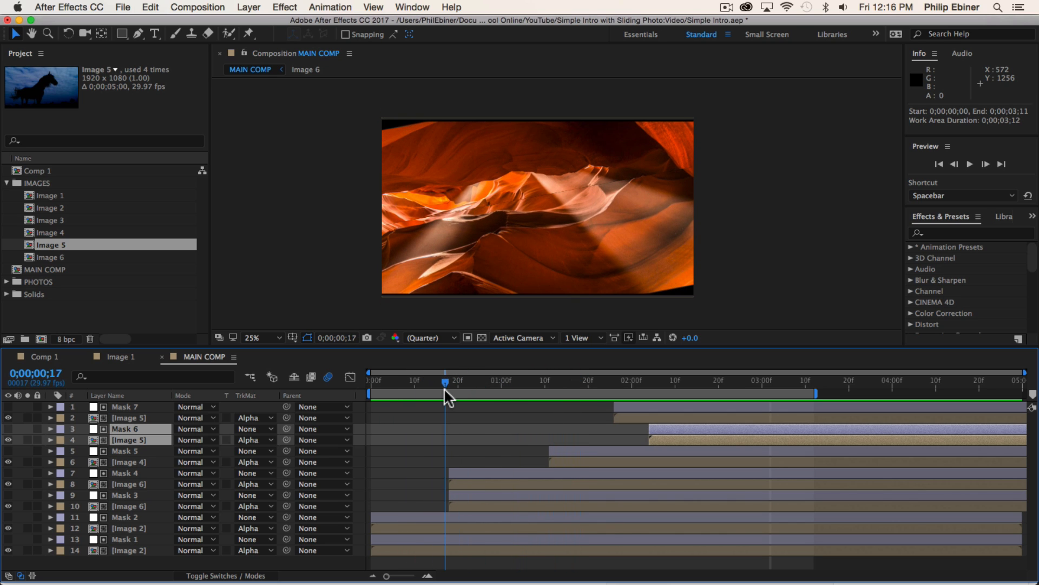
left_click_drag(446, 393, 431, 394)
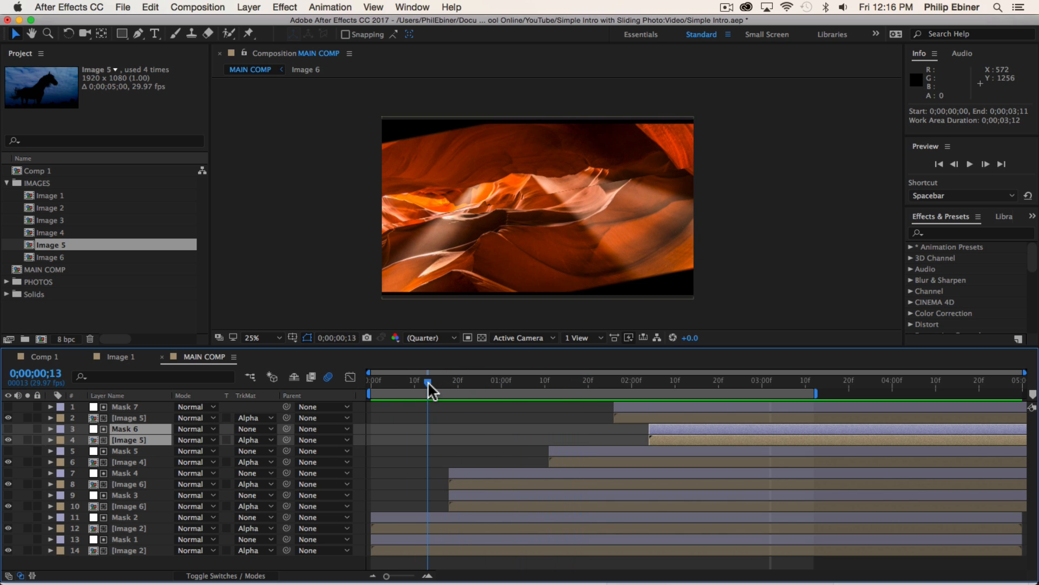
mouse_move(578, 388)
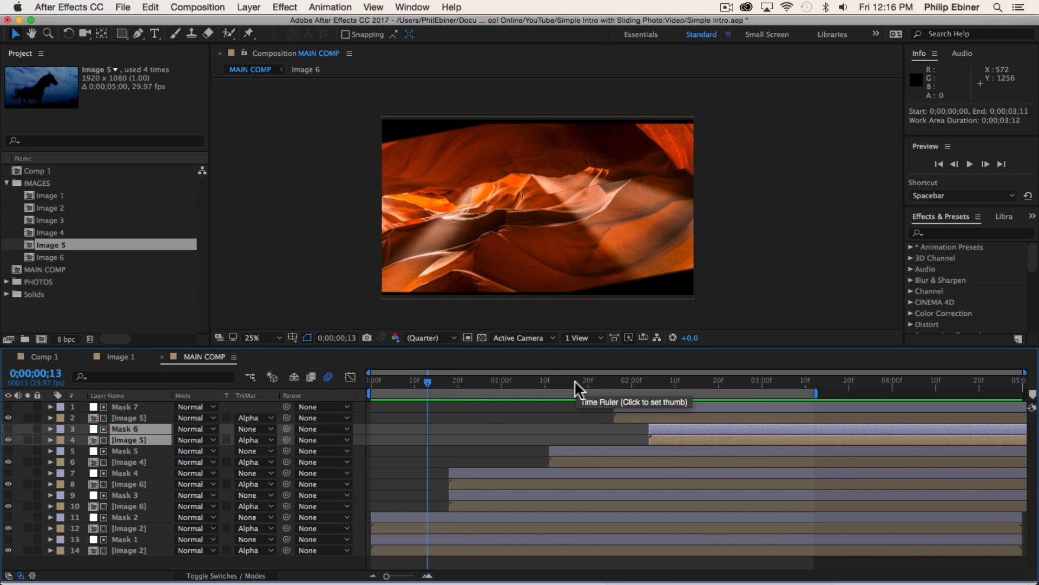
mouse_move(460, 427)
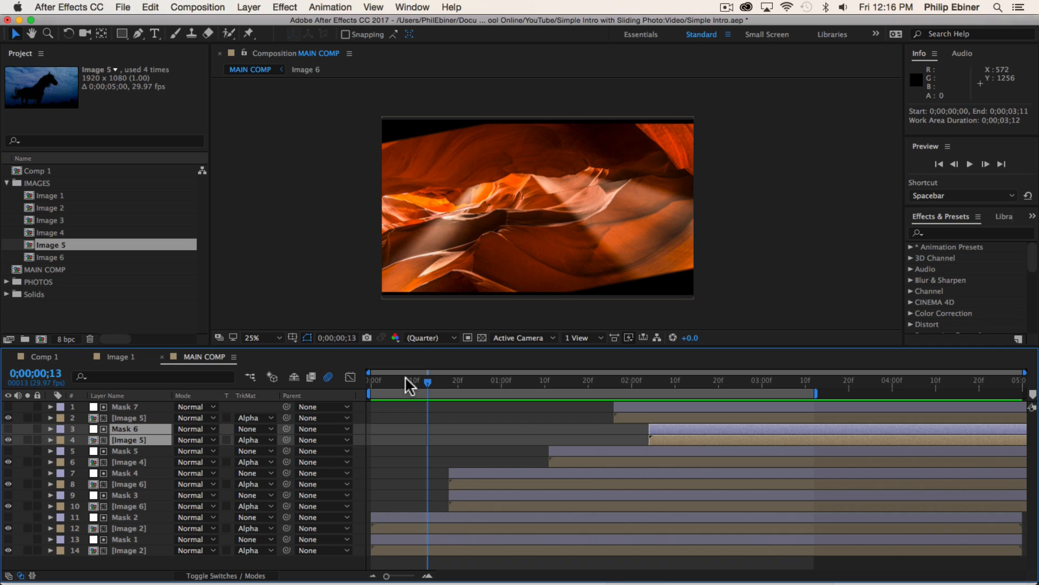
mouse_move(431, 387)
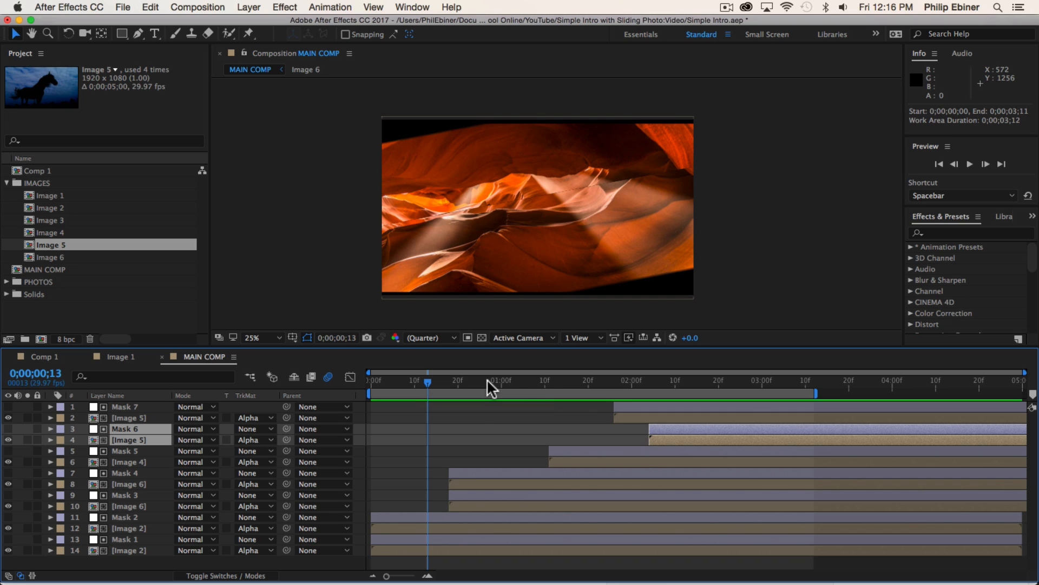
mouse_move(523, 388)
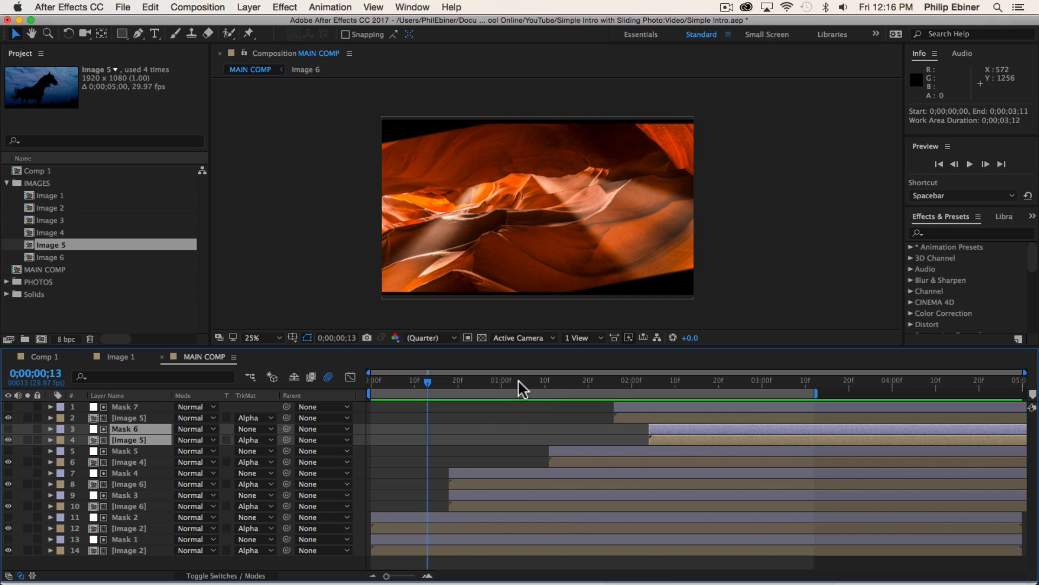
mouse_move(534, 380)
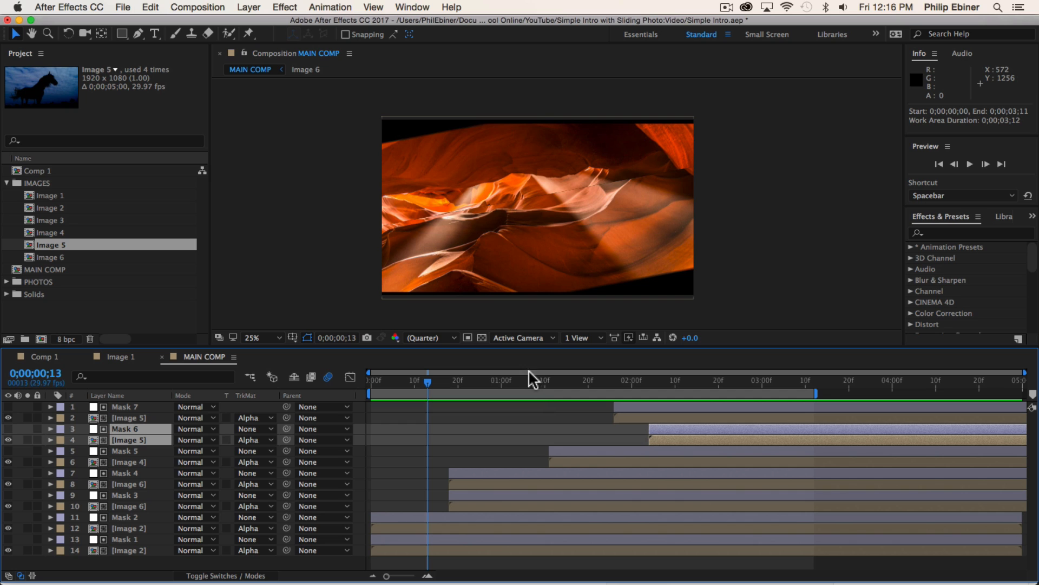
Replay the preview and scrub through the horse strips and final mask strip
left_click(605, 381)
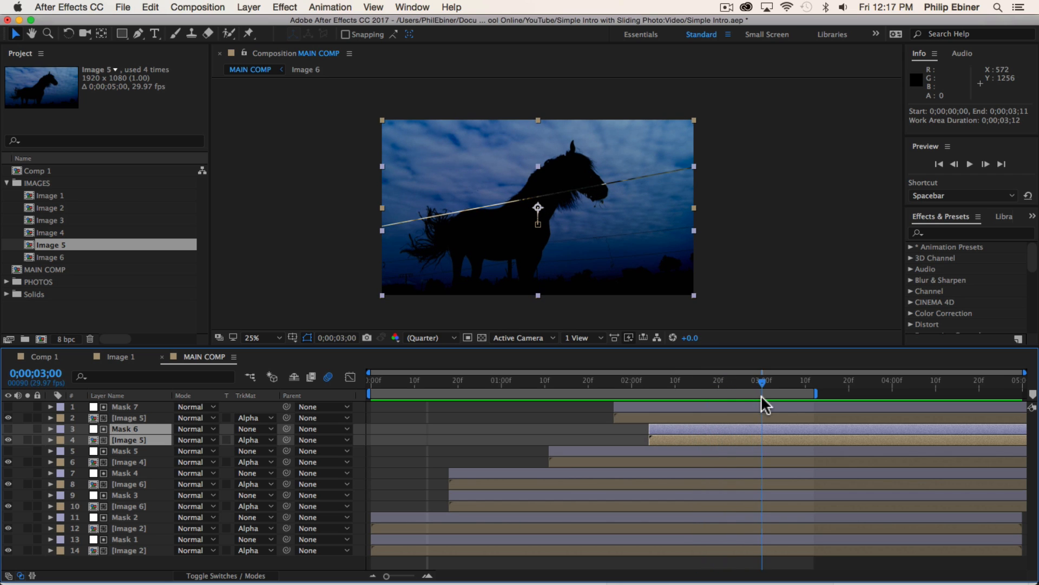
left_click_drag(762, 395, 696, 395)
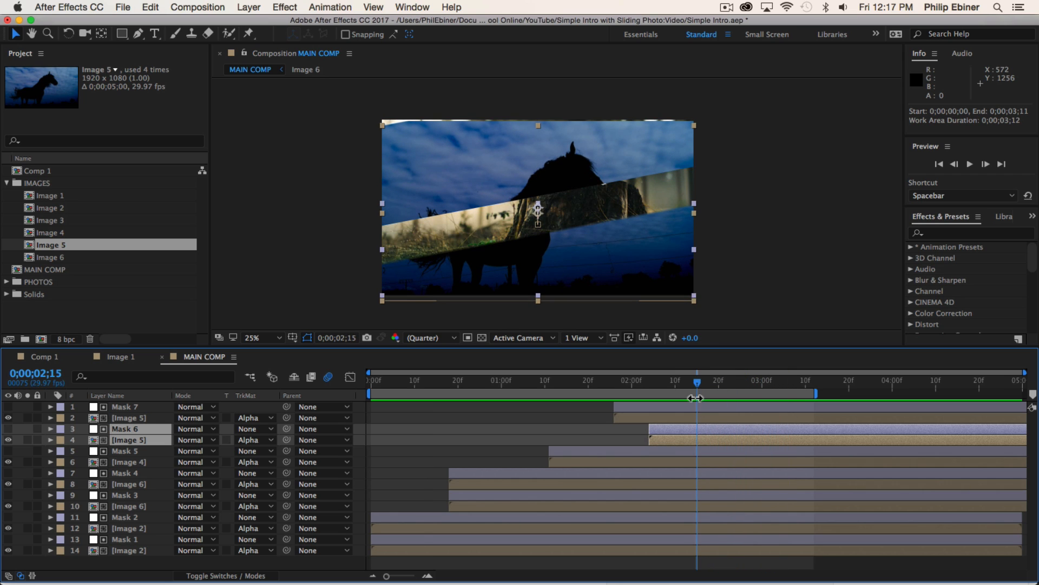
mouse_move(574, 387)
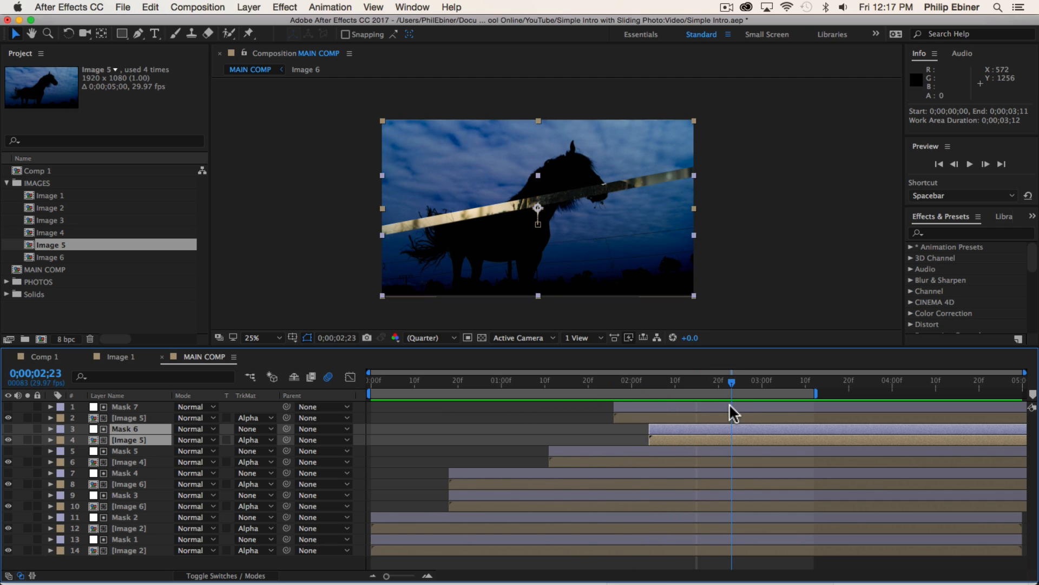
left_click_drag(729, 381, 710, 381)
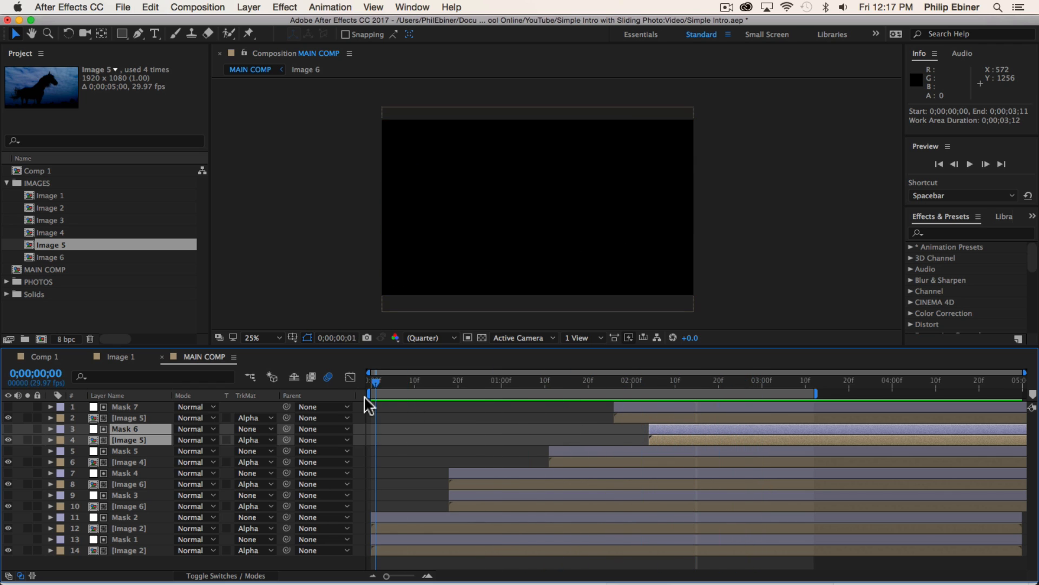
left_click(682, 380)
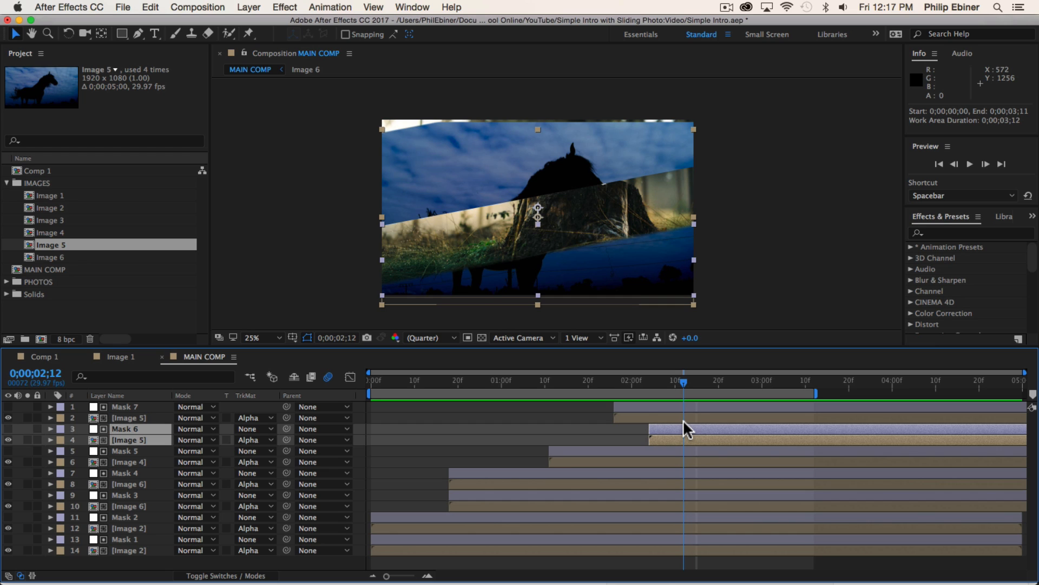